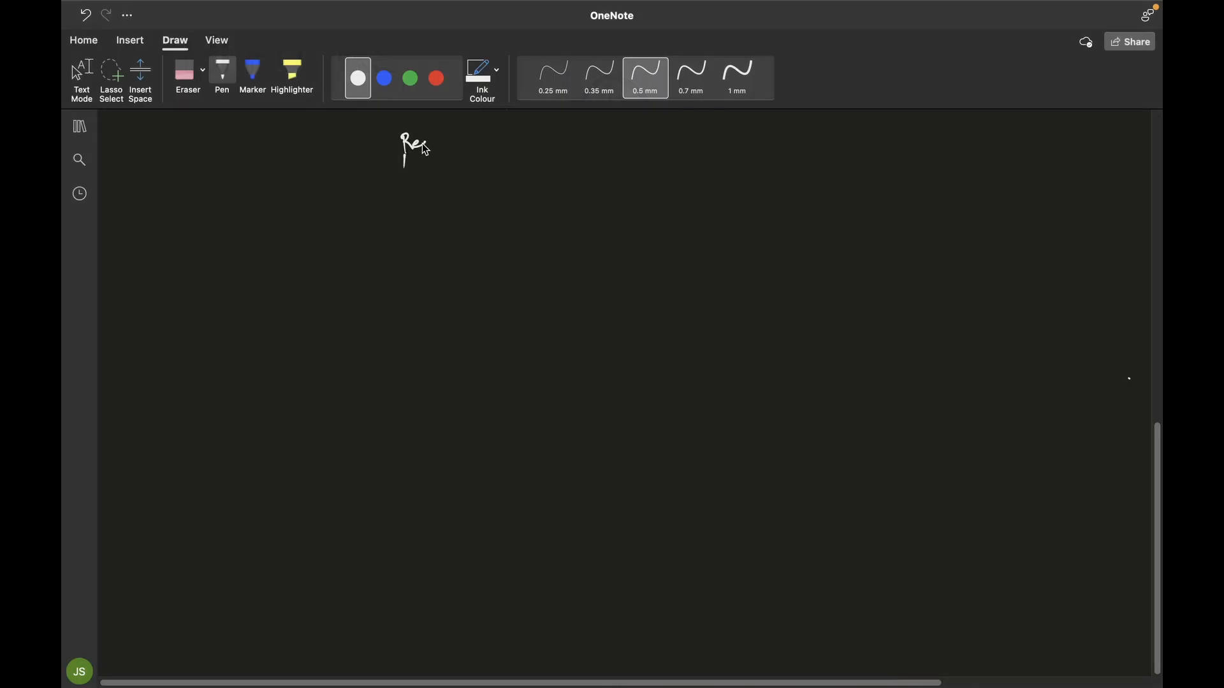
- Handwrite 'Real time - hypothesis testing' across the top centre of the page
drag(402, 145, 468, 145)
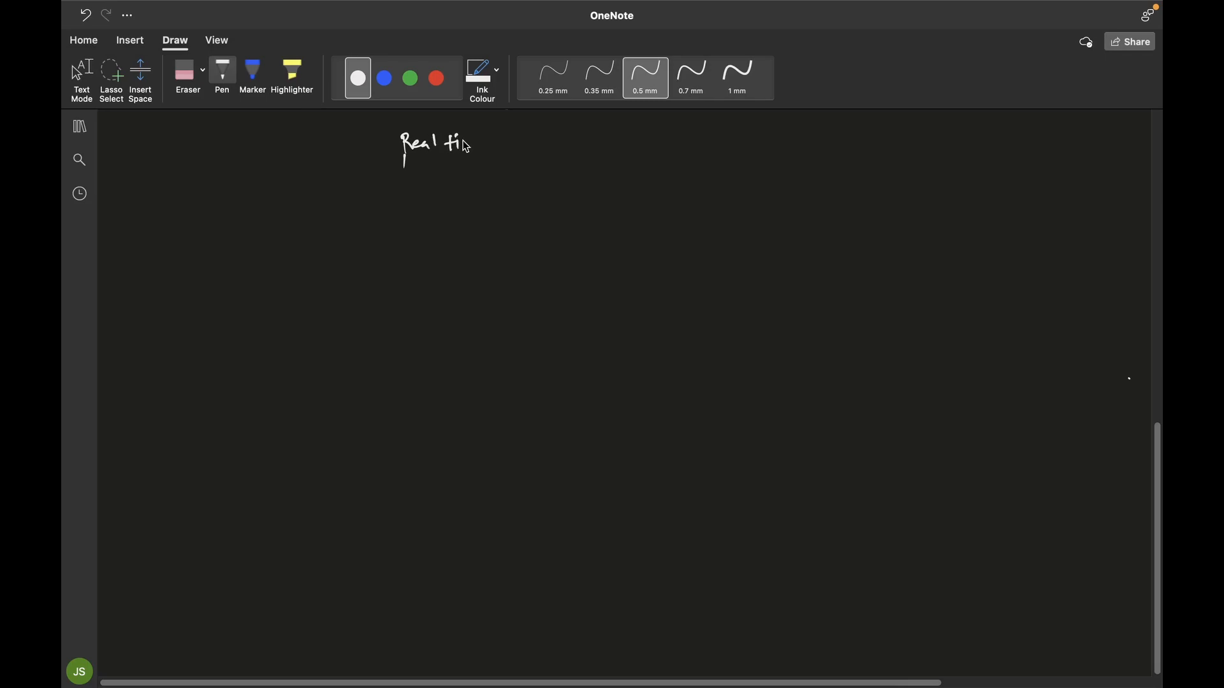
drag(468, 145, 518, 148)
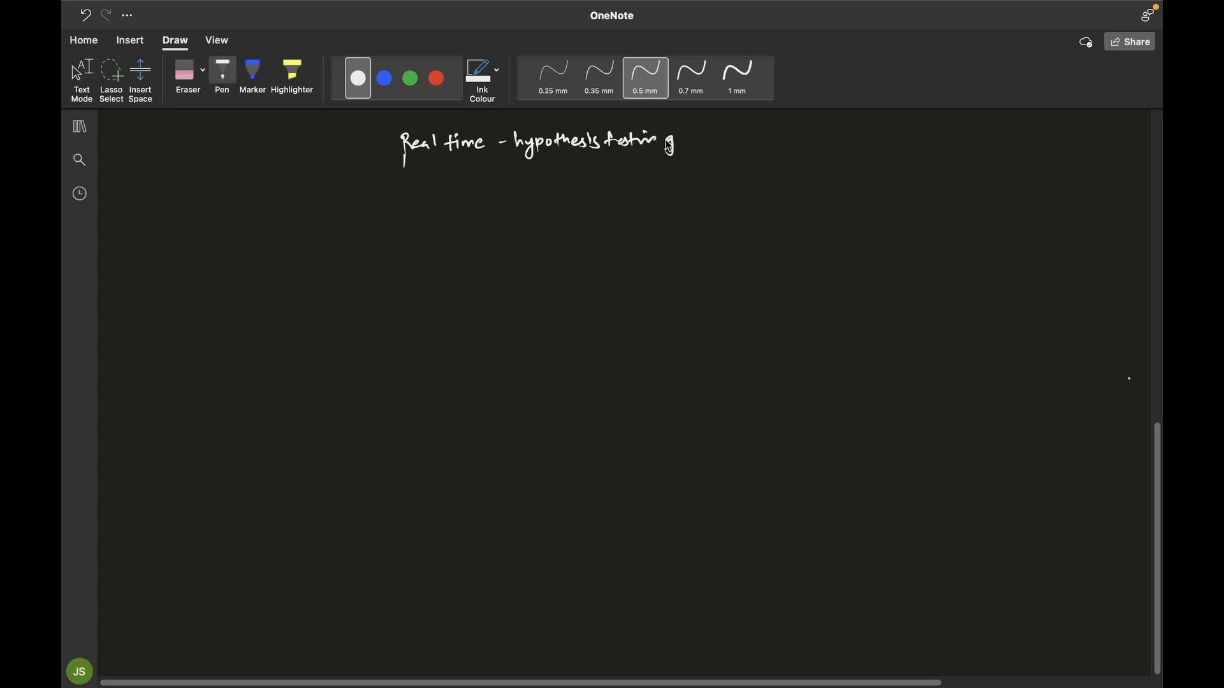
mouse_move(658, 141)
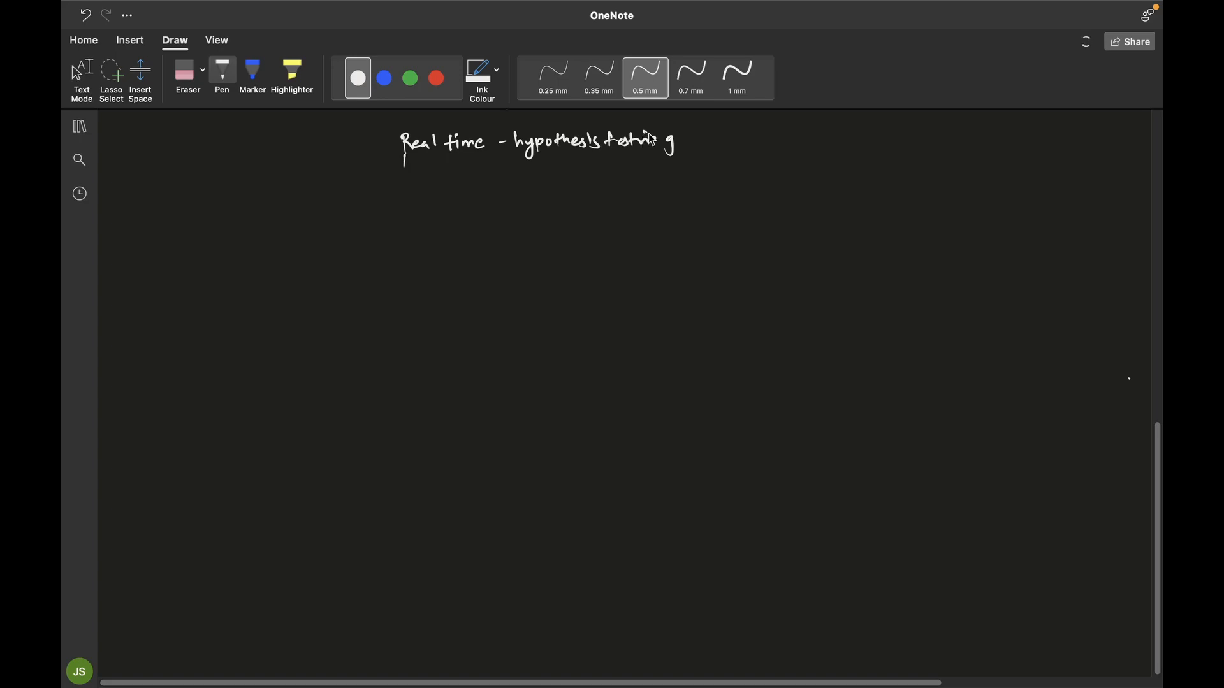
mouse_move(633, 146)
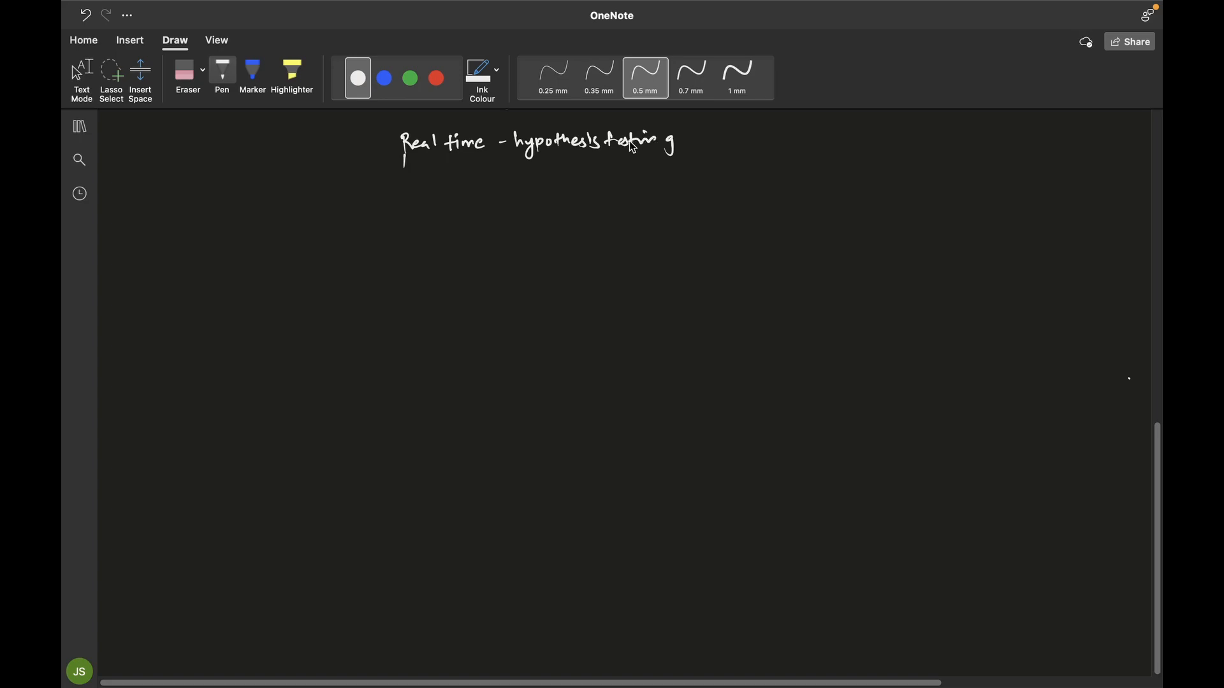
mouse_move(634, 149)
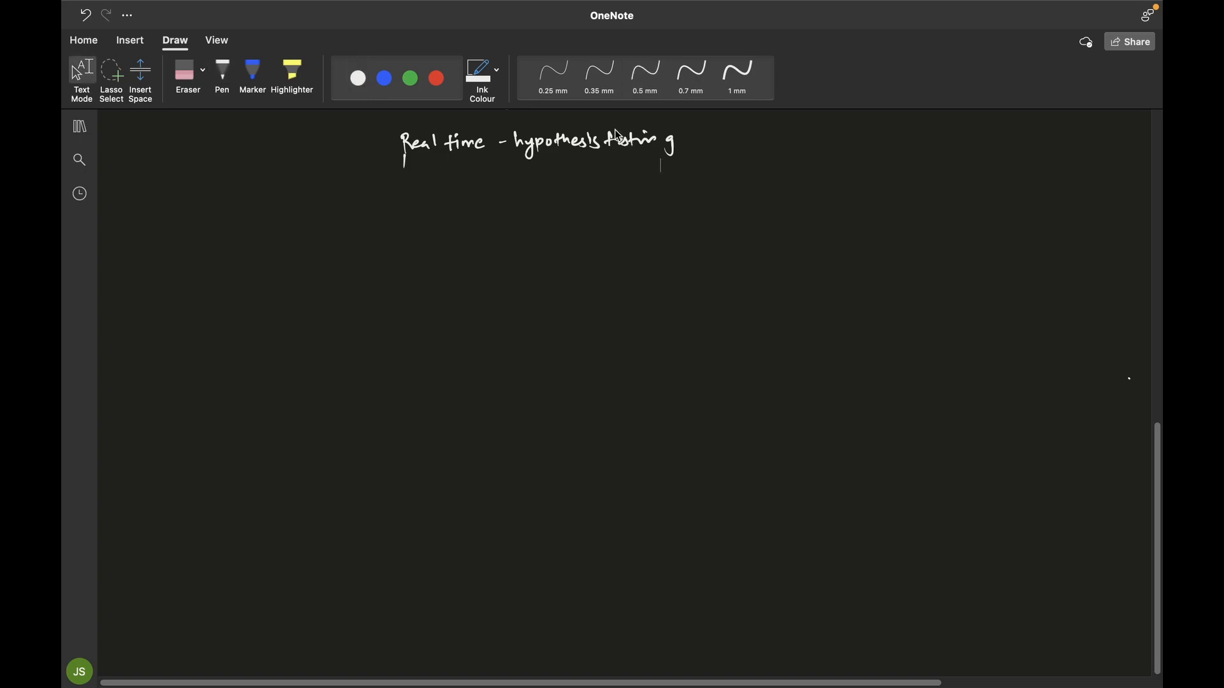
- Write 'Medicine' and 'e-commerce Retail' on the left with the pen, ticking Medicine
click(221, 74)
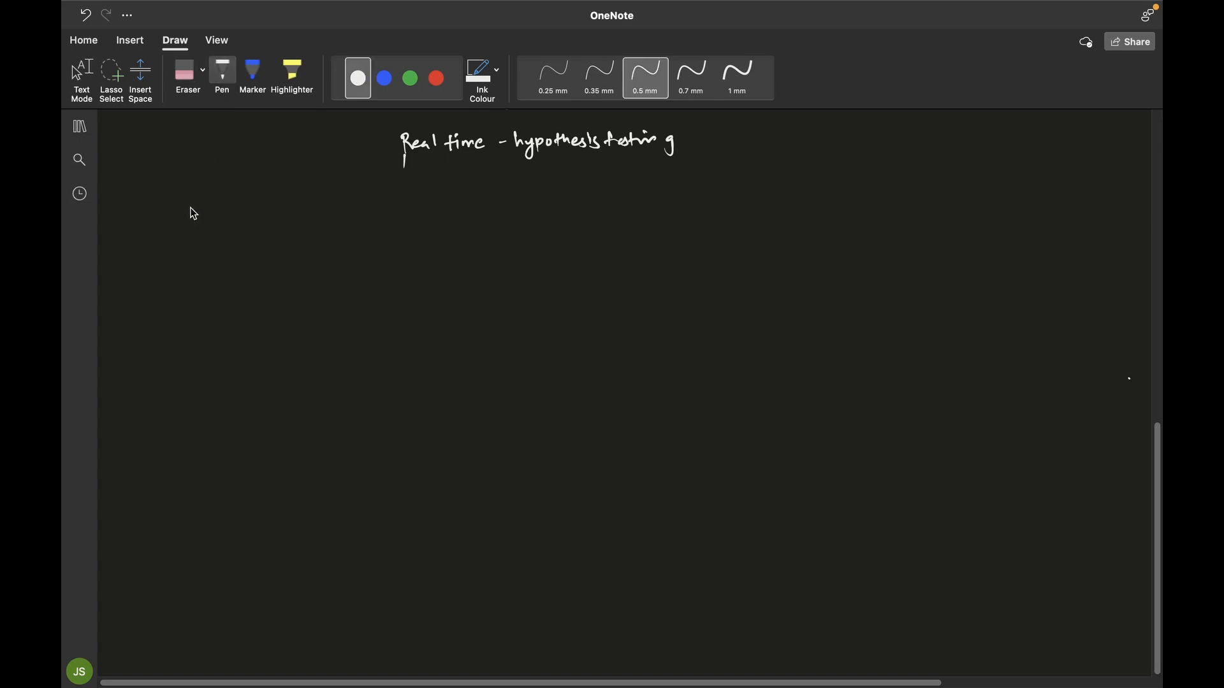
mouse_move(205, 215)
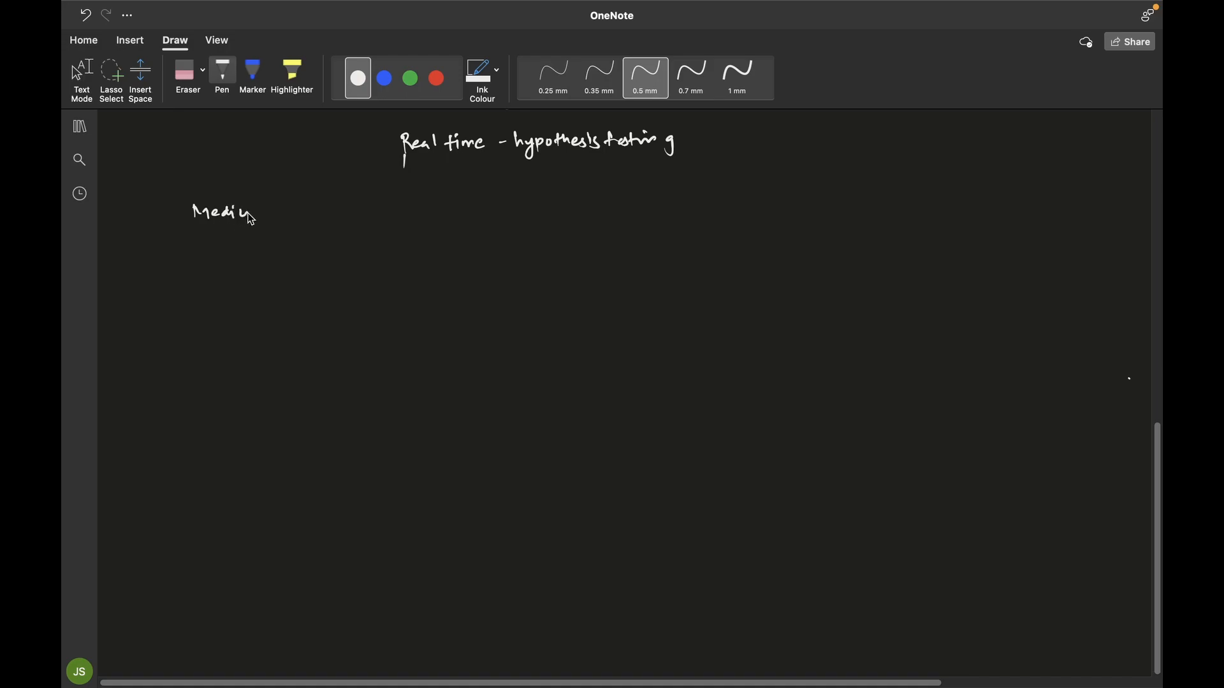
drag(250, 215, 281, 217)
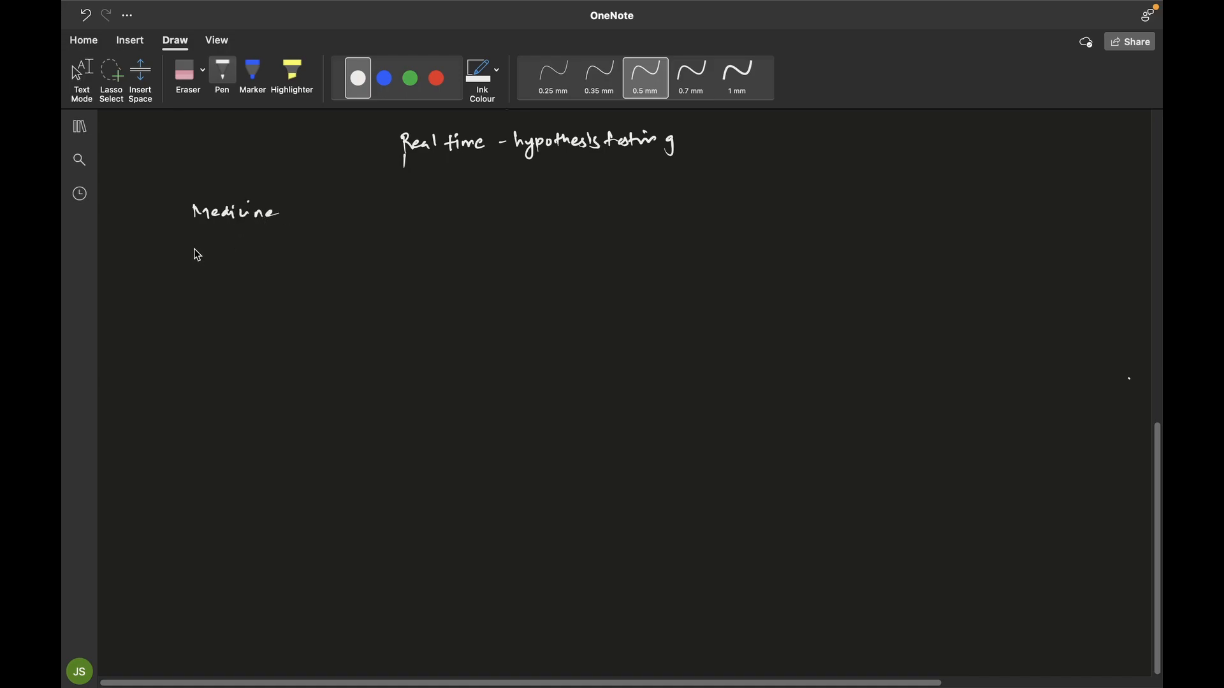
drag(191, 251, 258, 252)
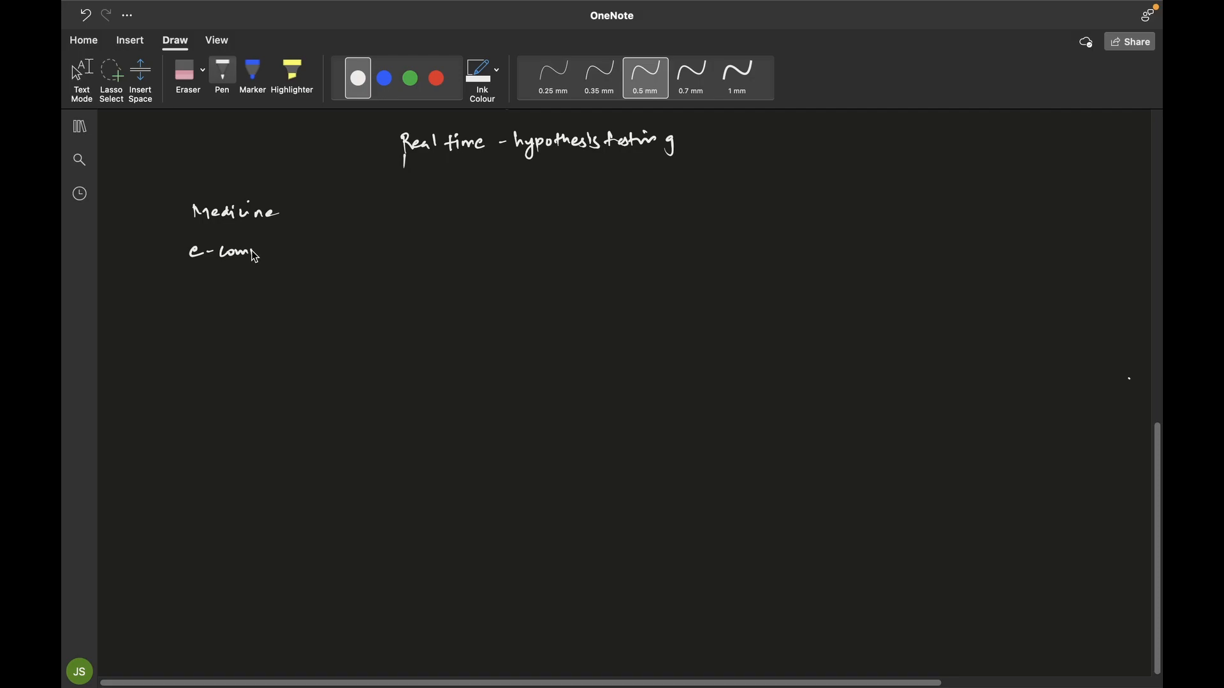
drag(242, 254, 309, 250)
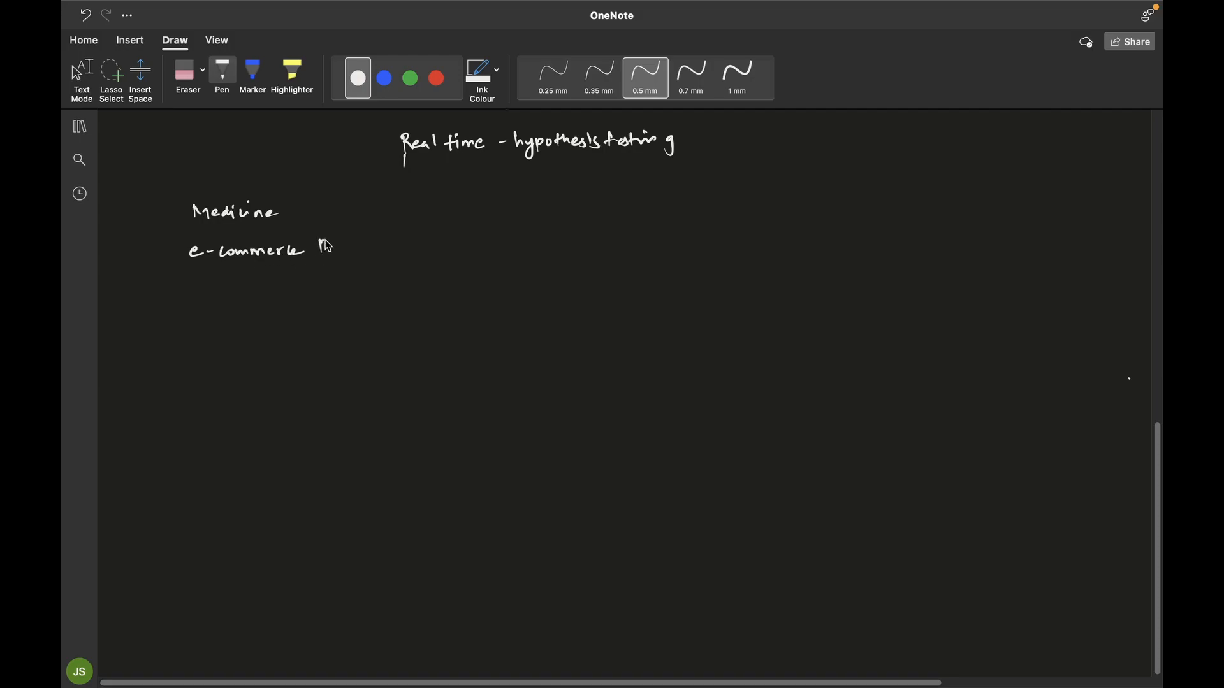
drag(316, 246, 371, 243)
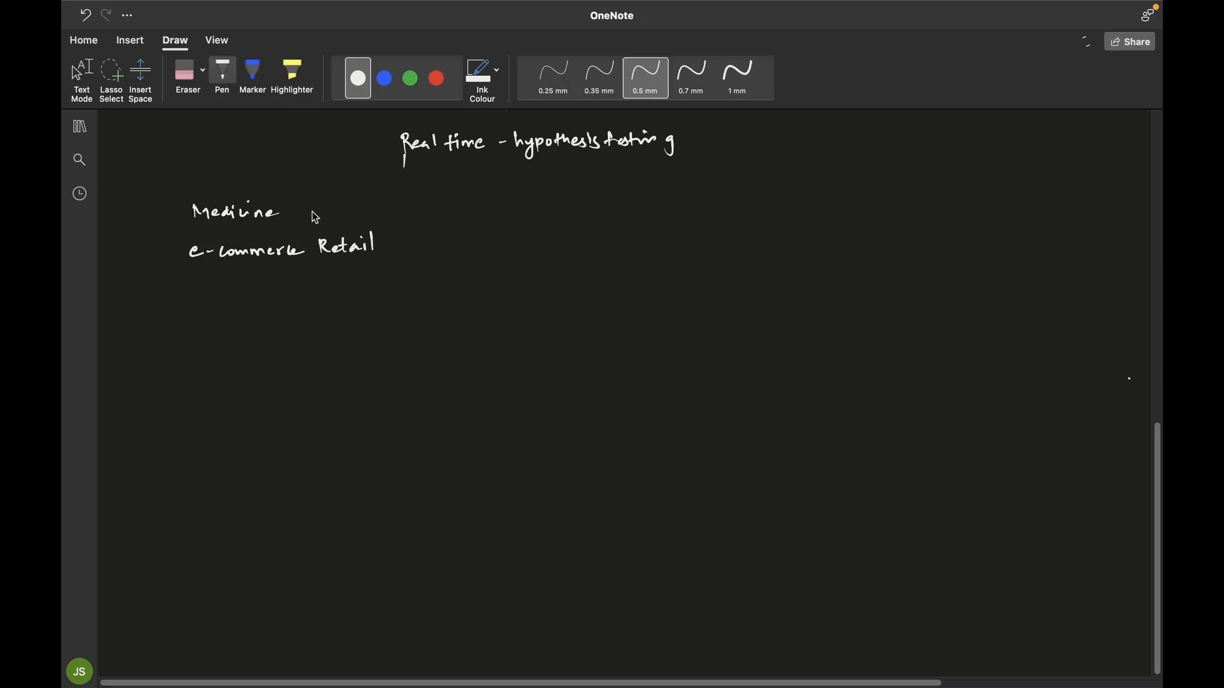
mouse_move(417, 194)
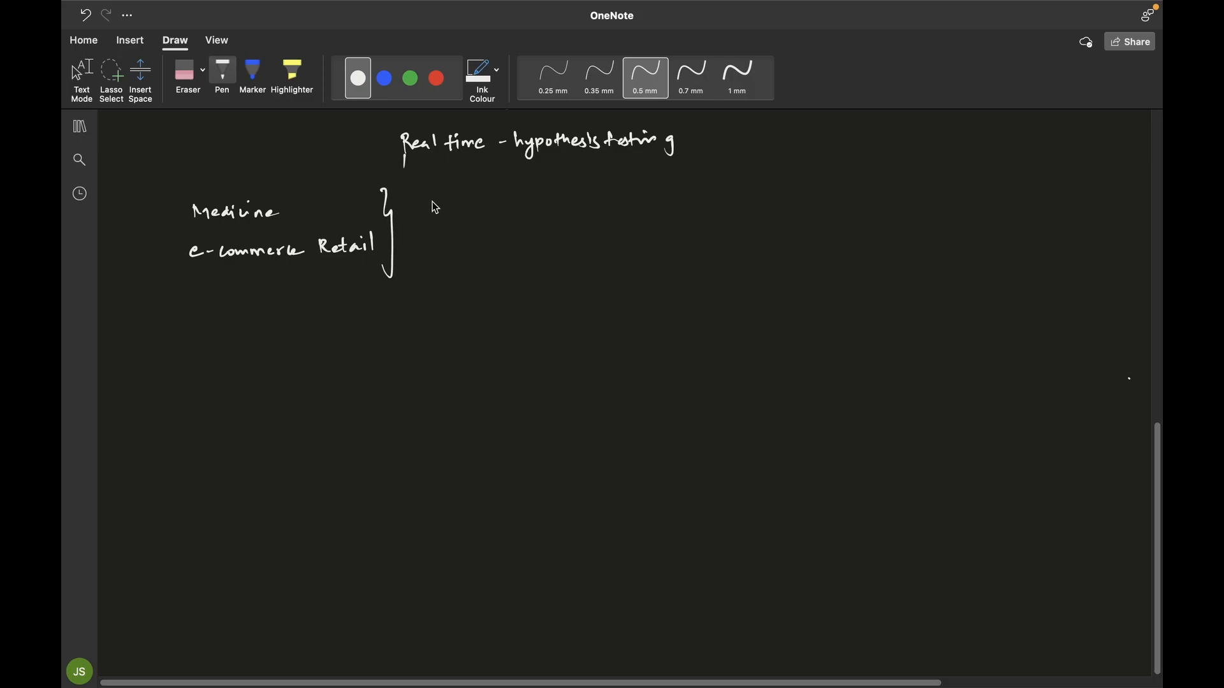
drag(295, 212, 313, 205)
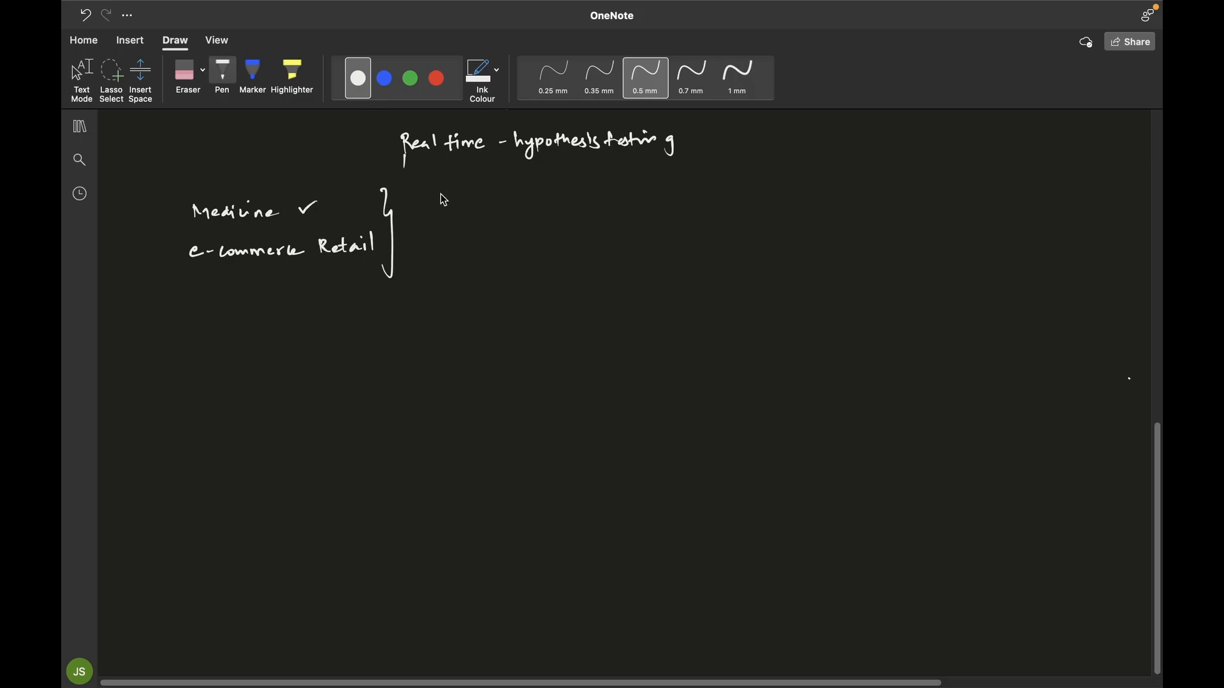
mouse_move(430, 205)
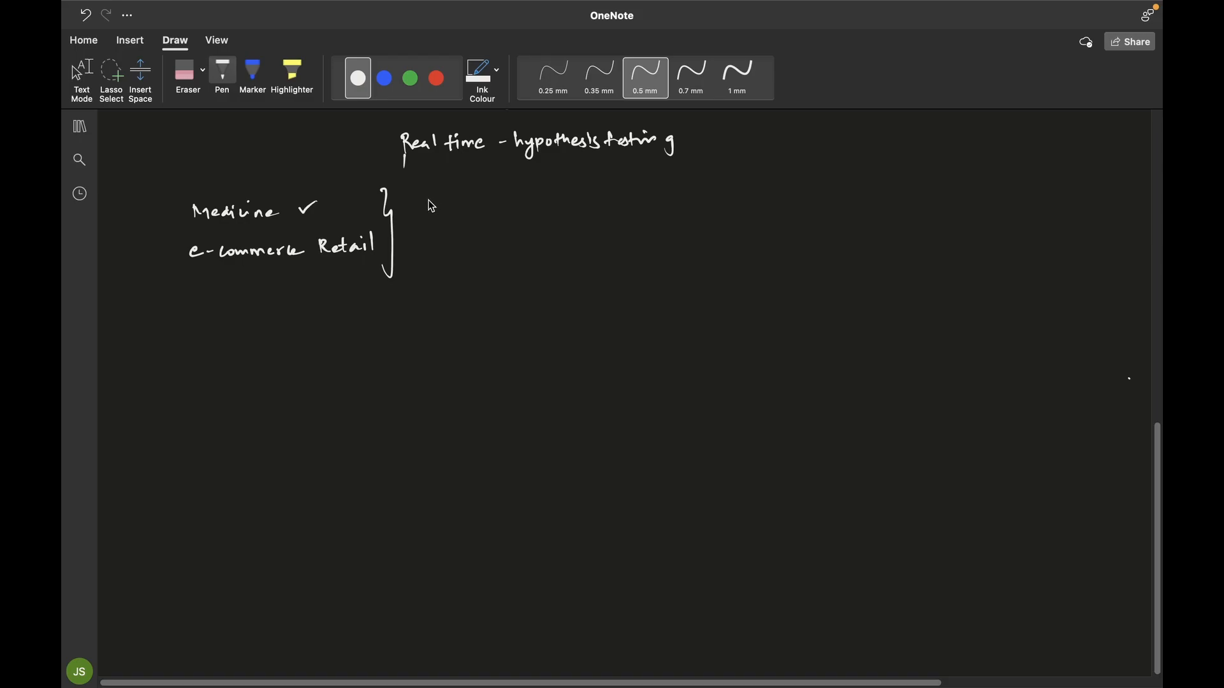
mouse_move(814, 138)
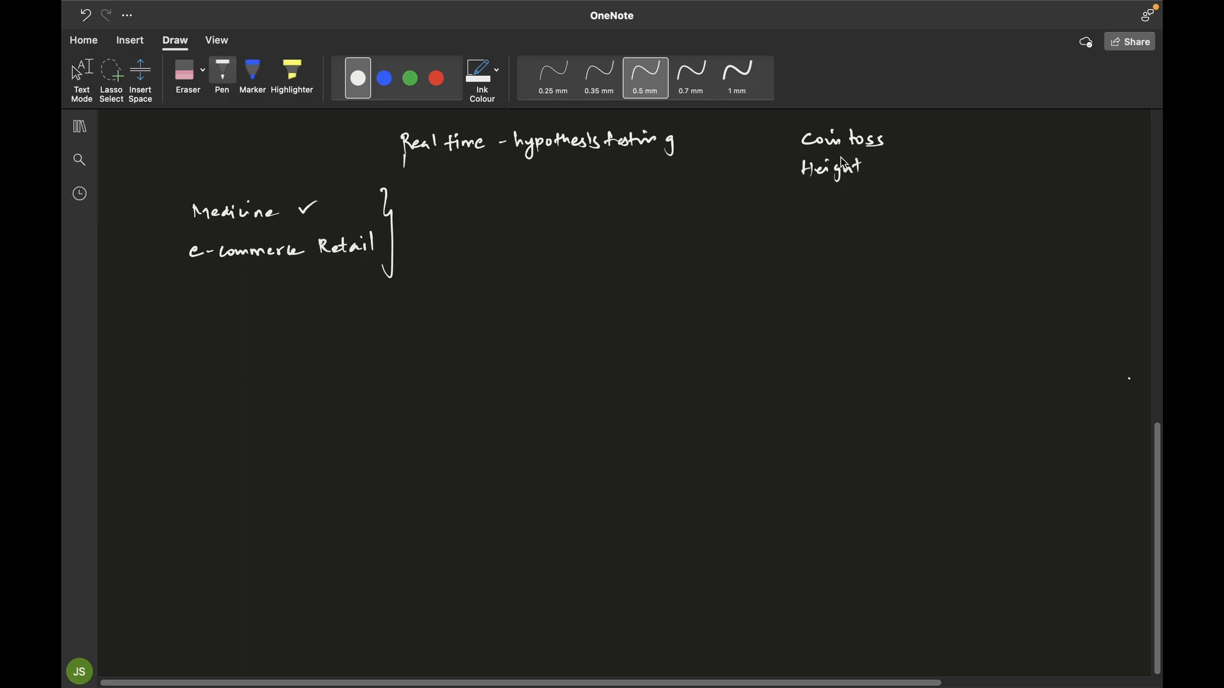
mouse_move(816, 173)
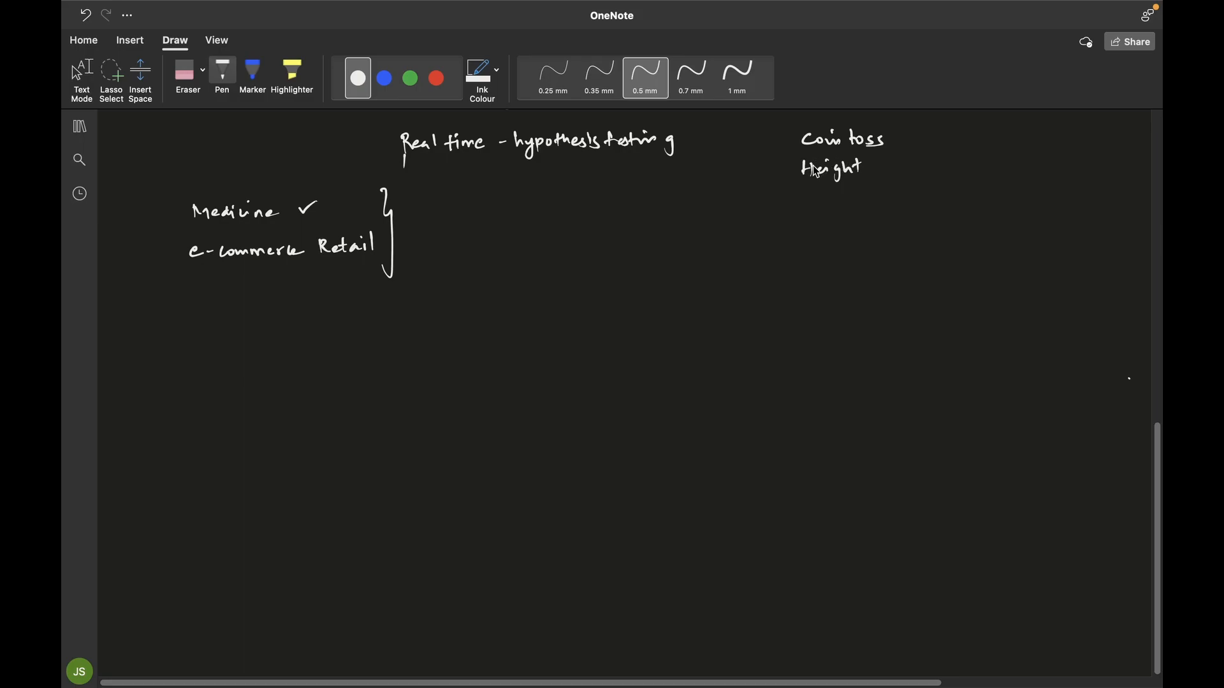
mouse_move(812, 173)
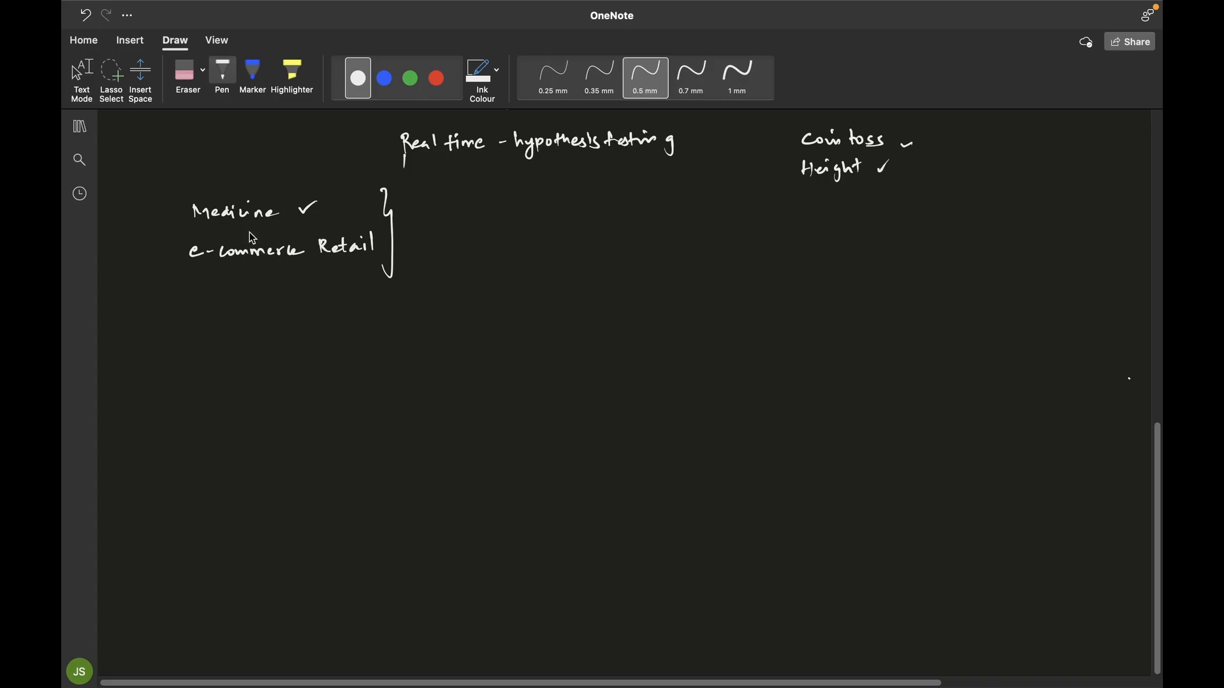
mouse_move(261, 234)
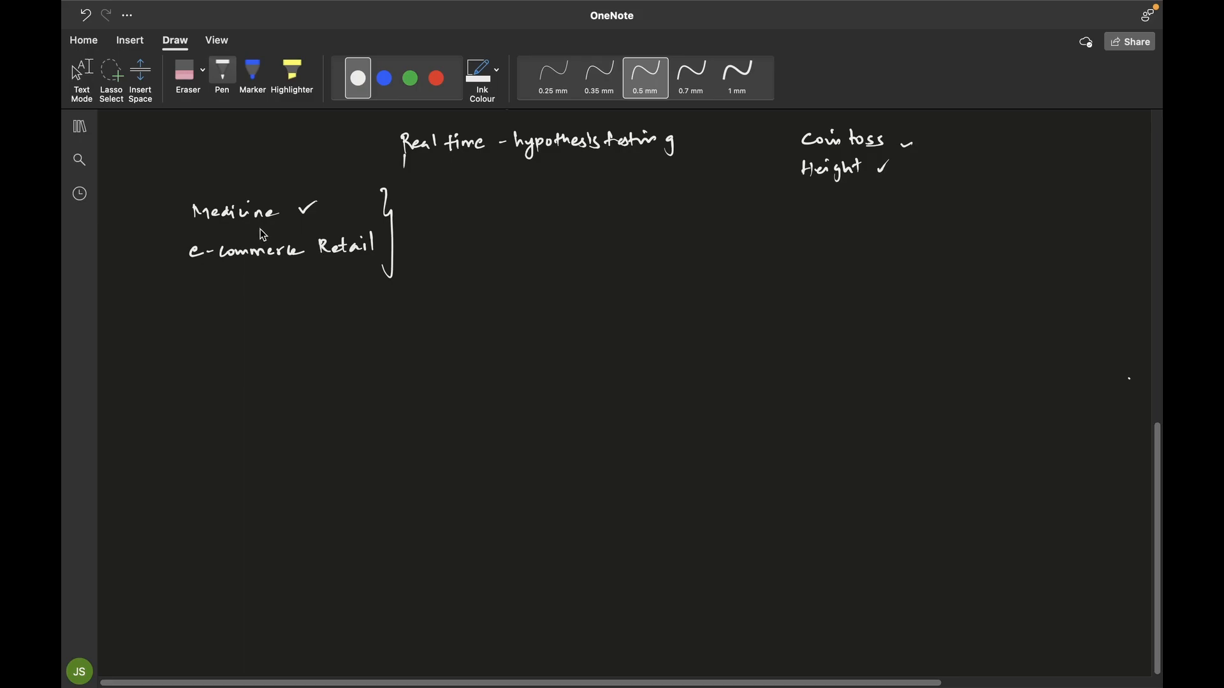
mouse_move(230, 336)
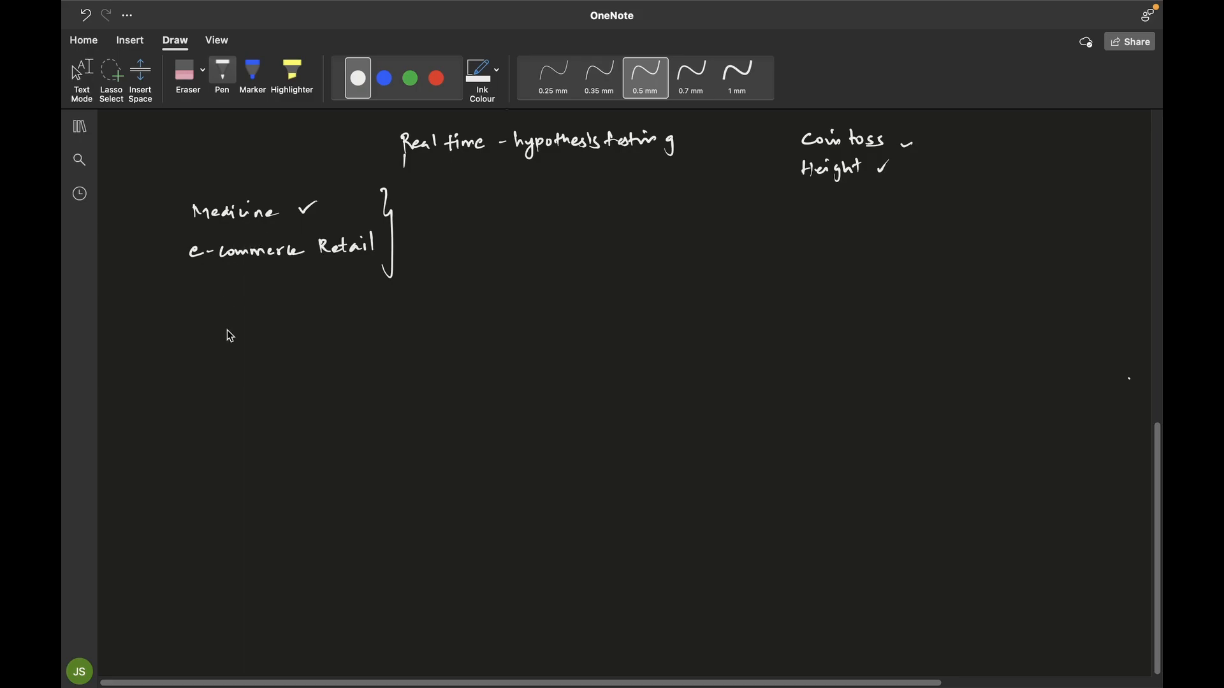
mouse_move(229, 318)
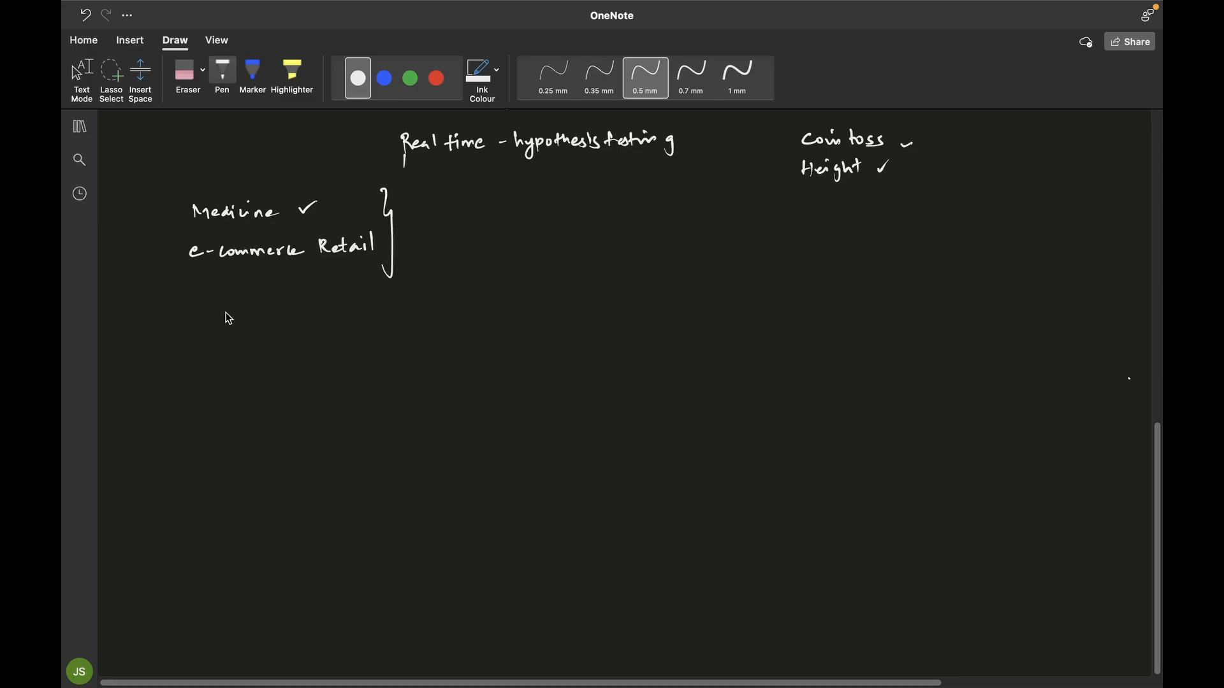
mouse_move(239, 316)
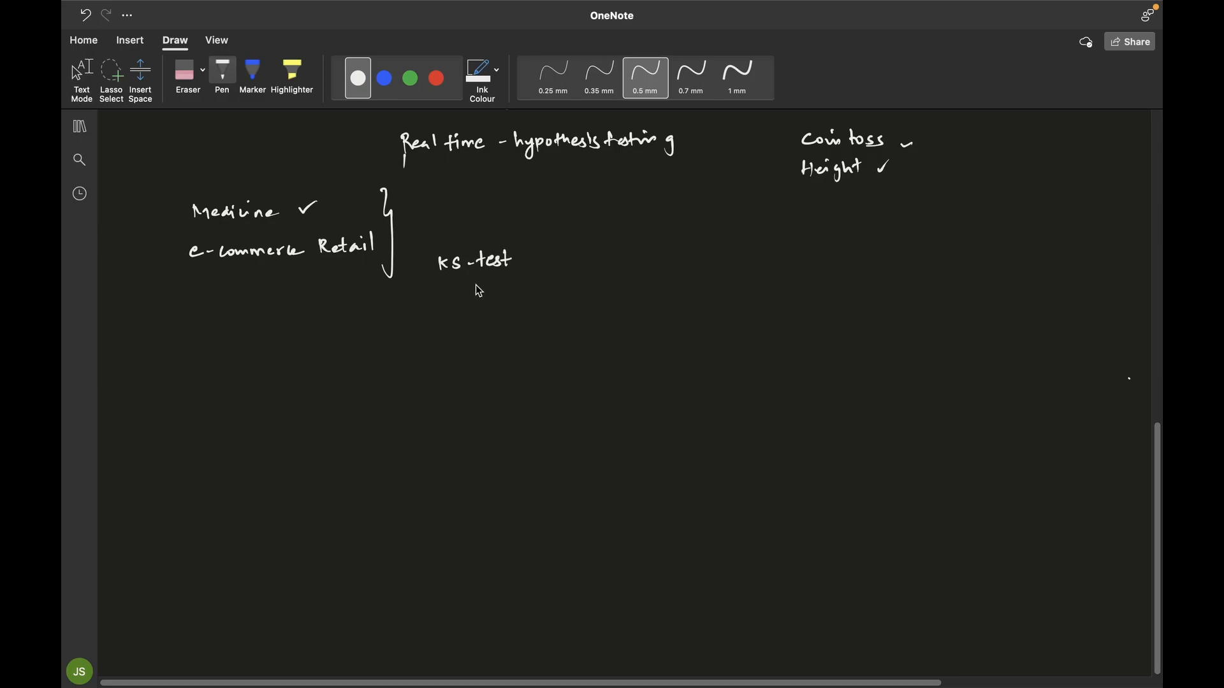
mouse_move(552, 251)
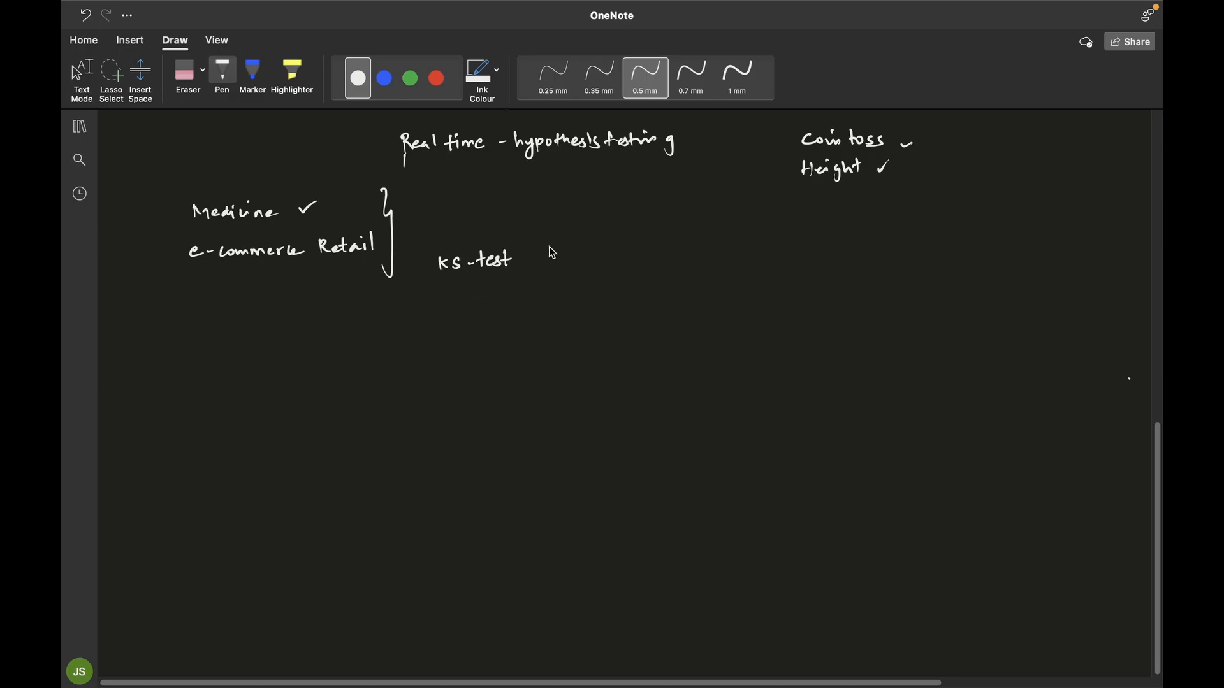
mouse_move(578, 257)
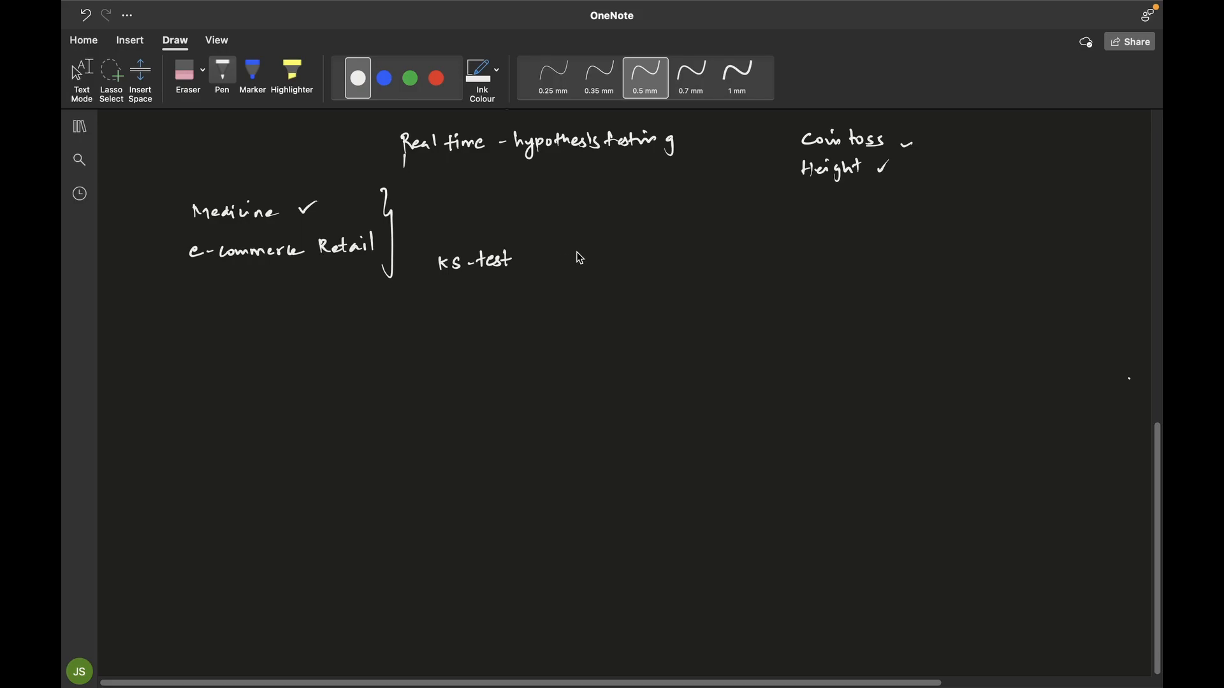
mouse_move(596, 259)
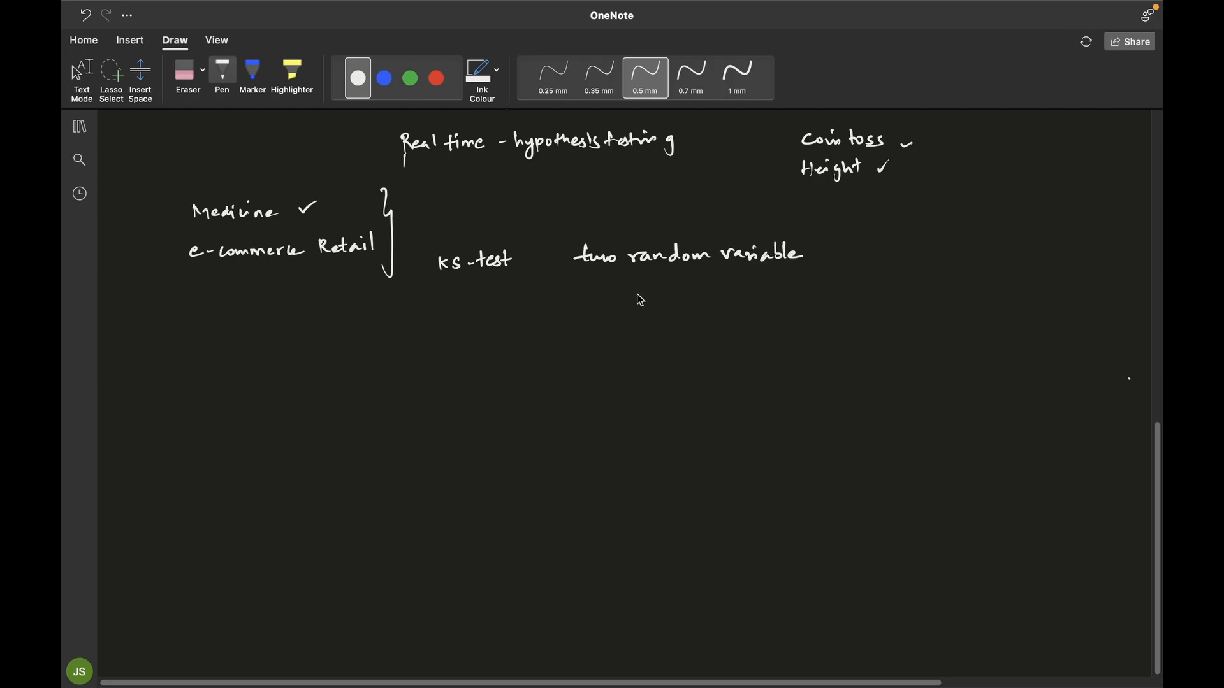
mouse_move(514, 260)
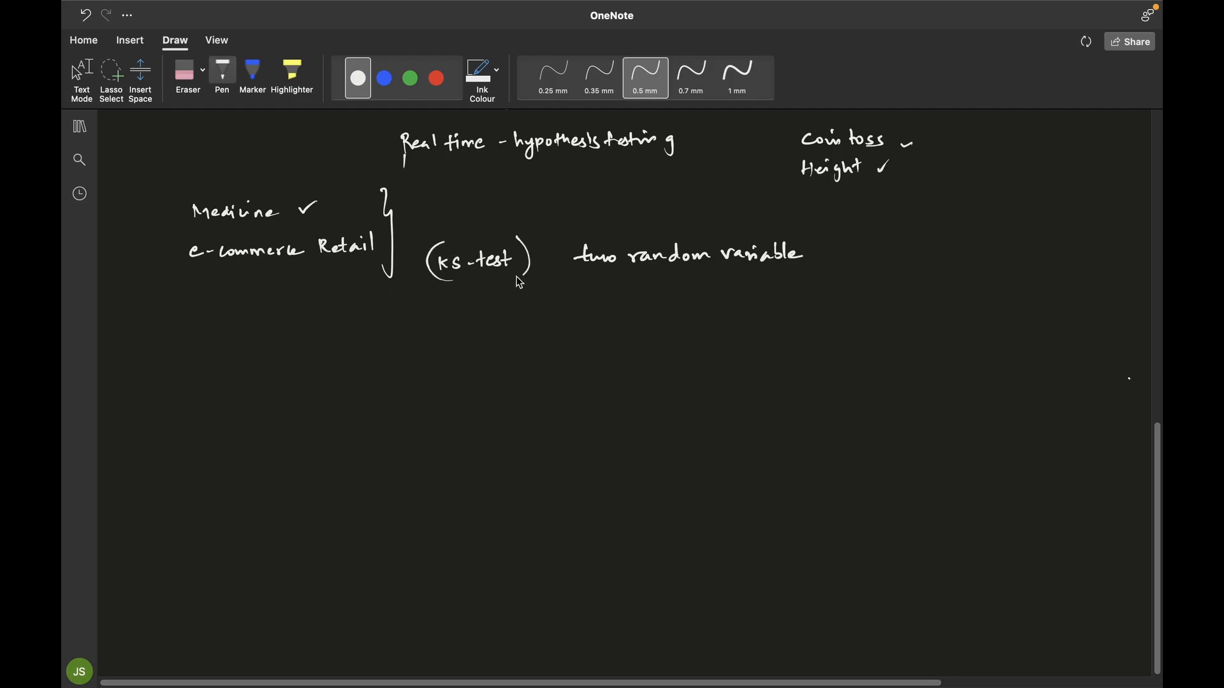
mouse_move(484, 293)
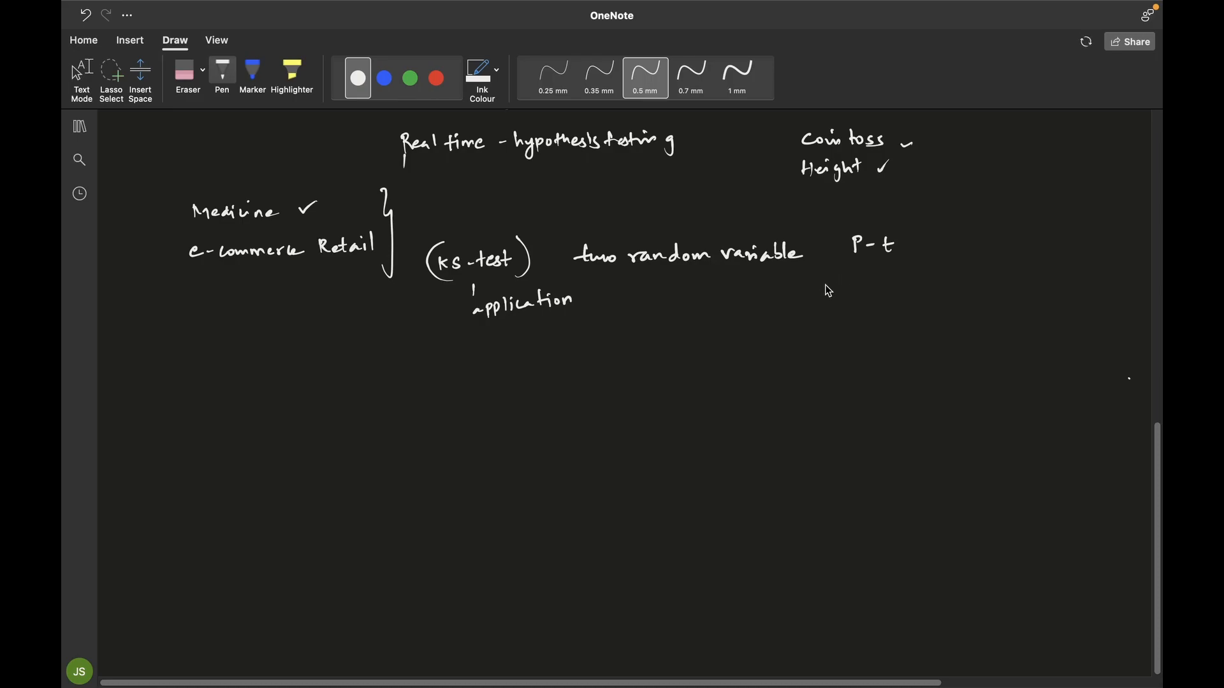
mouse_move(854, 289)
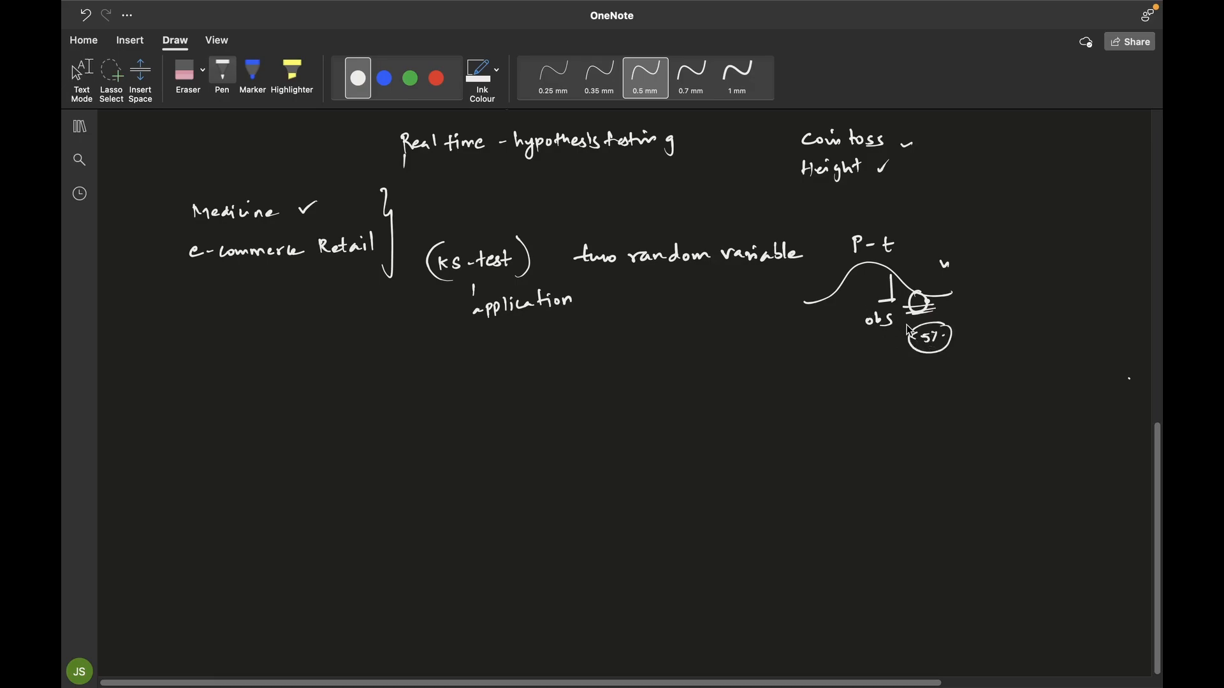
mouse_move(981, 336)
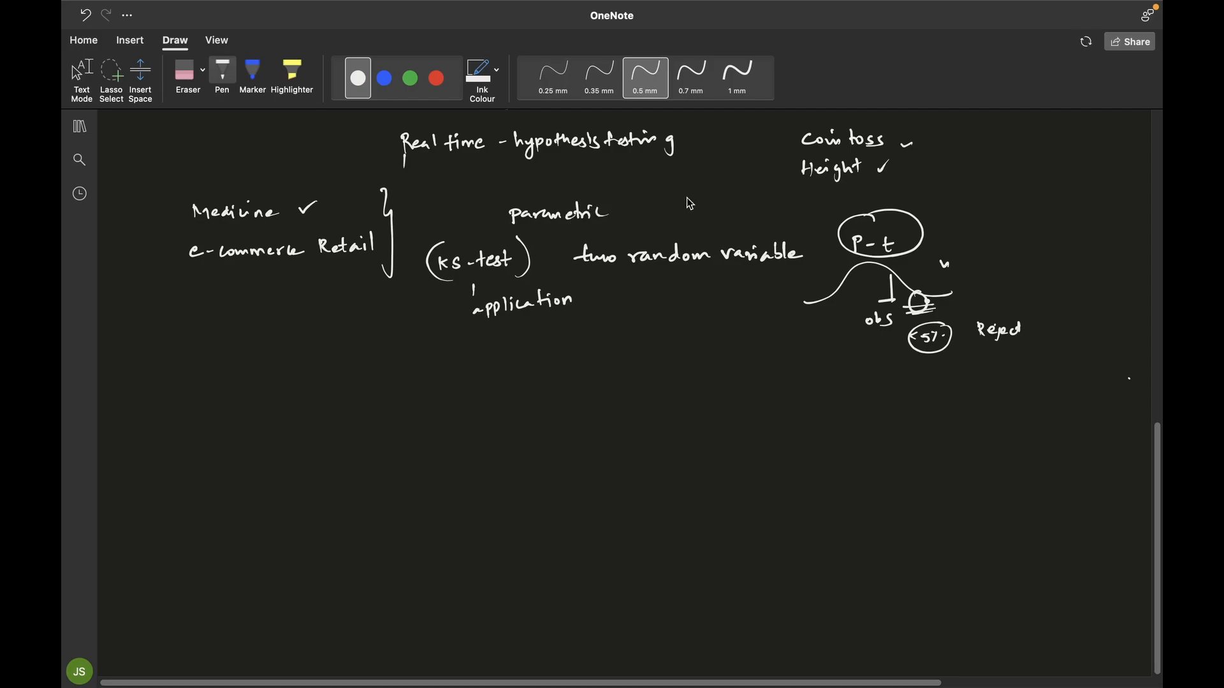
mouse_move(482, 307)
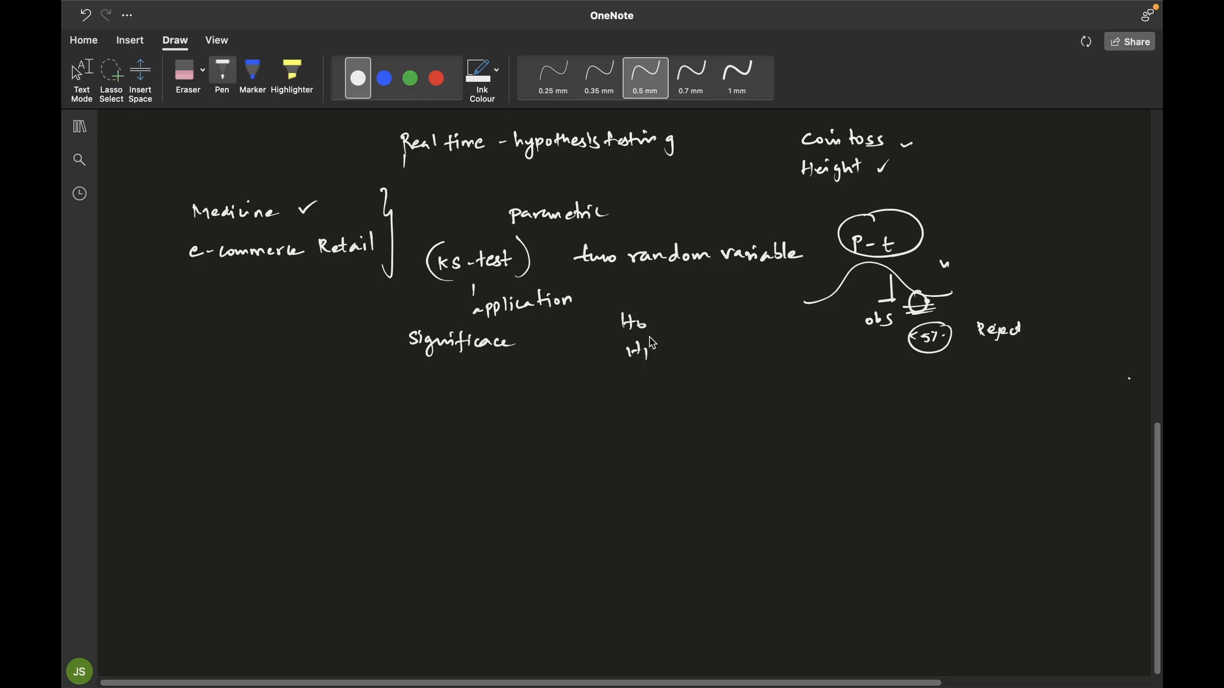
mouse_move(687, 330)
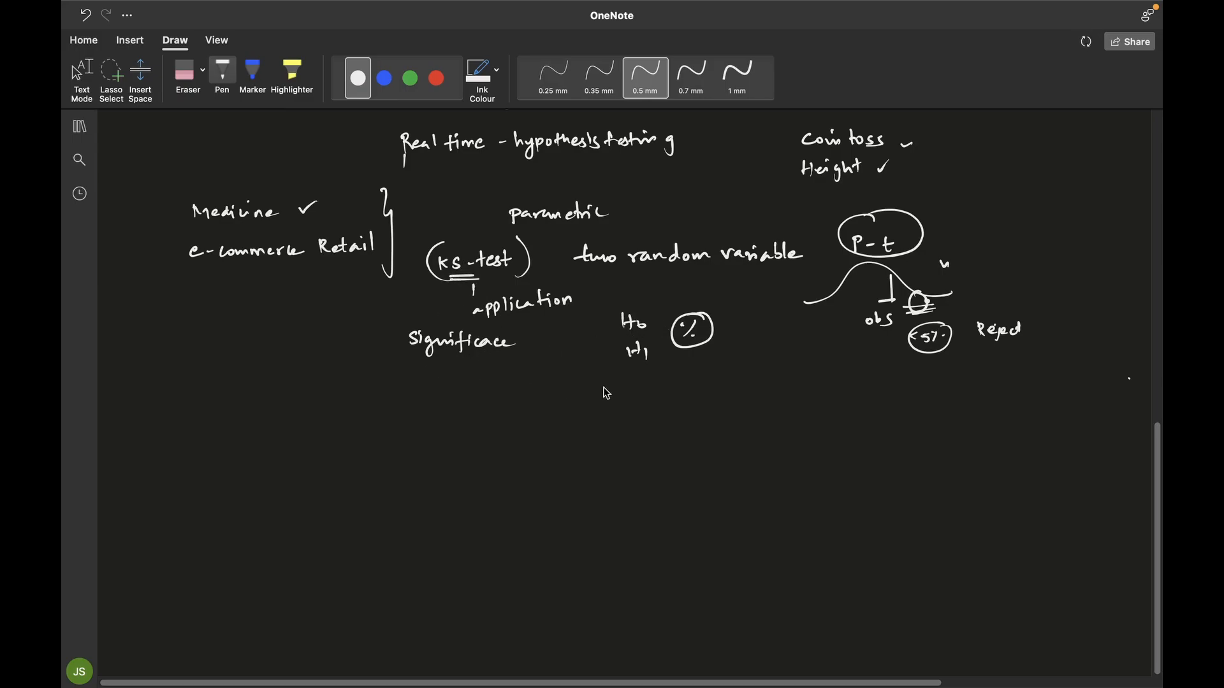
mouse_move(980, 239)
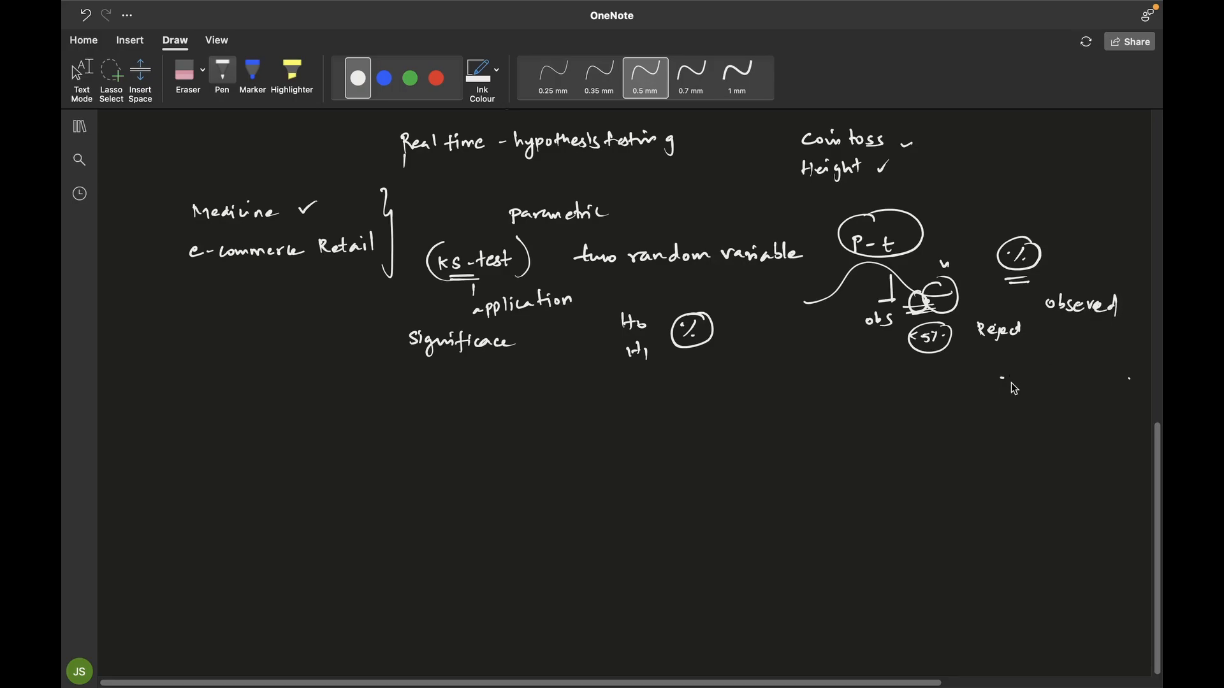
mouse_move(980, 383)
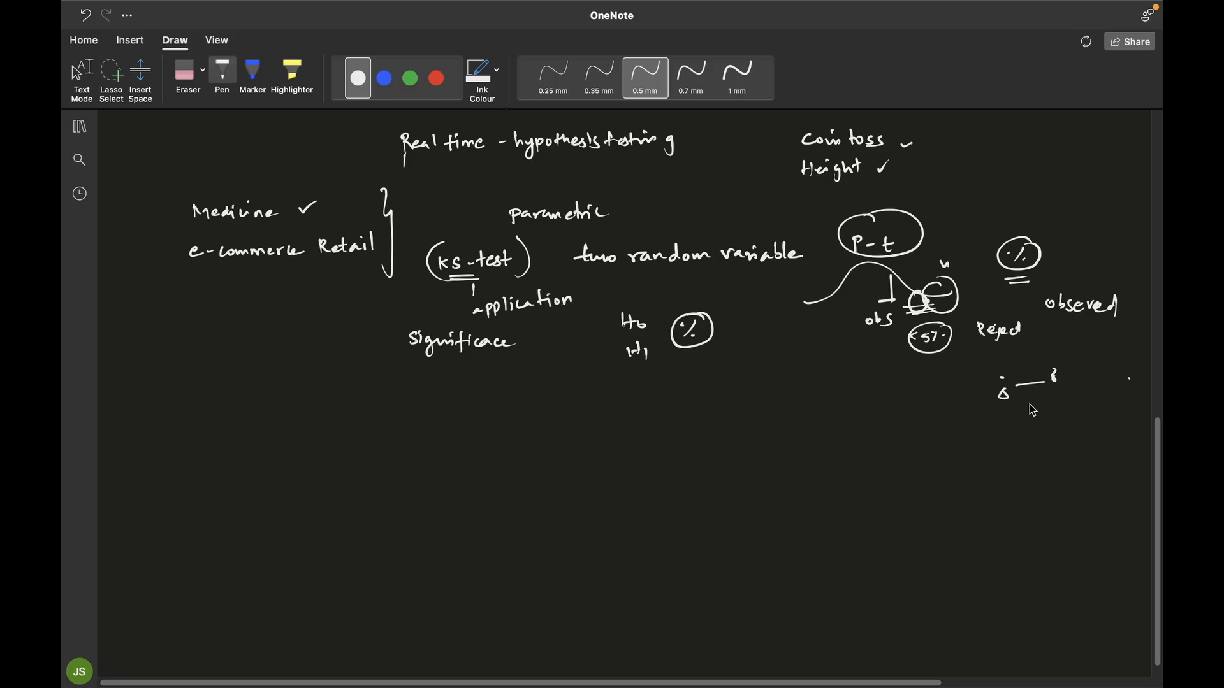
mouse_move(1029, 411)
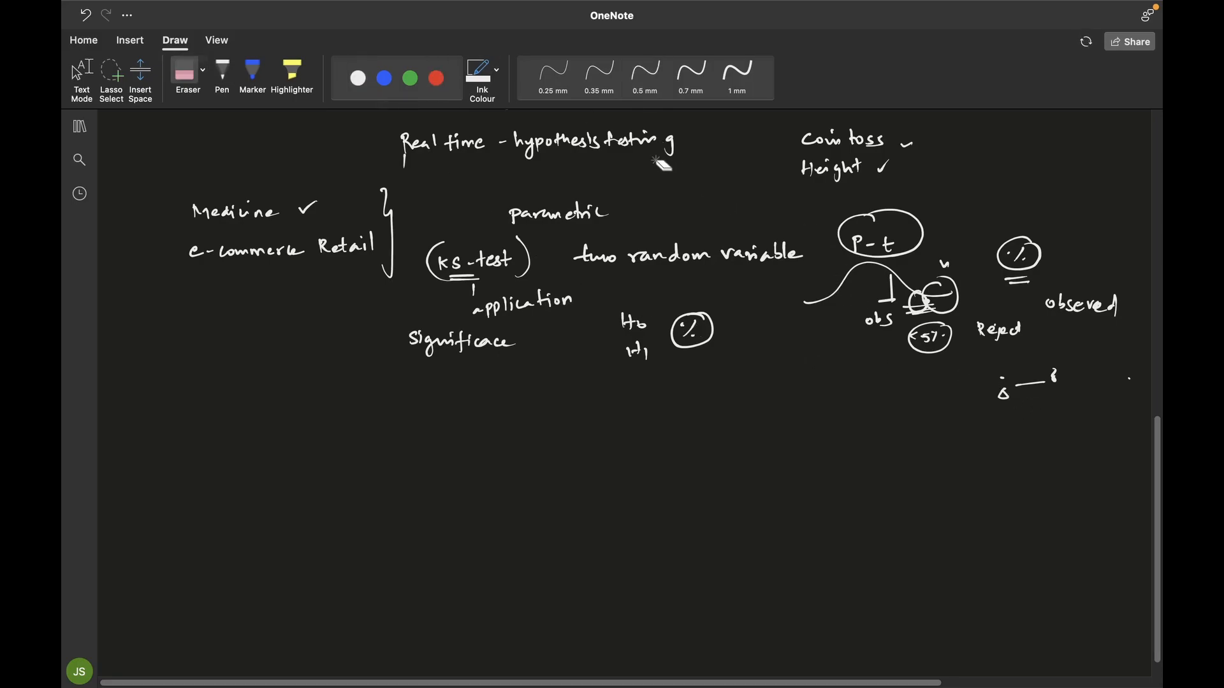
- Switch from the Eraser back to the Pen
click(644, 76)
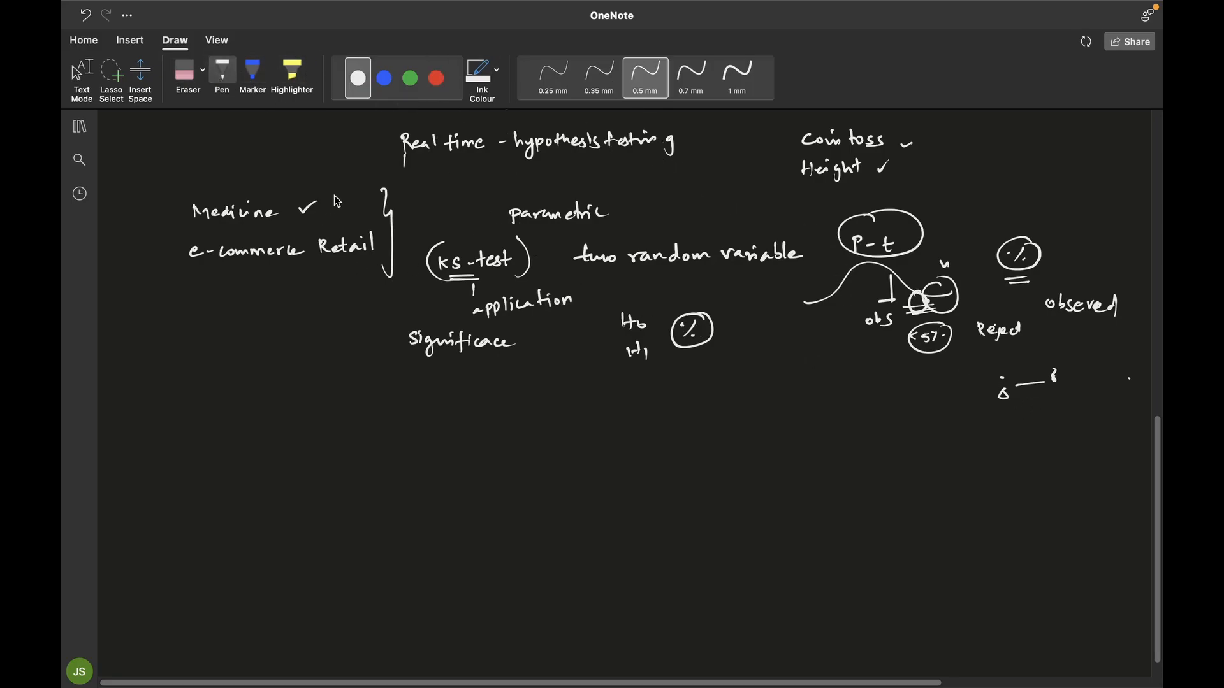
mouse_move(374, 305)
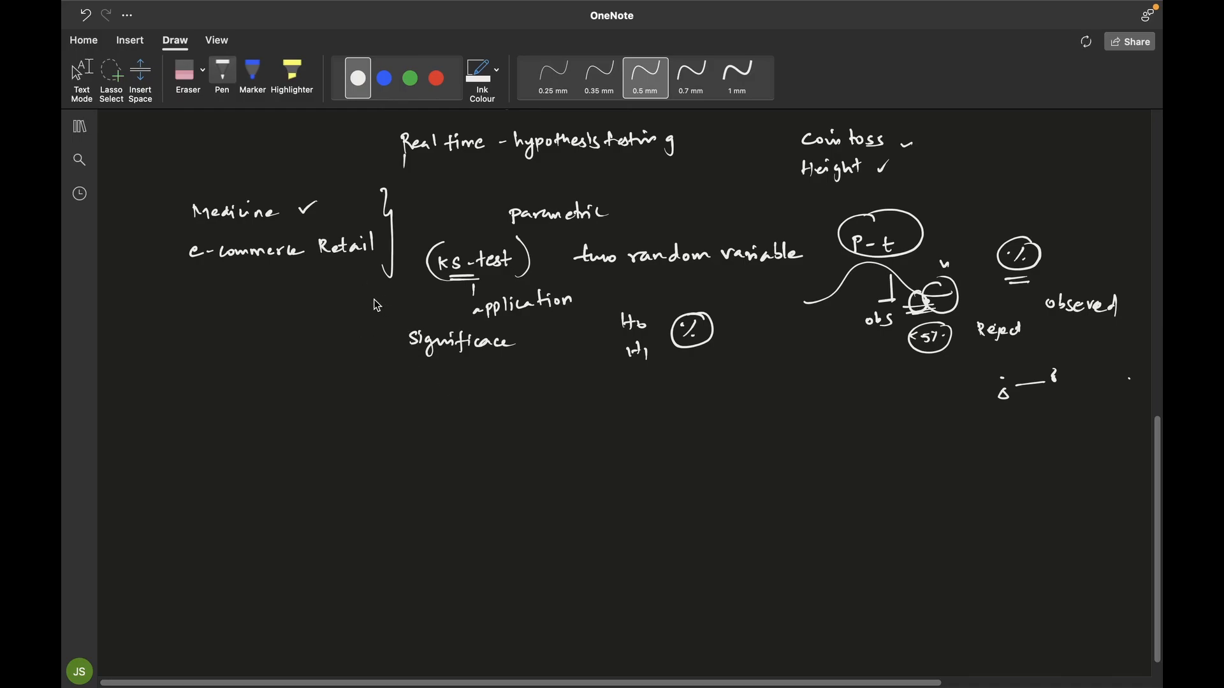
mouse_move(358, 380)
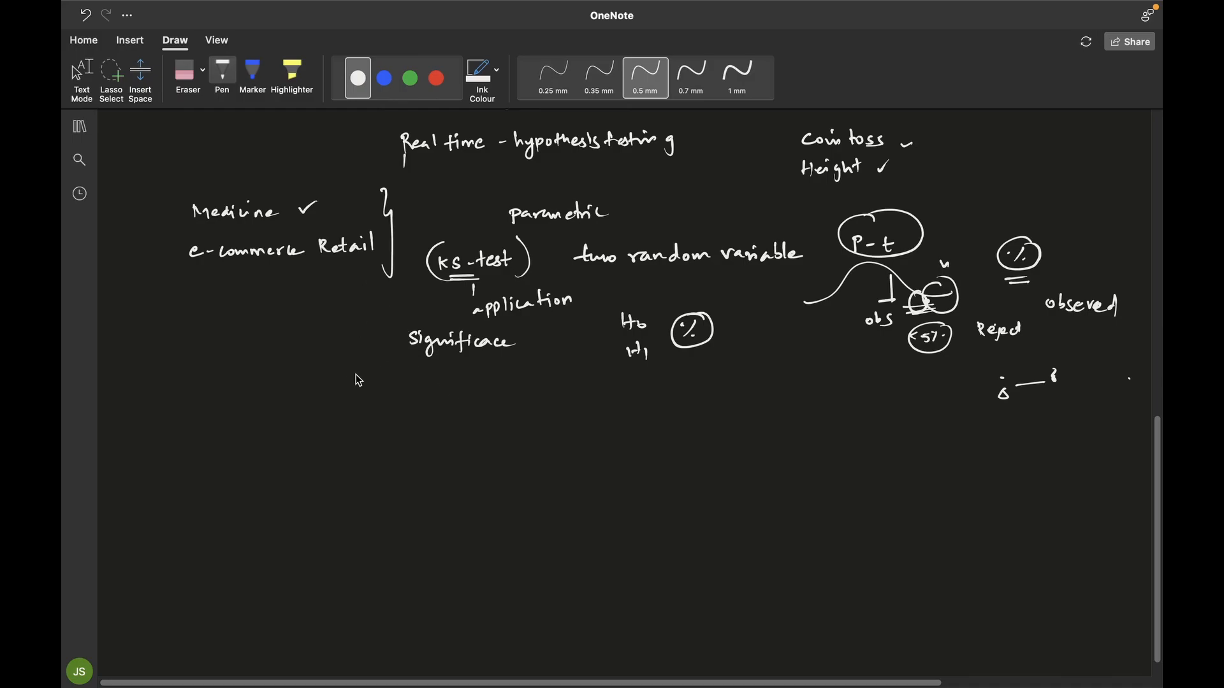
- Scroll the page up slightly
scroll(up, 3)
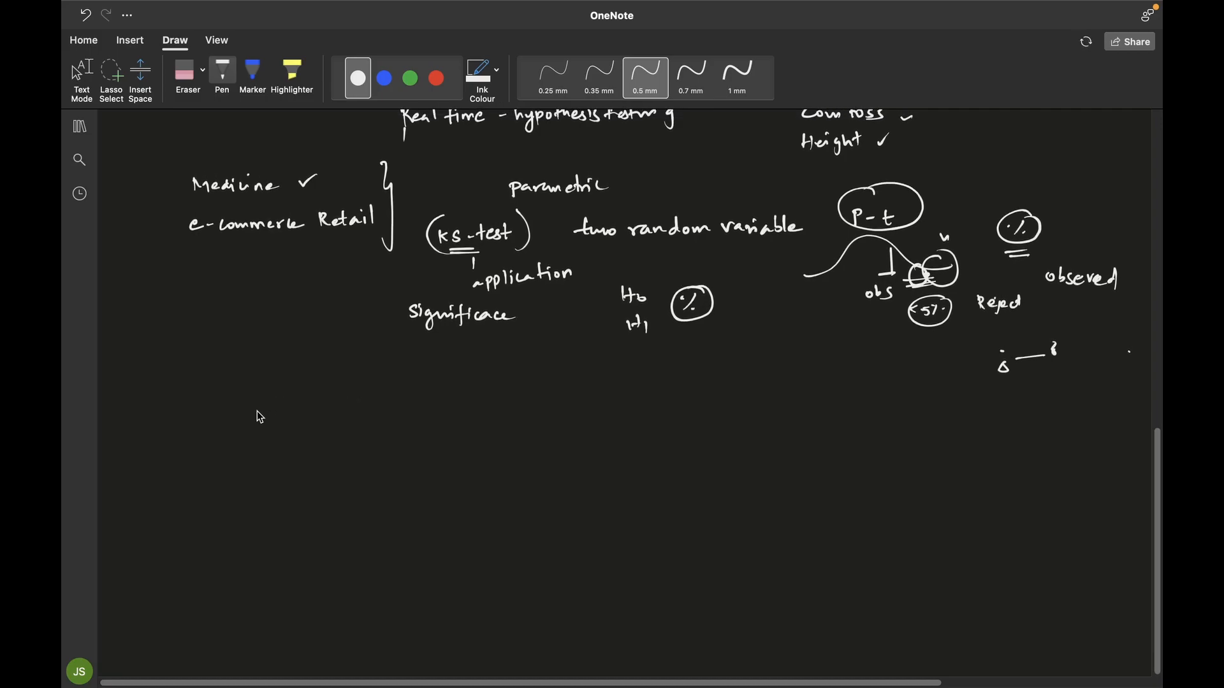
mouse_move(236, 414)
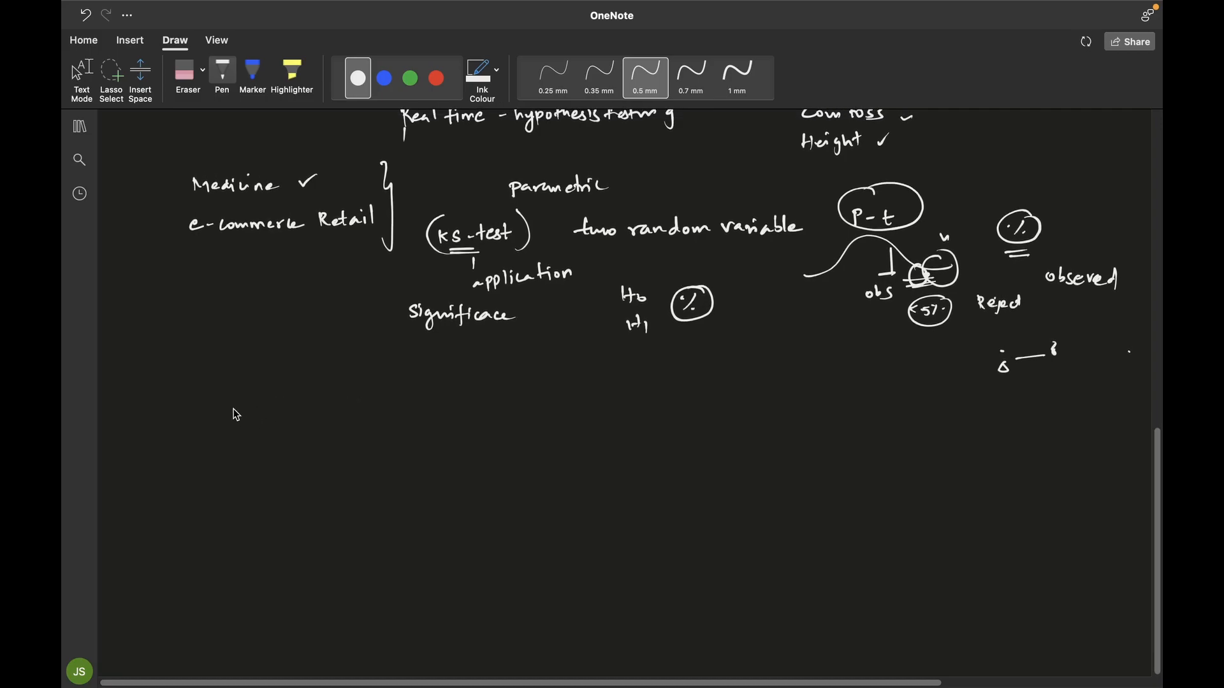
mouse_move(201, 388)
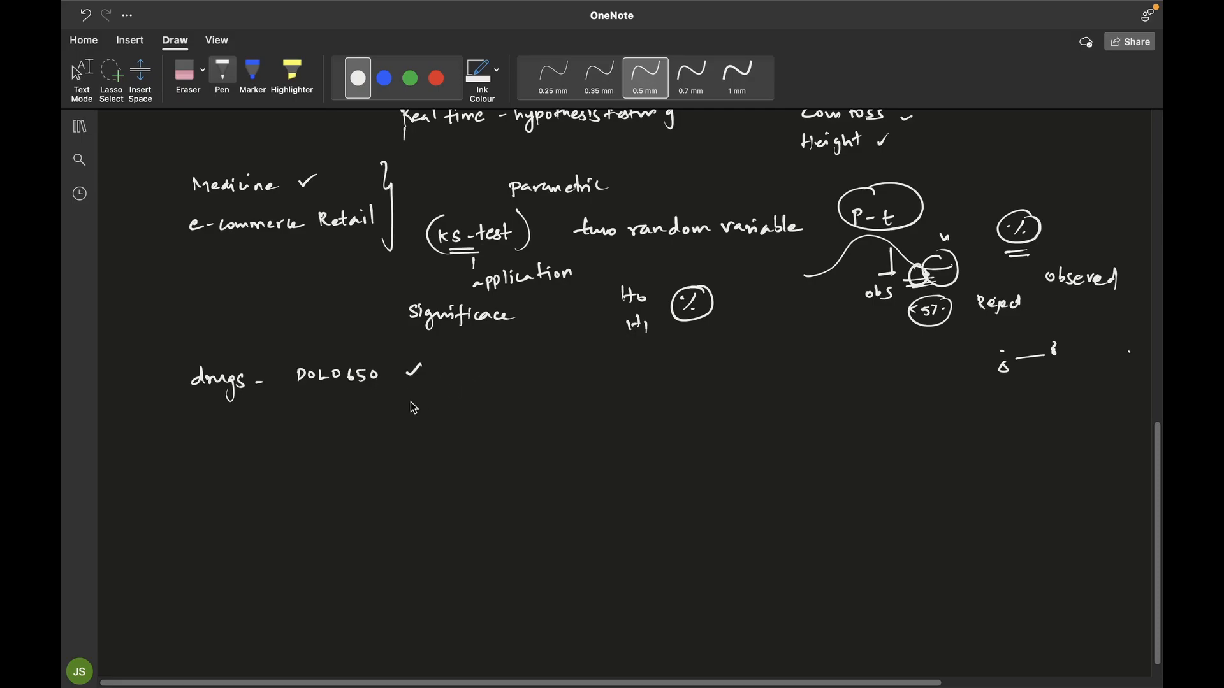
mouse_move(424, 404)
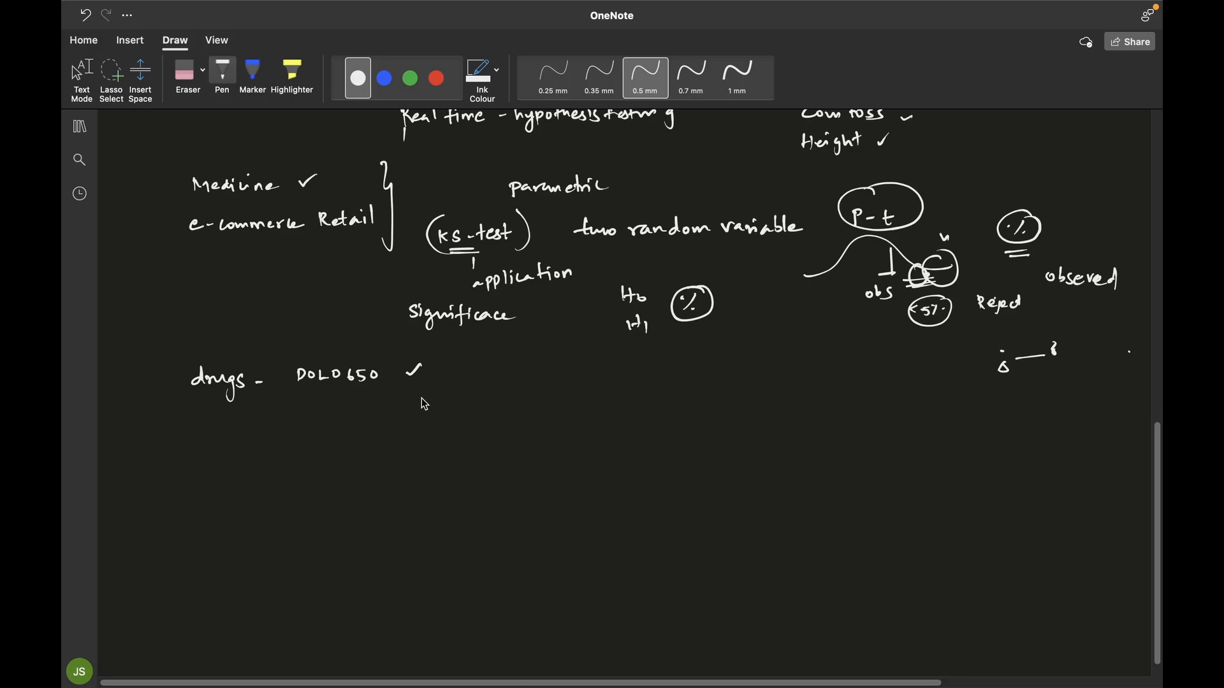
mouse_move(429, 400)
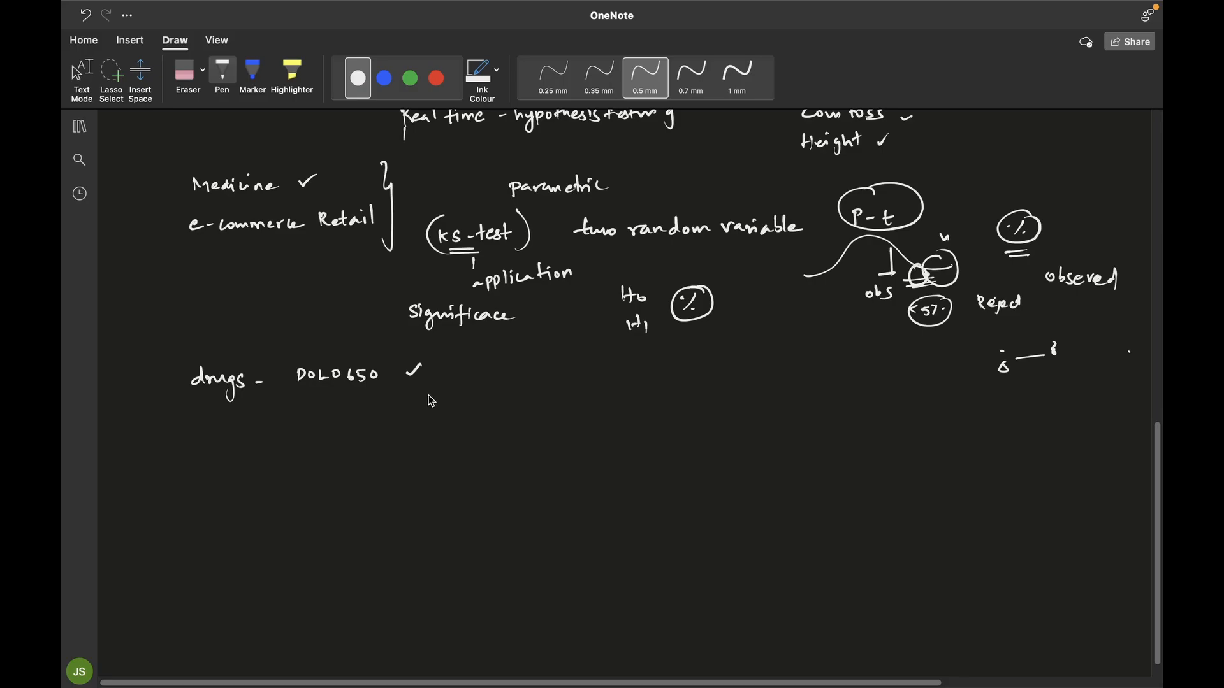
mouse_move(382, 408)
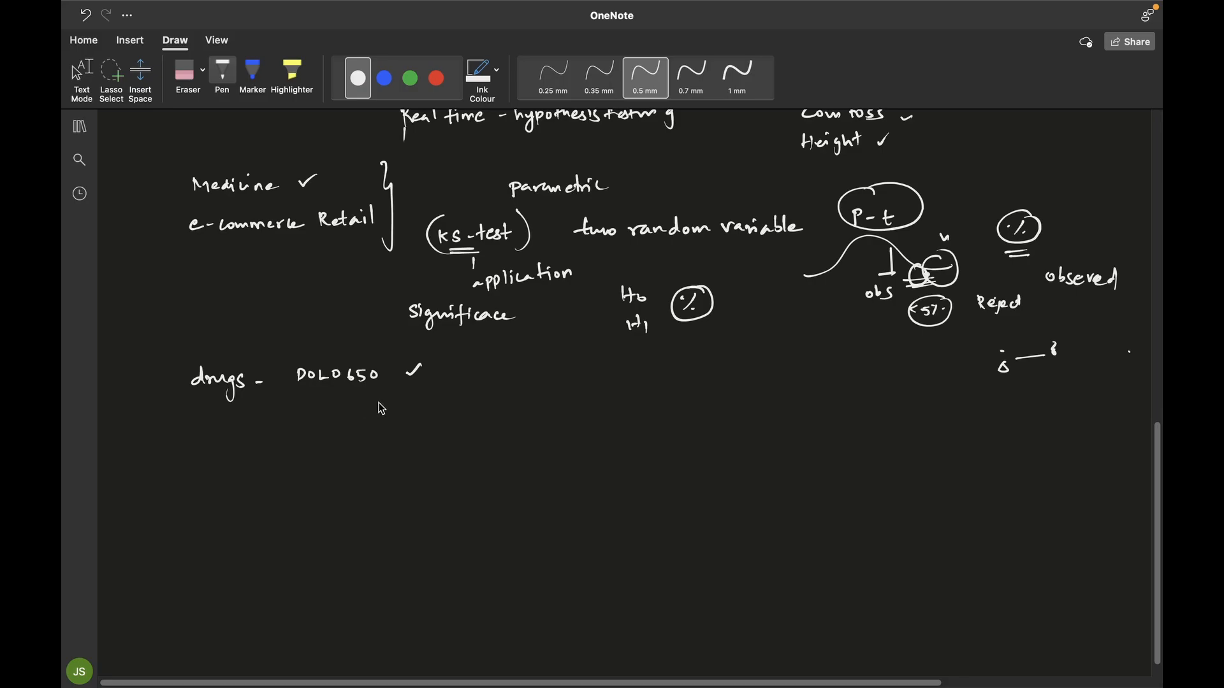
mouse_move(354, 416)
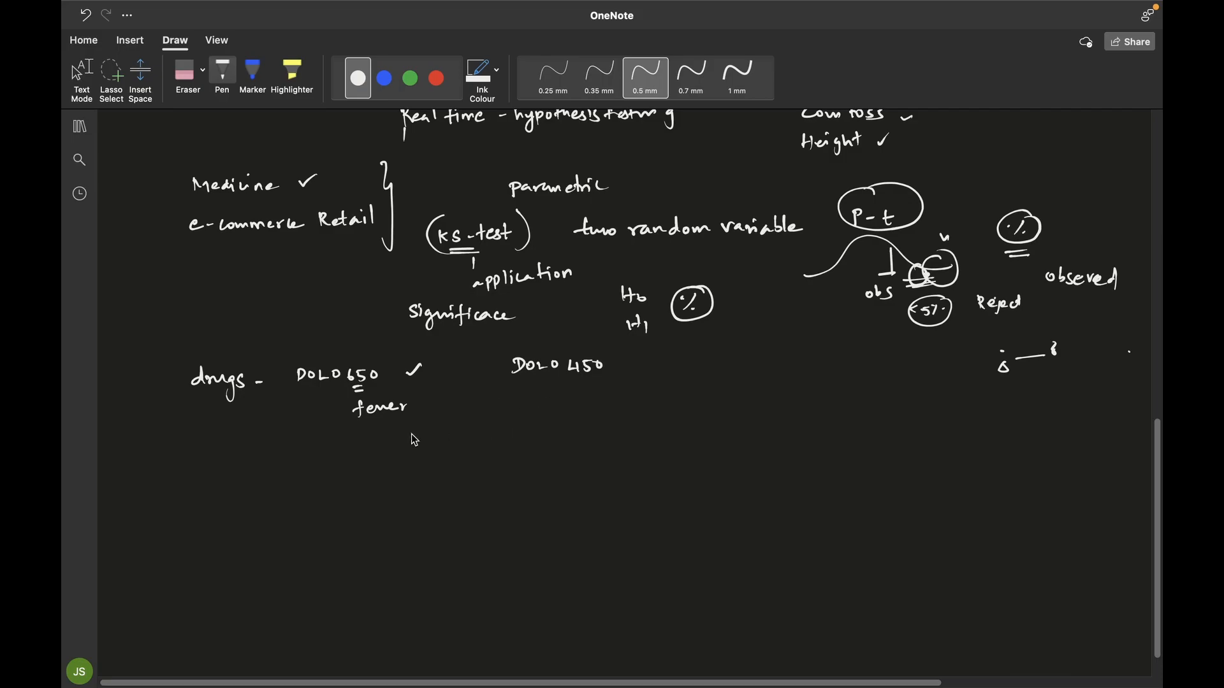
mouse_move(558, 383)
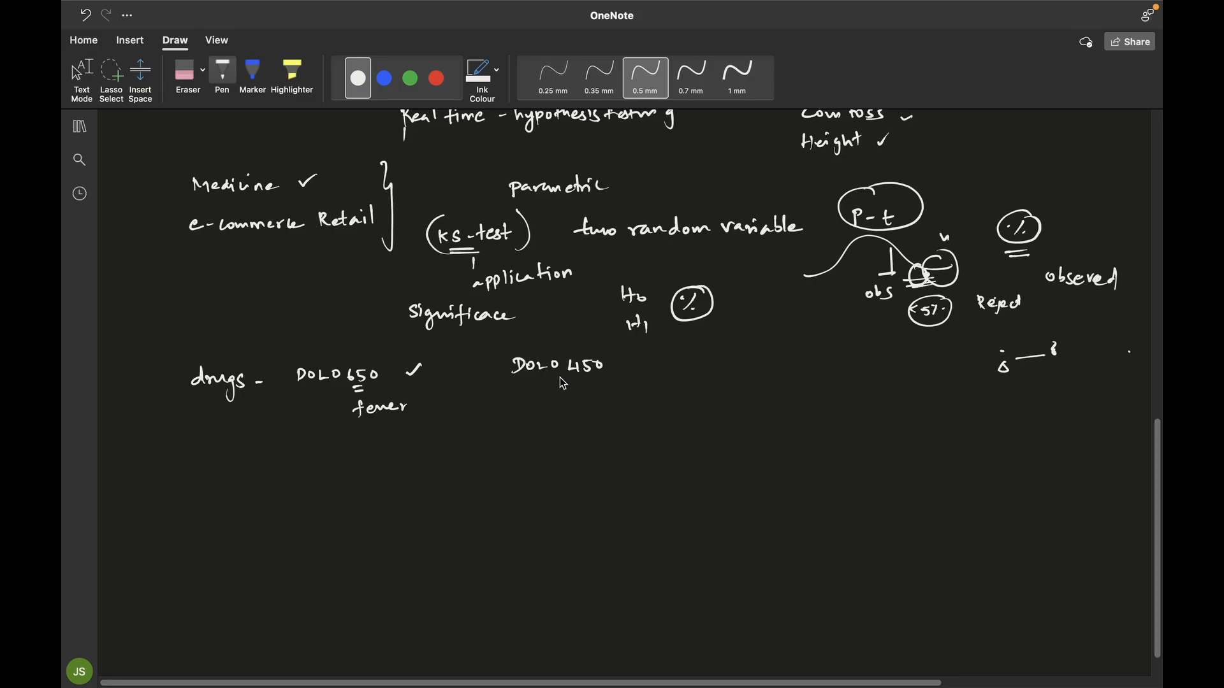
mouse_move(543, 394)
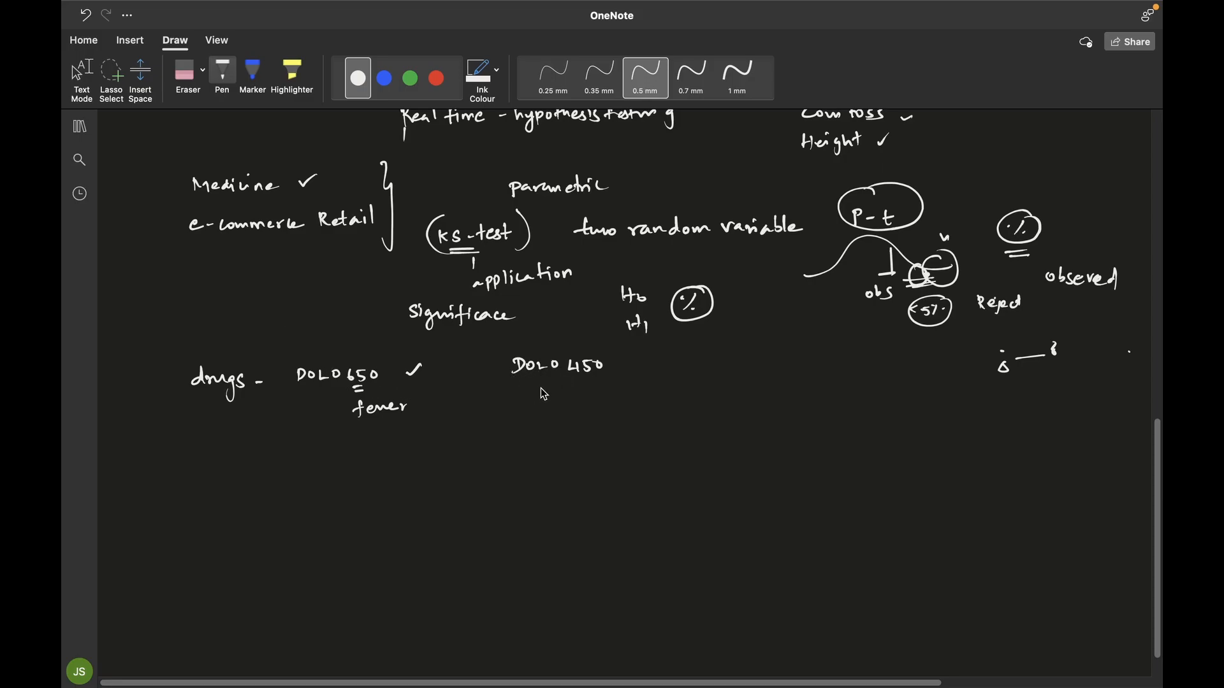
mouse_move(550, 388)
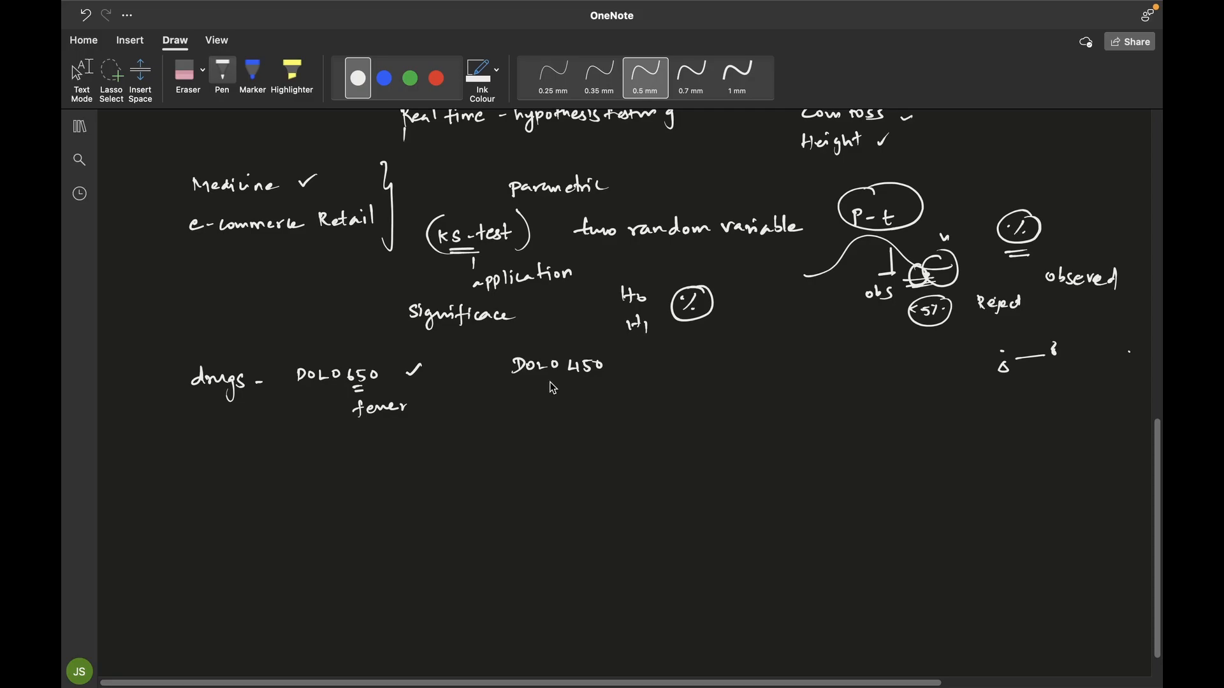
mouse_move(538, 393)
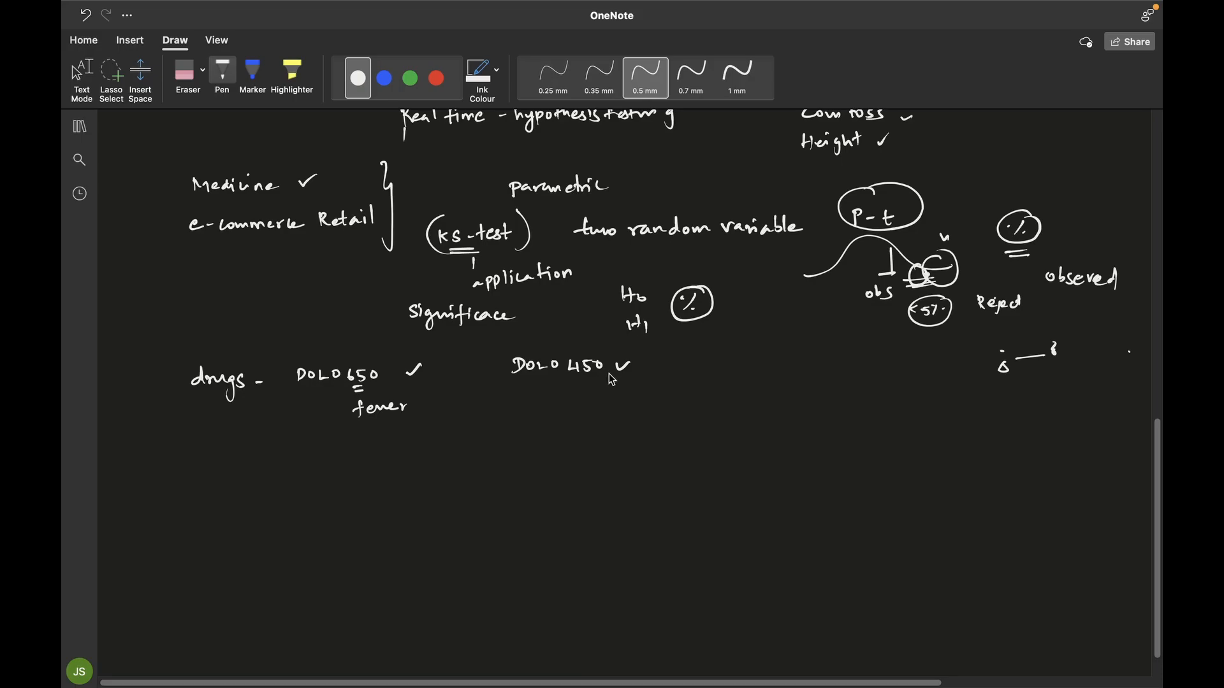
mouse_move(613, 380)
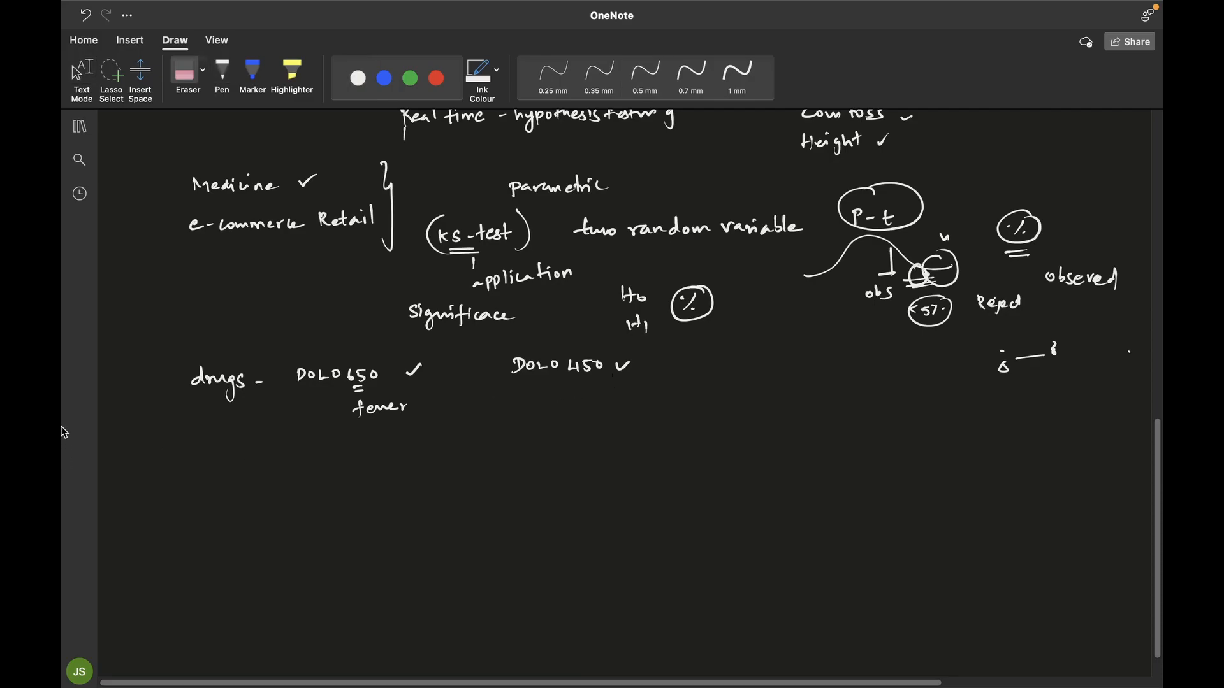
- Switch from the Eraser back to the Pen
click(645, 70)
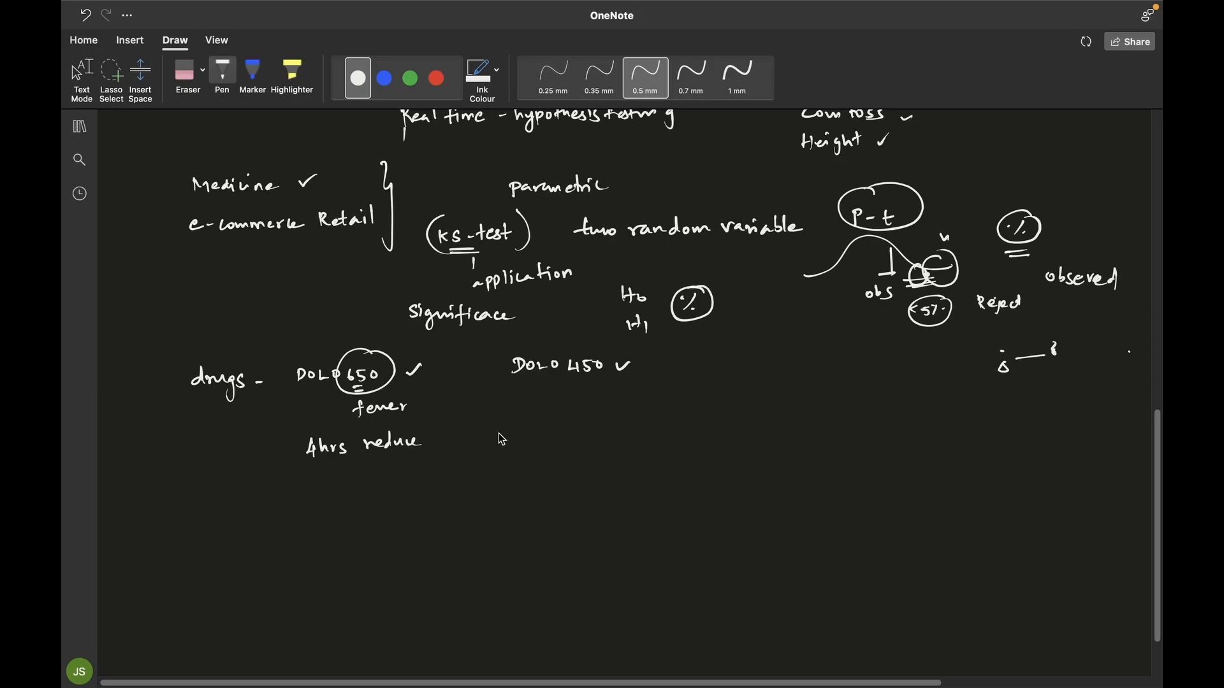
mouse_move(420, 424)
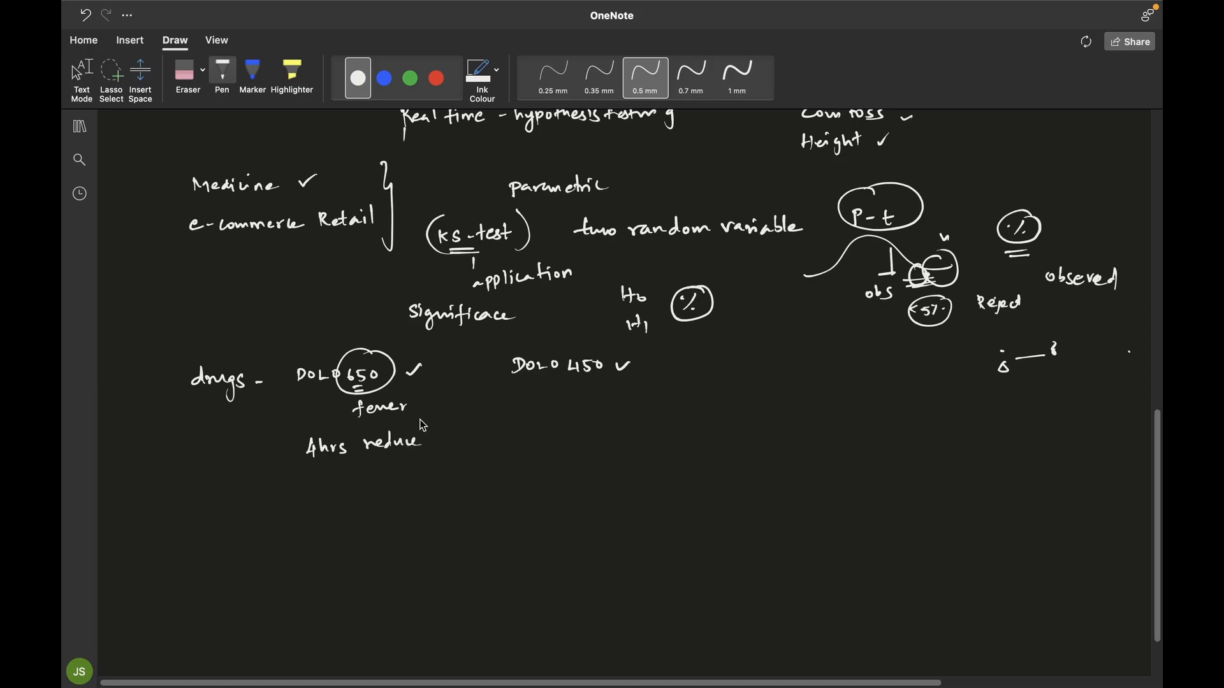
mouse_move(546, 437)
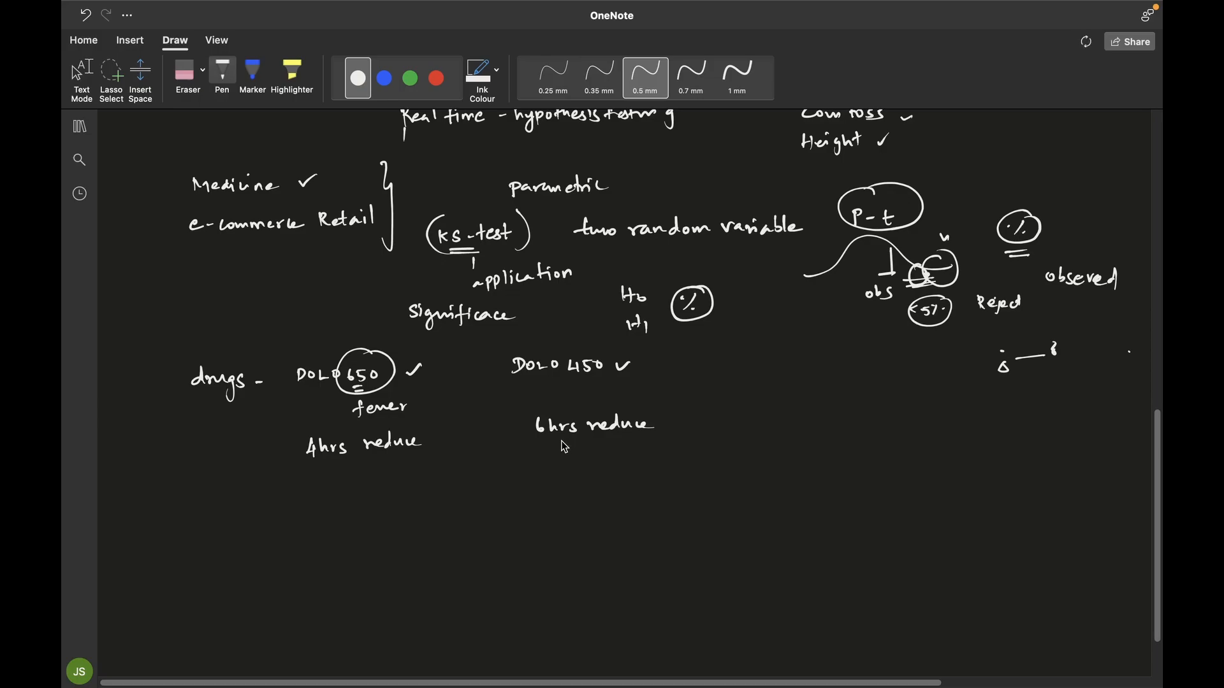
mouse_move(185, 503)
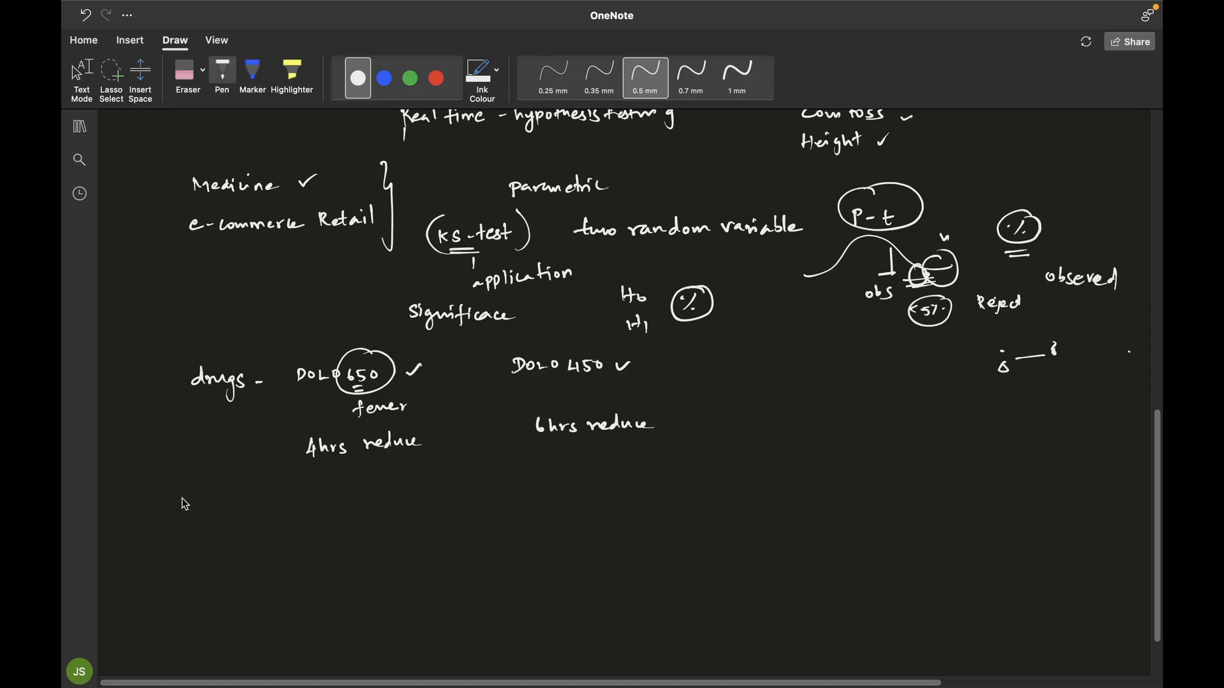
mouse_move(205, 503)
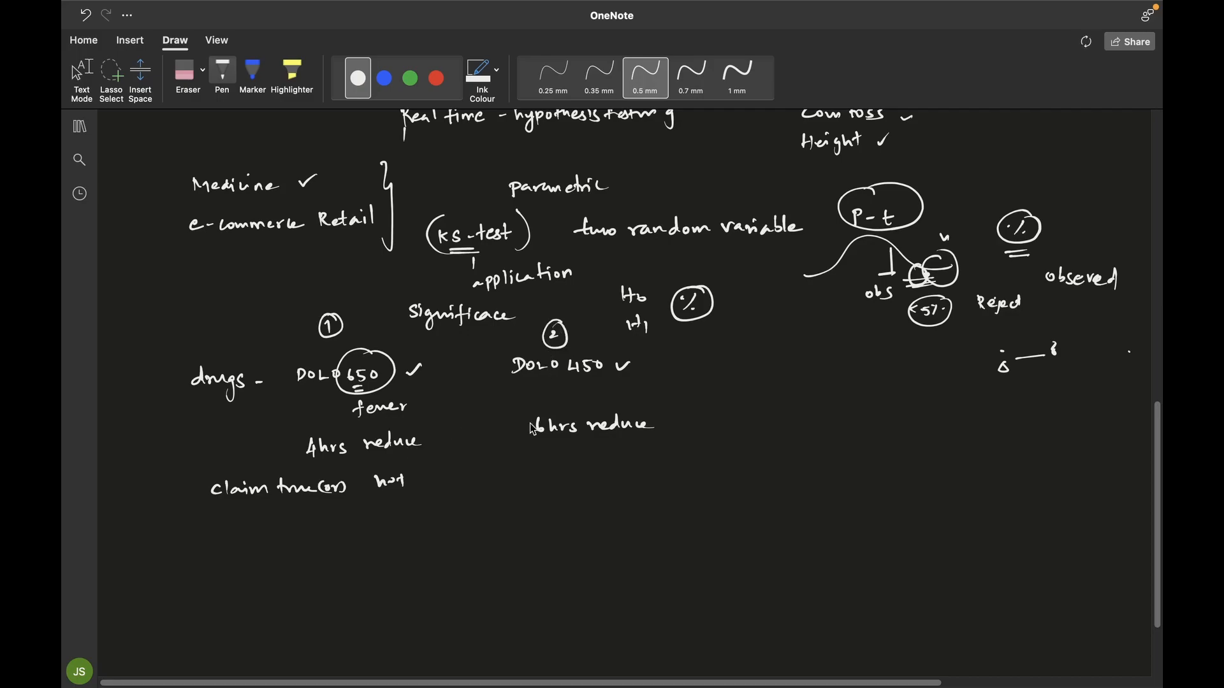
mouse_move(483, 434)
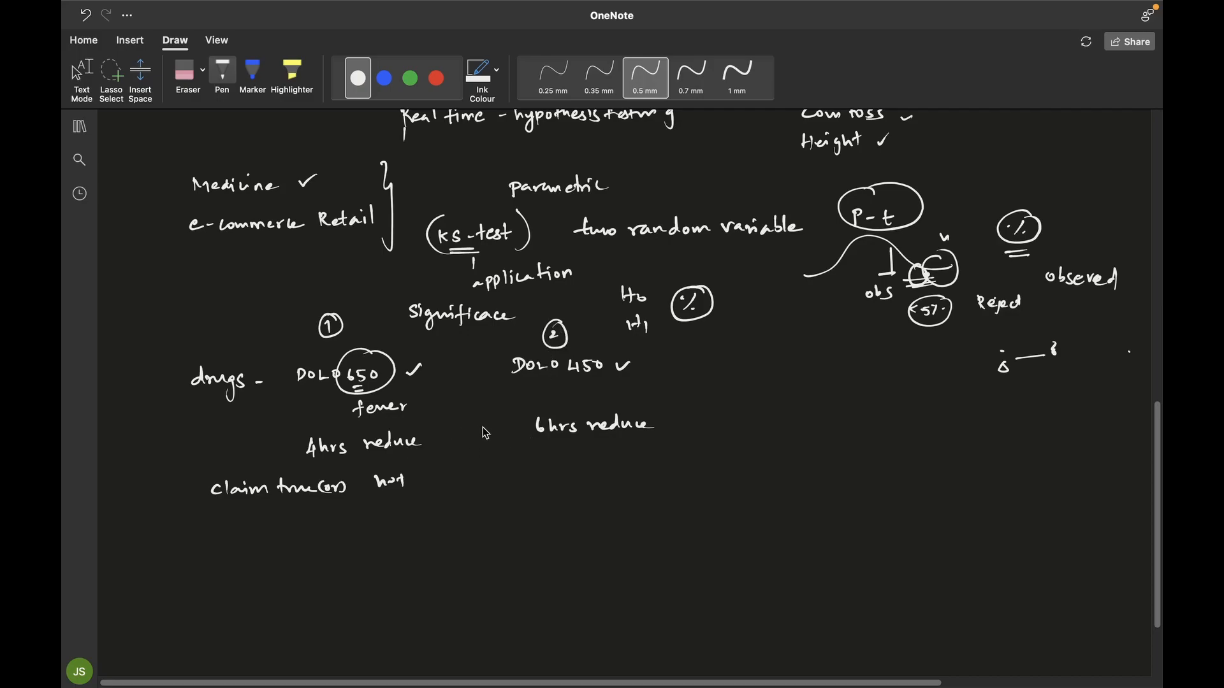
mouse_move(507, 424)
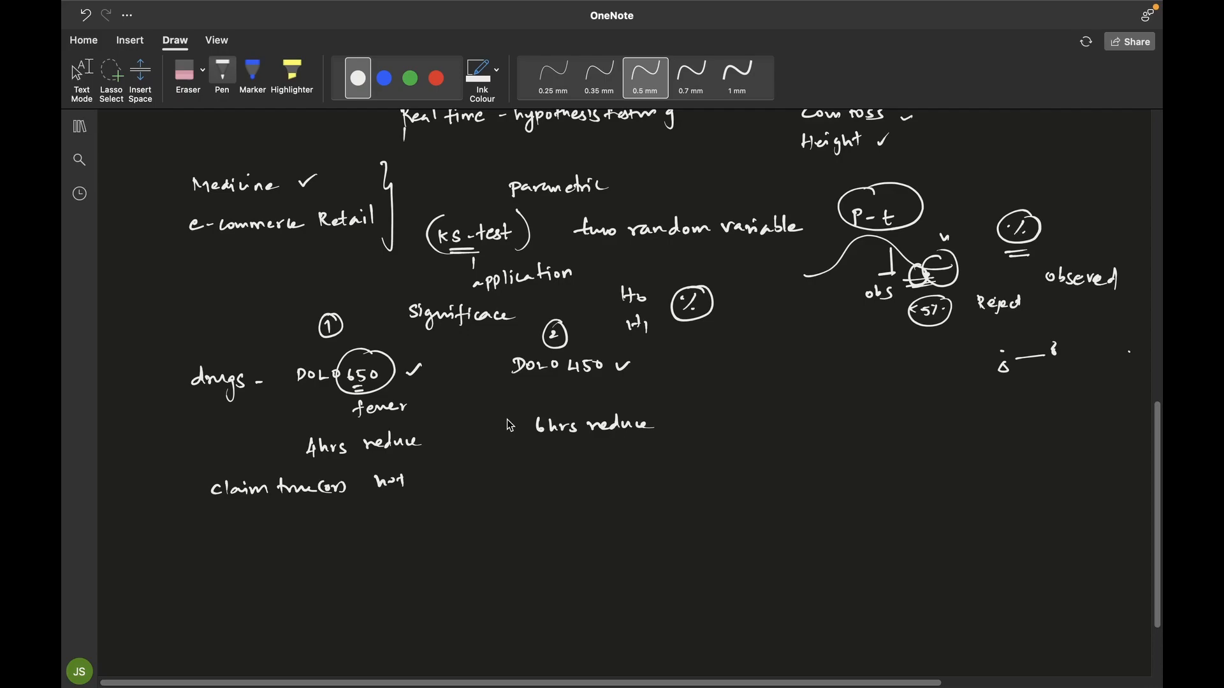
mouse_move(422, 500)
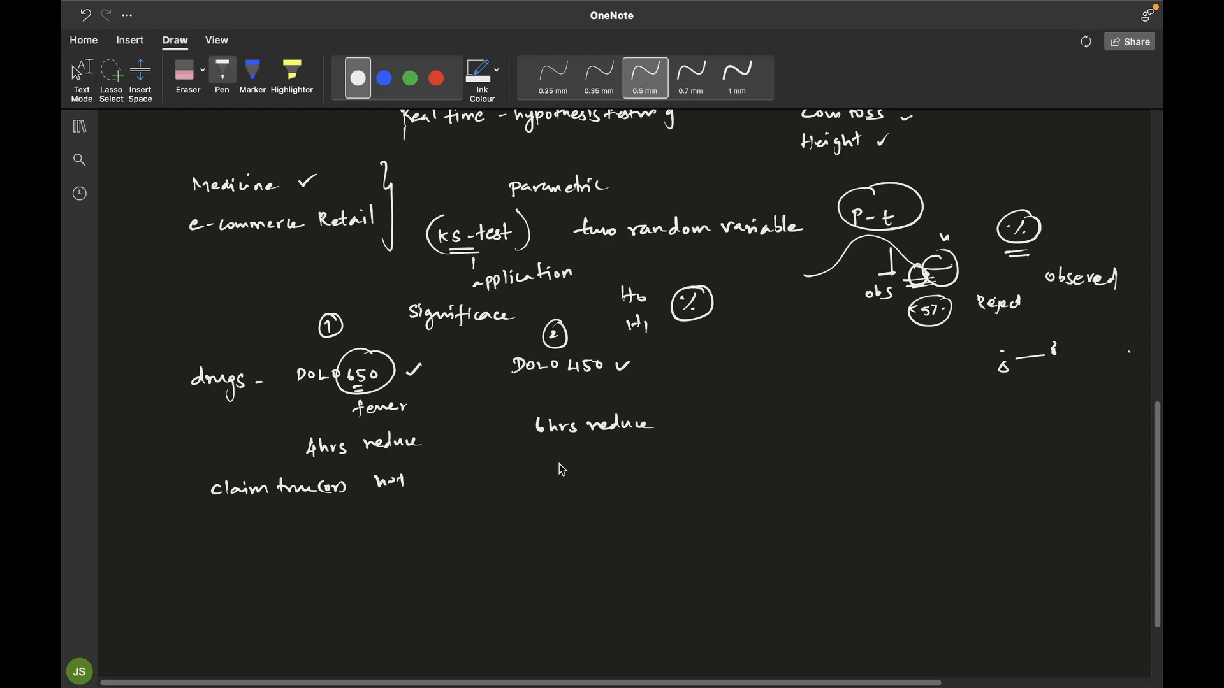
mouse_move(528, 478)
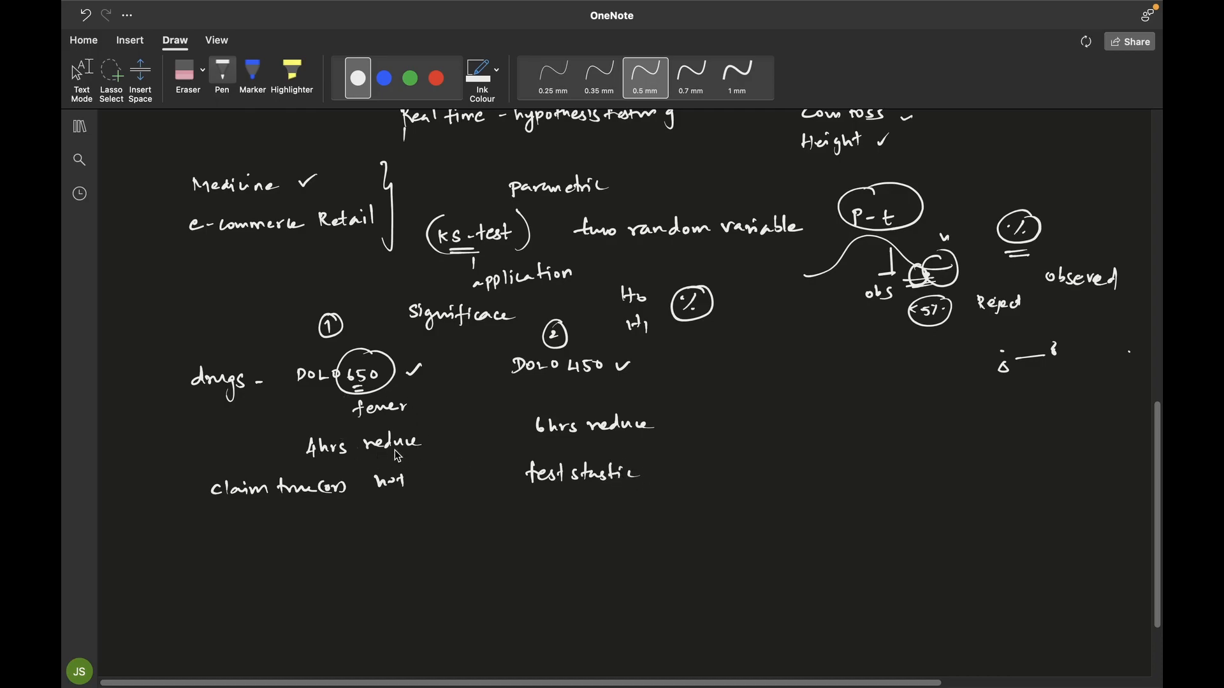
mouse_move(304, 400)
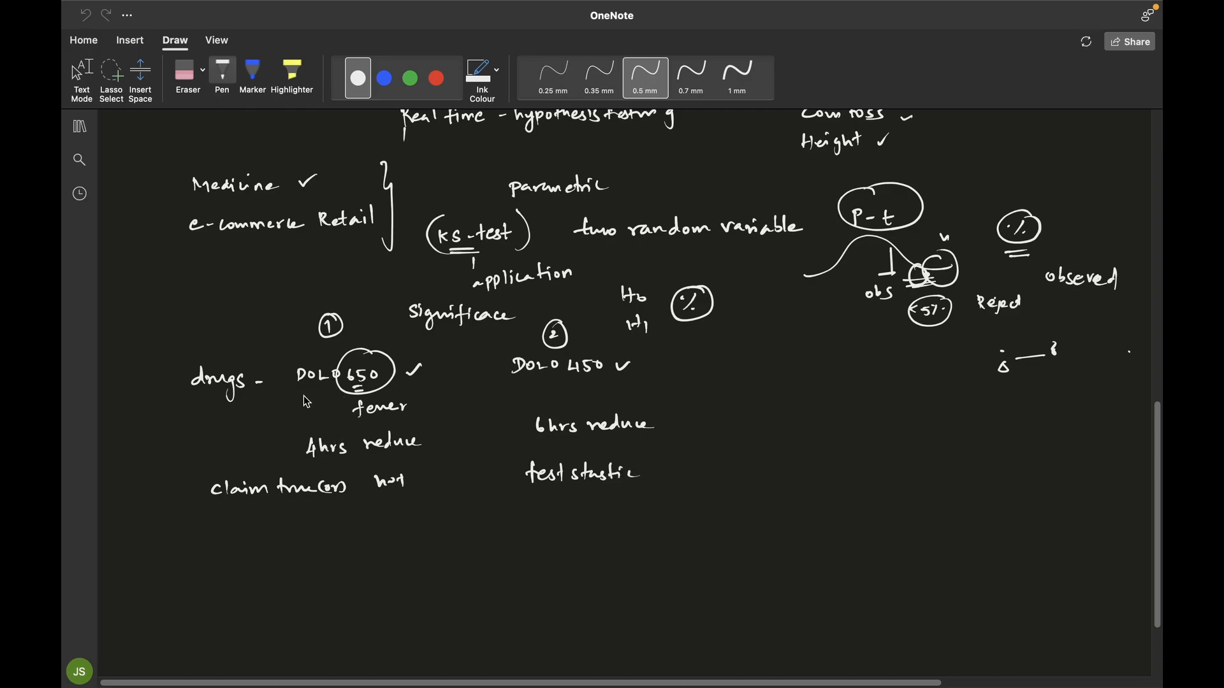
mouse_move(216, 430)
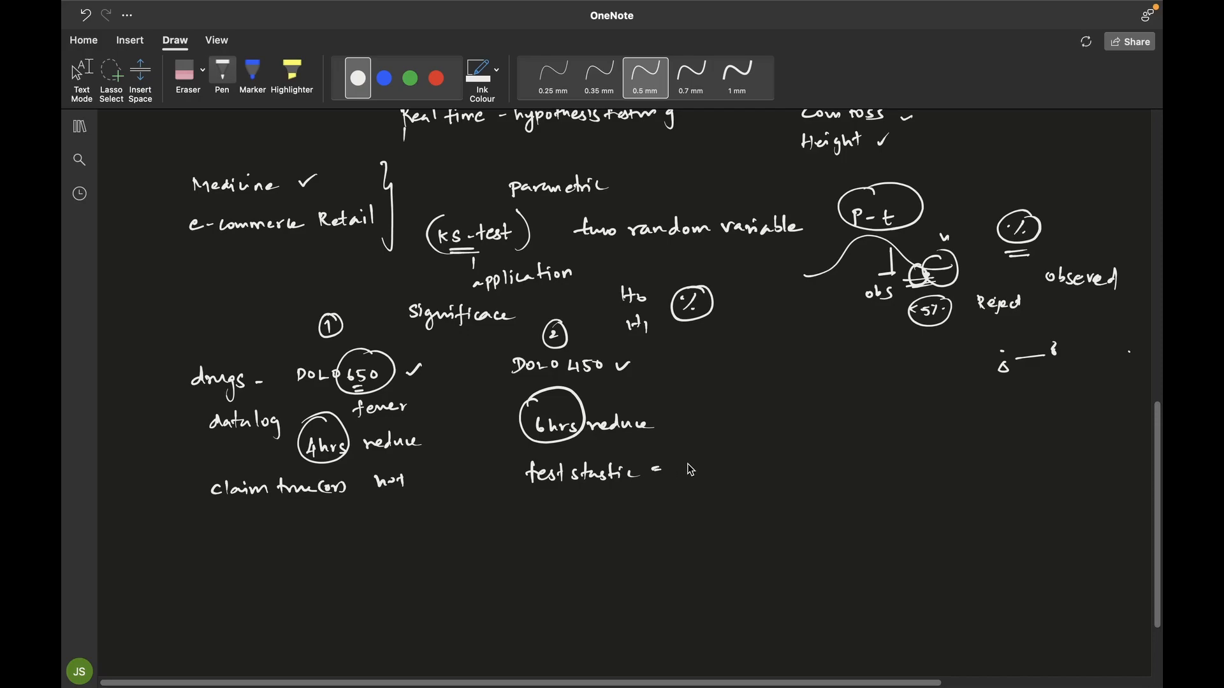
mouse_move(700, 459)
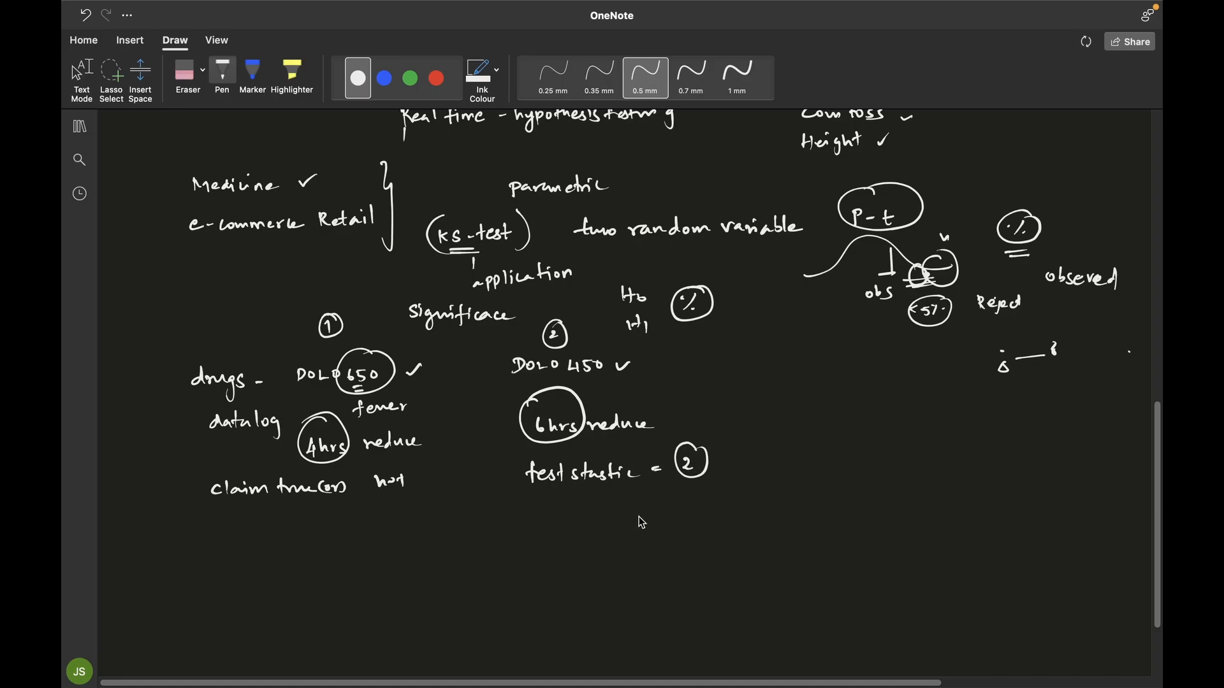
mouse_move(438, 539)
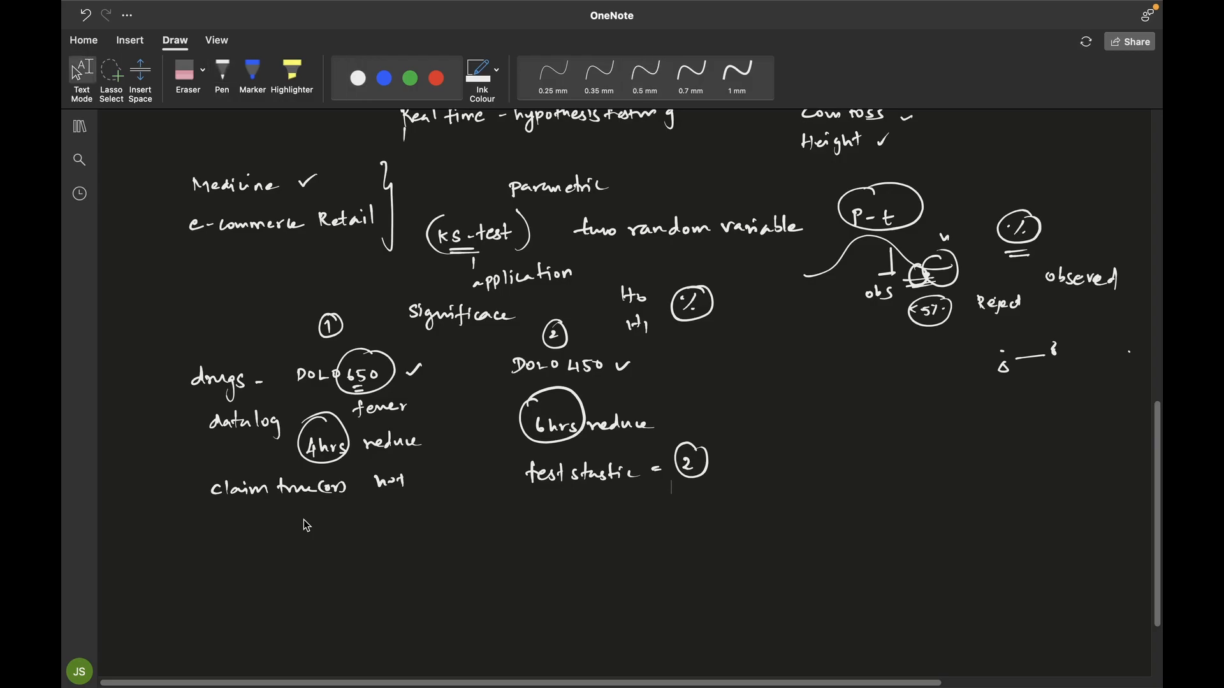
- Reselect the Pen and write the H0 line ending 'D1&D2 same'
scroll(up, 3)
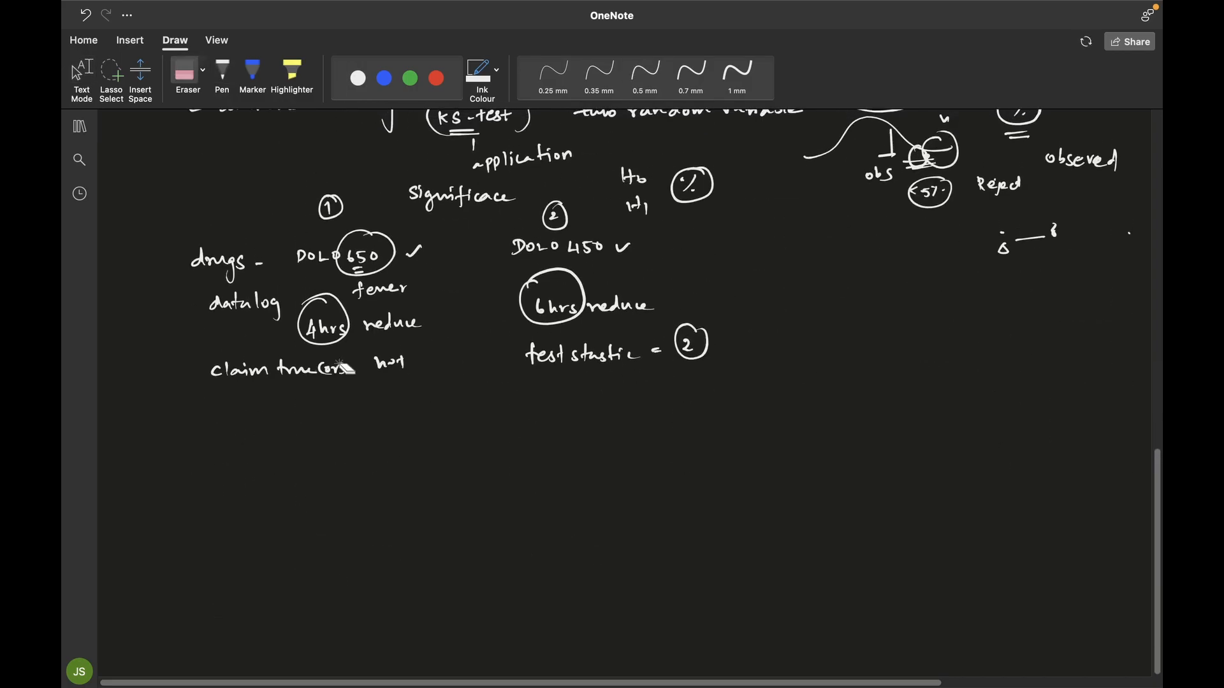
click(644, 77)
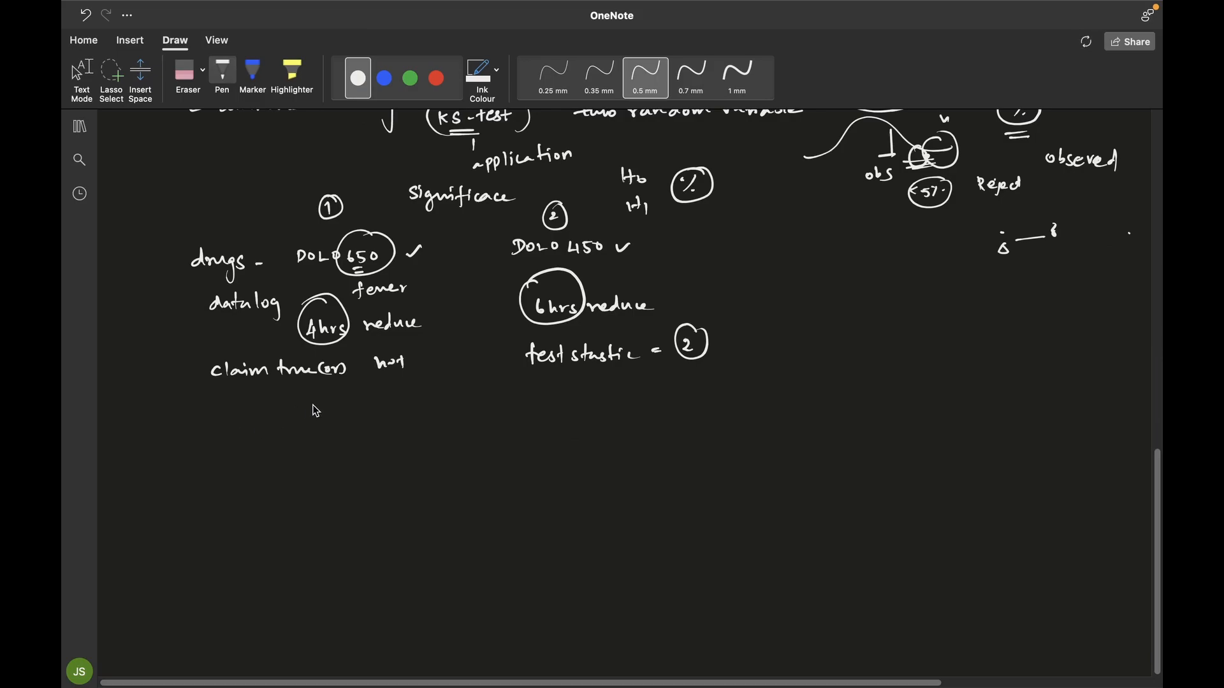
mouse_move(289, 427)
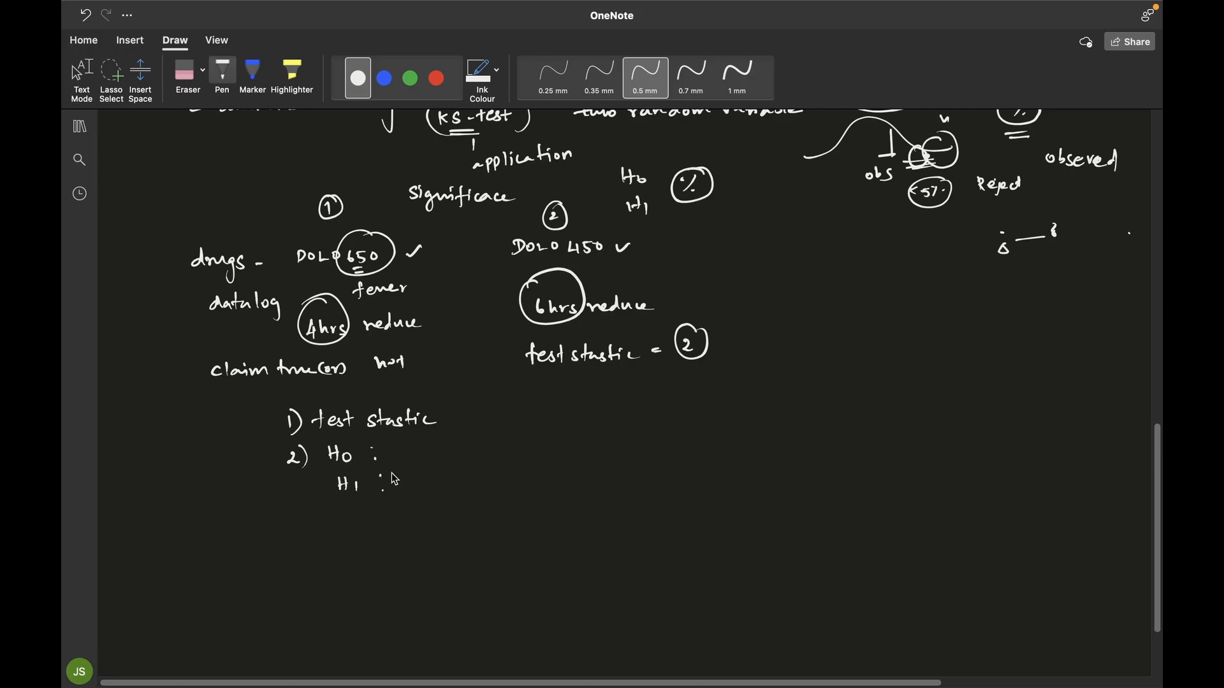
mouse_move(397, 451)
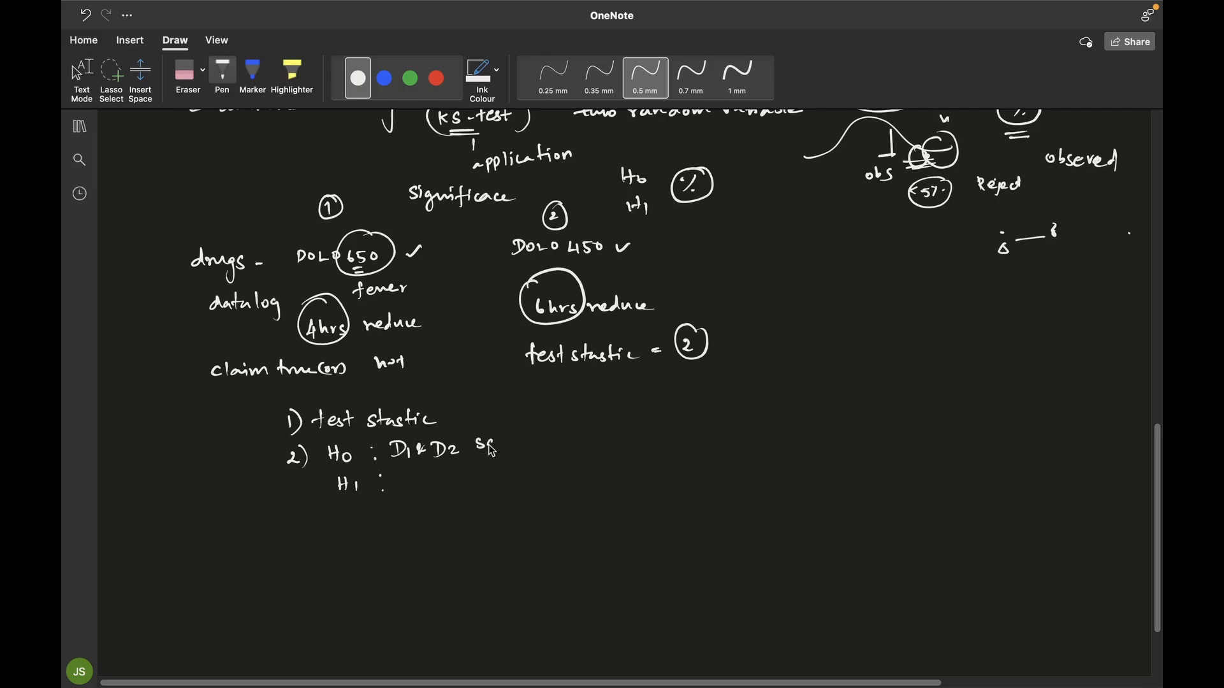
text(same)
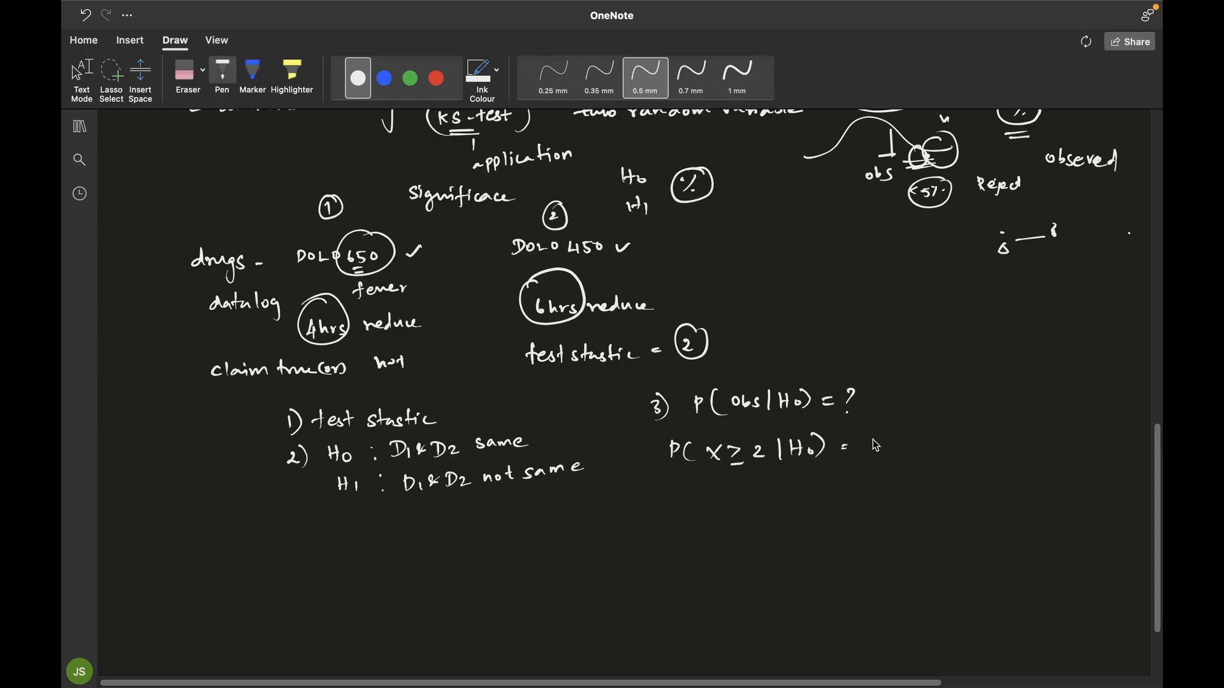
mouse_move(845, 460)
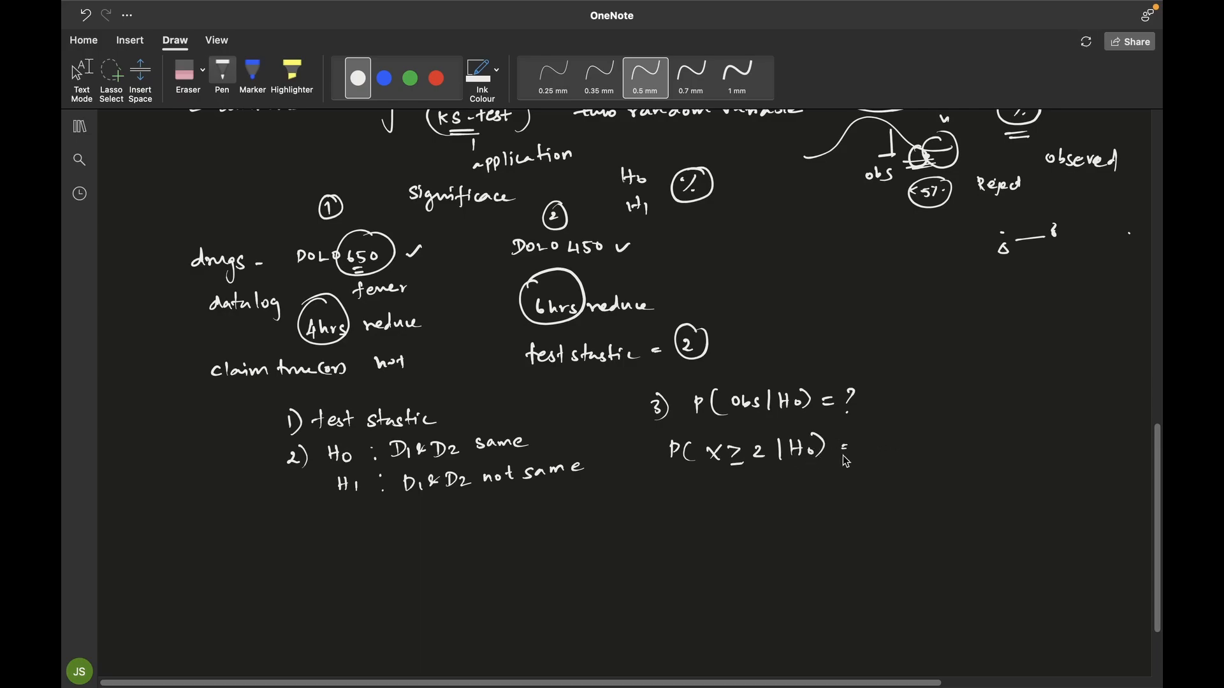
mouse_move(890, 441)
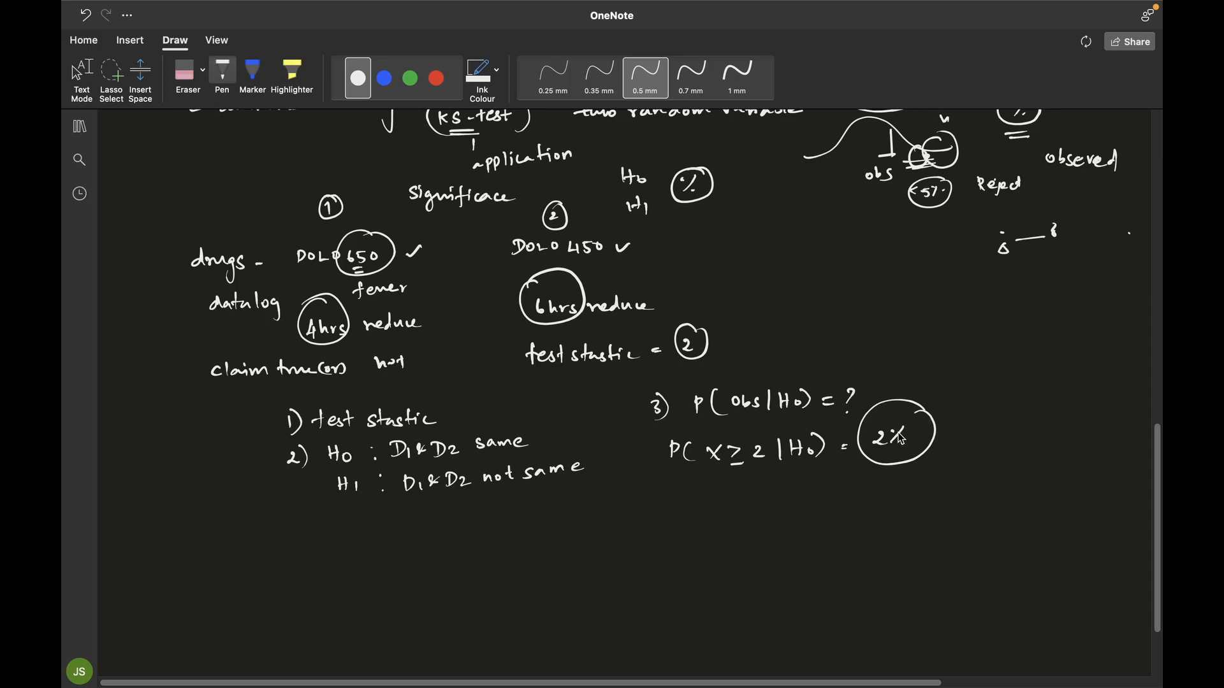
mouse_move(751, 491)
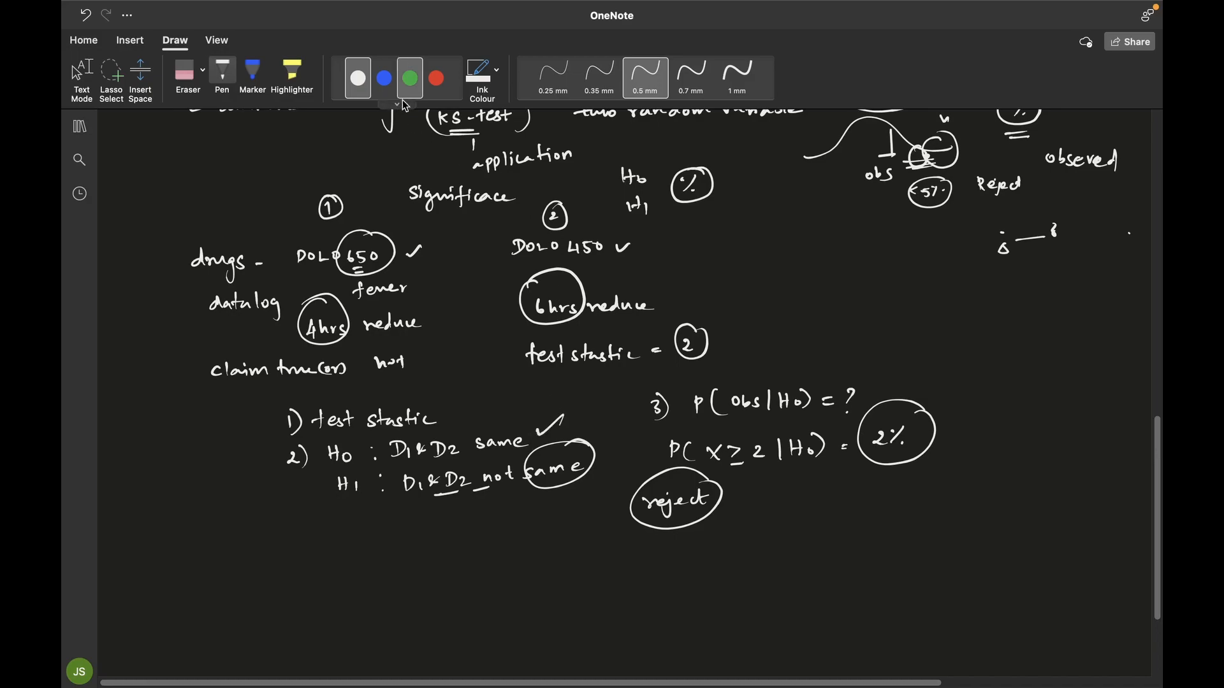
- Write 'parent' in white ink and encircle the DOLO 650 and DOLO 450 groups
click(357, 77)
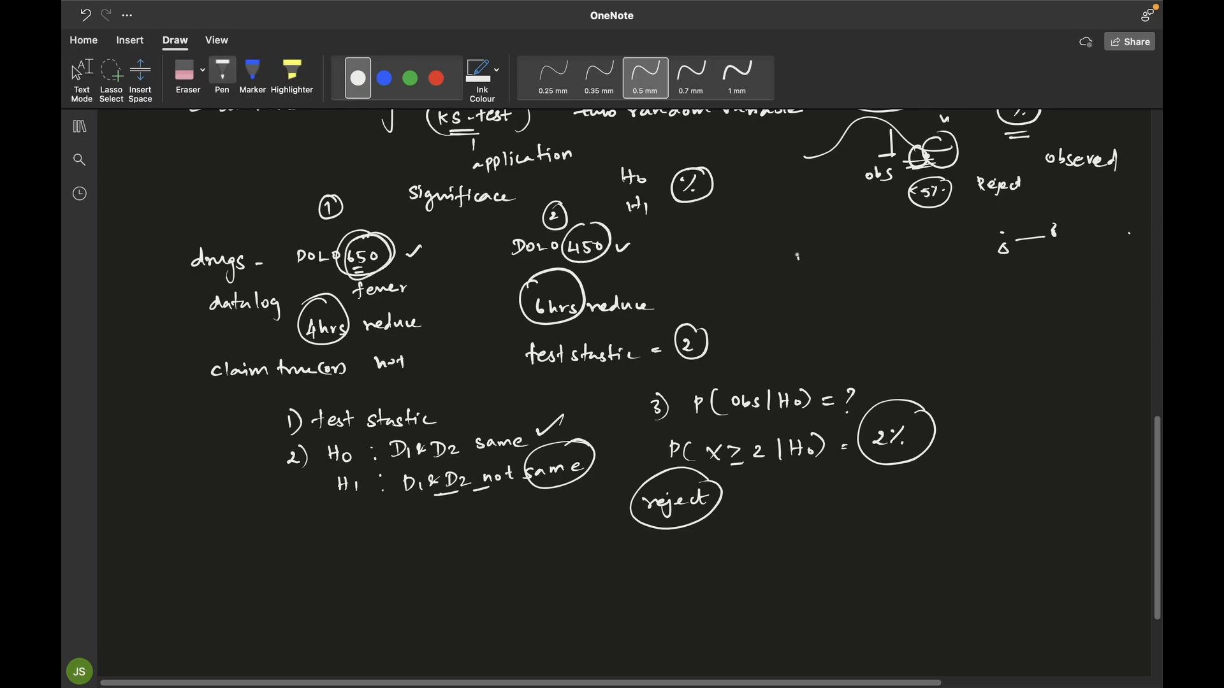
text(parer)
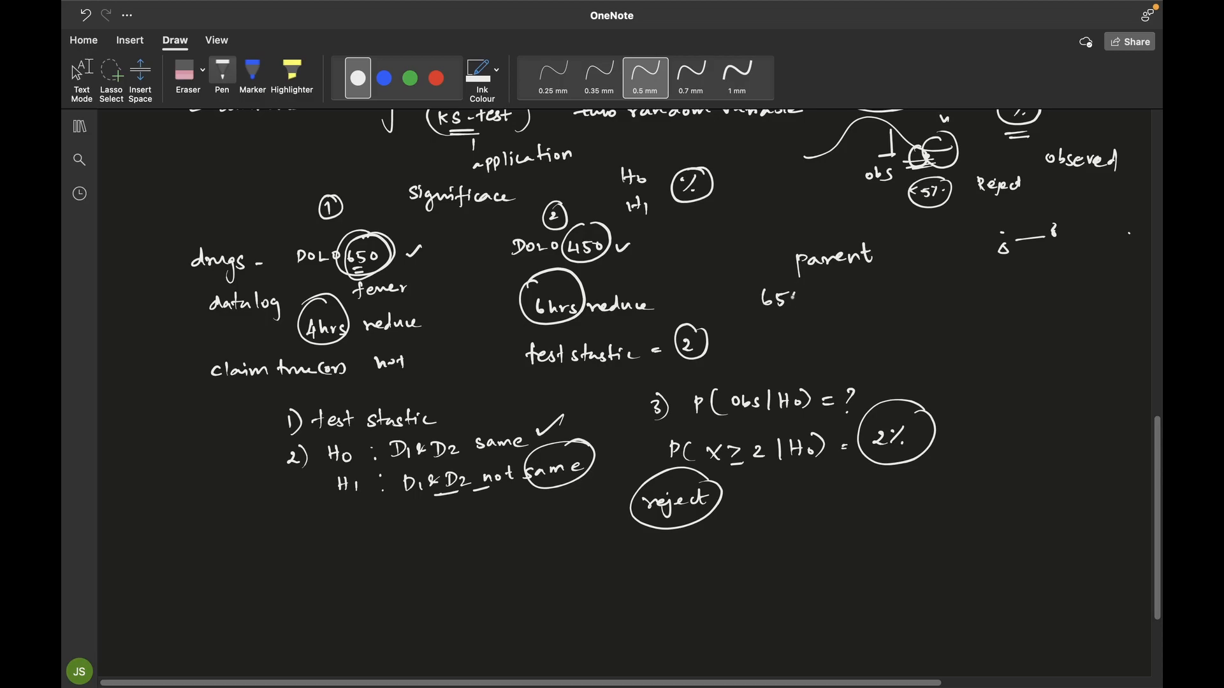
click(851, 293)
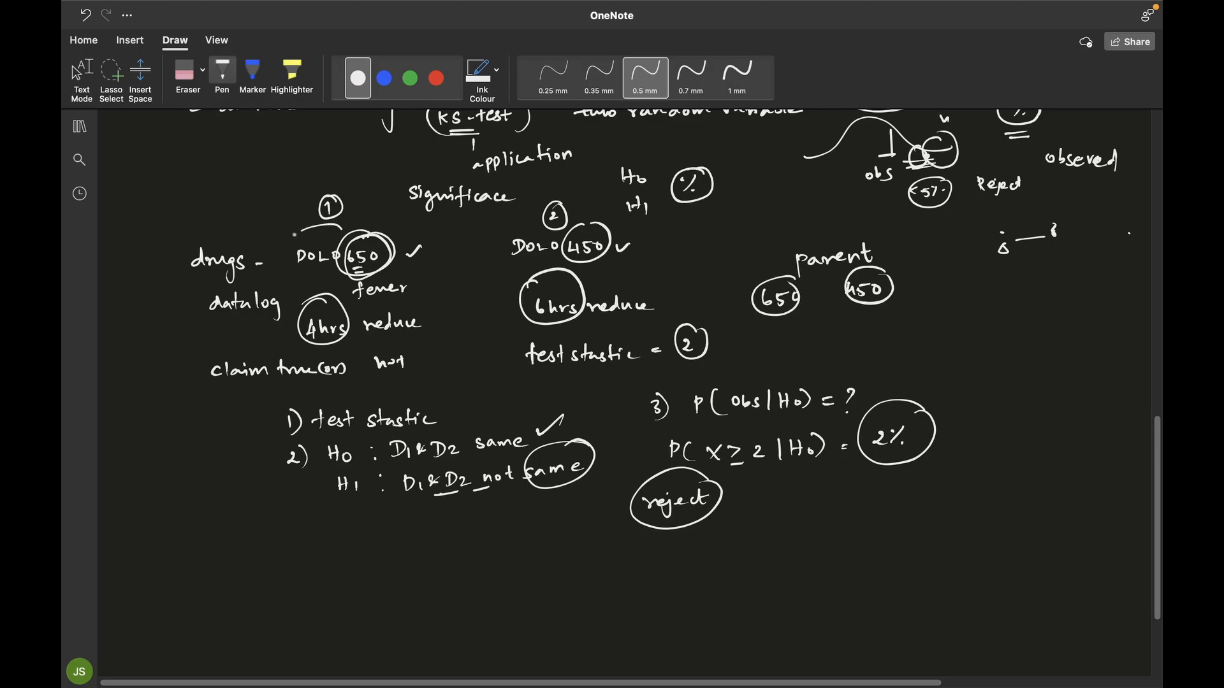
drag(282, 234, 393, 269)
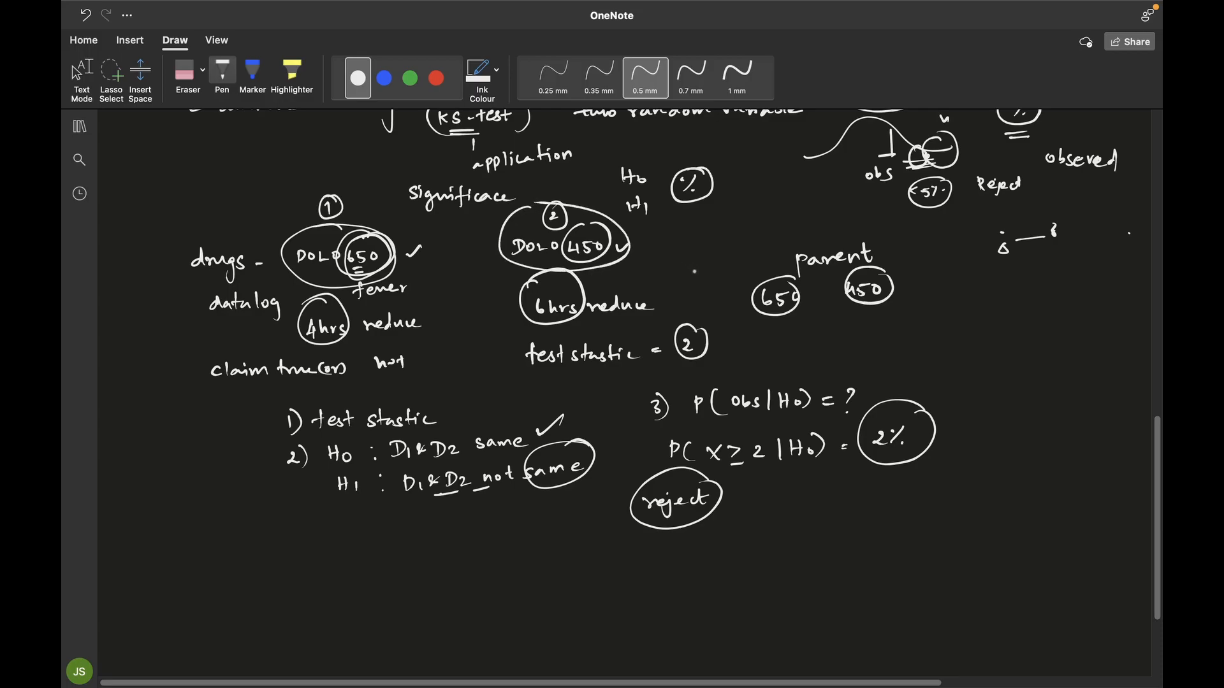
click(453, 422)
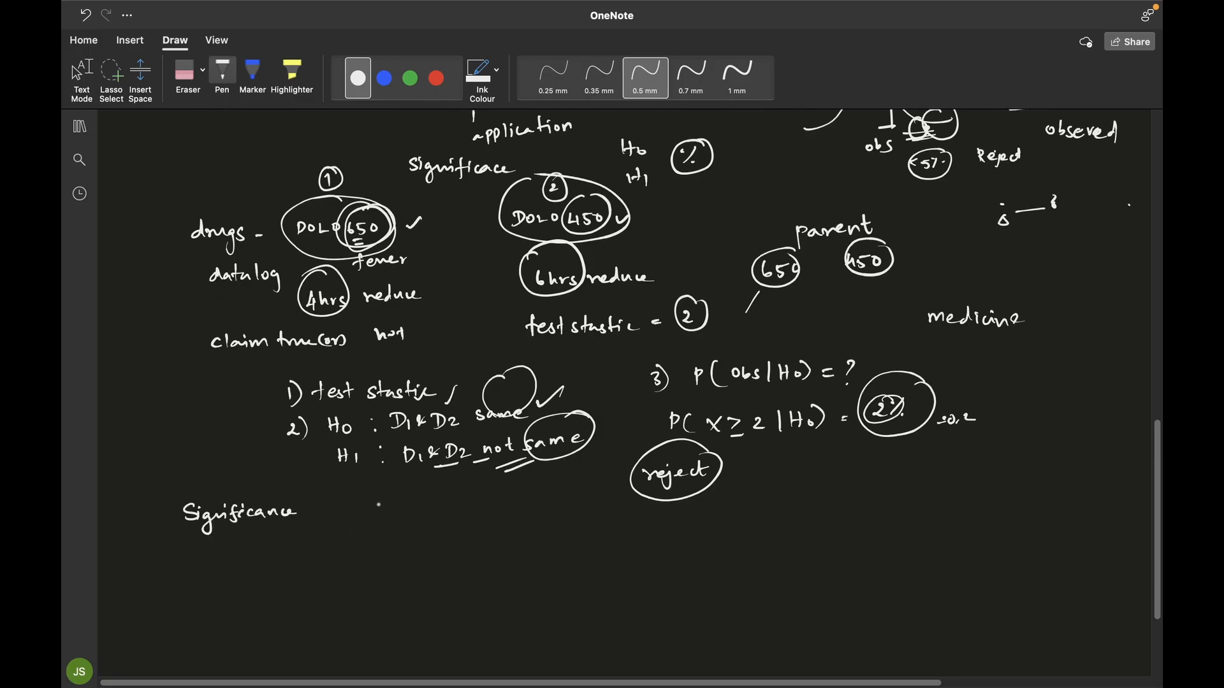
- Scroll down to the space around the Significance heading
scroll(down, 3)
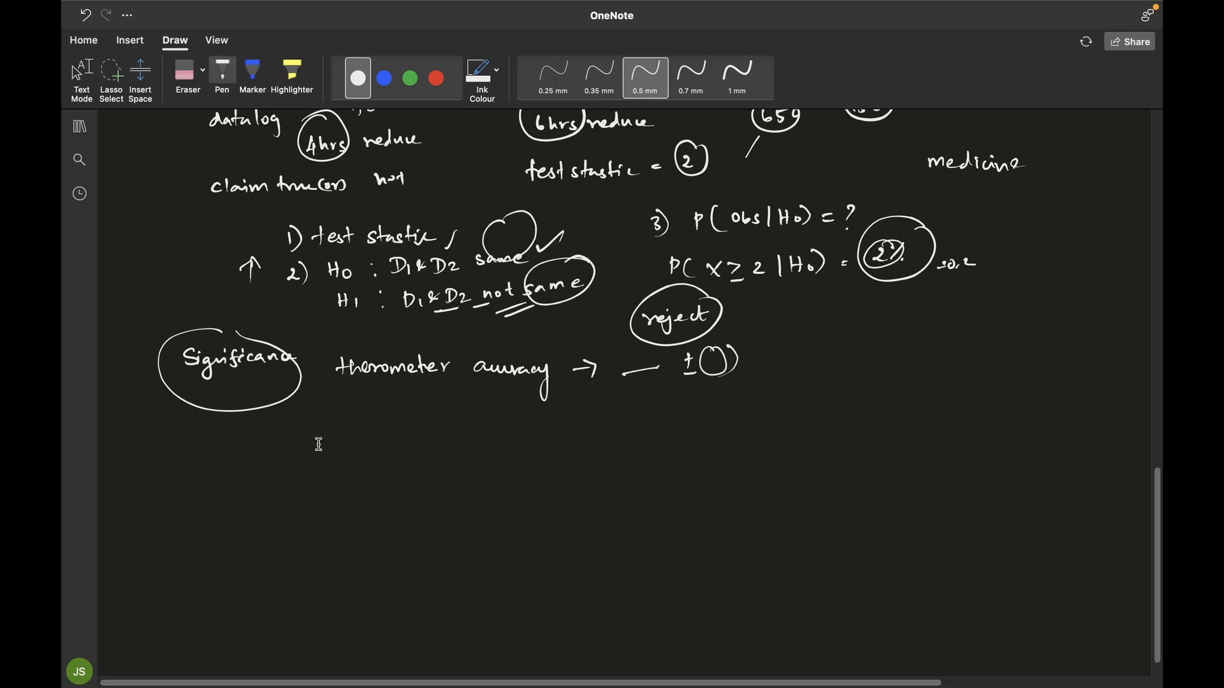
mouse_move(323, 392)
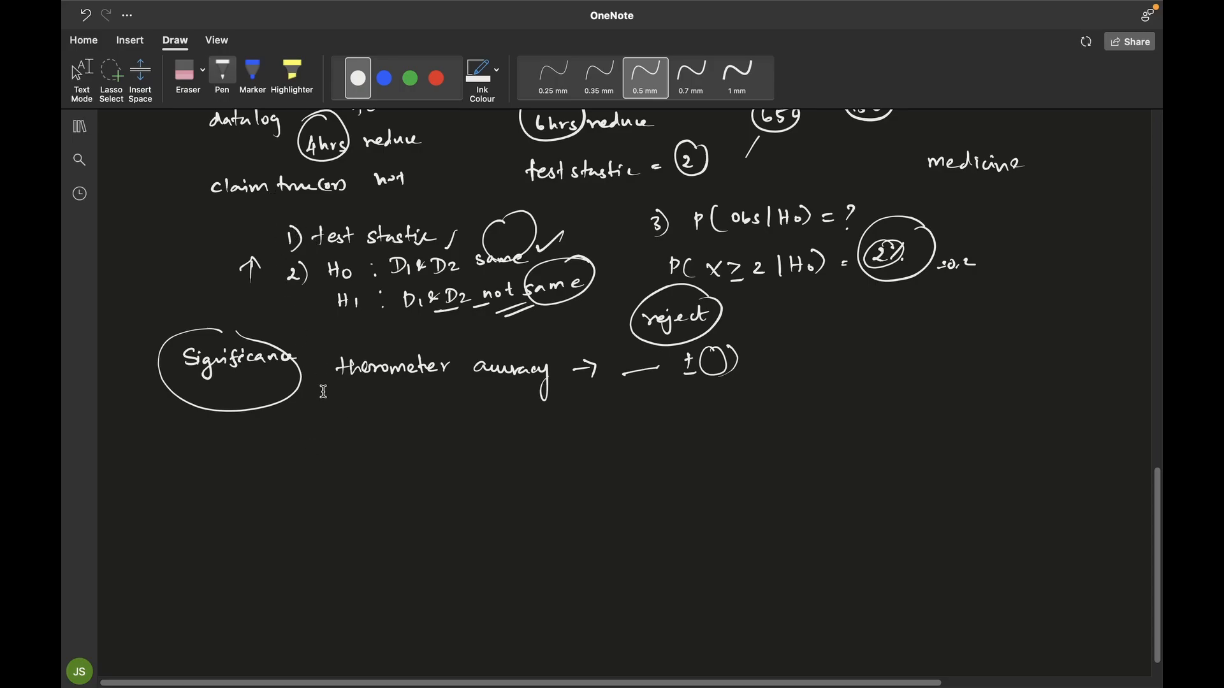
mouse_move(343, 427)
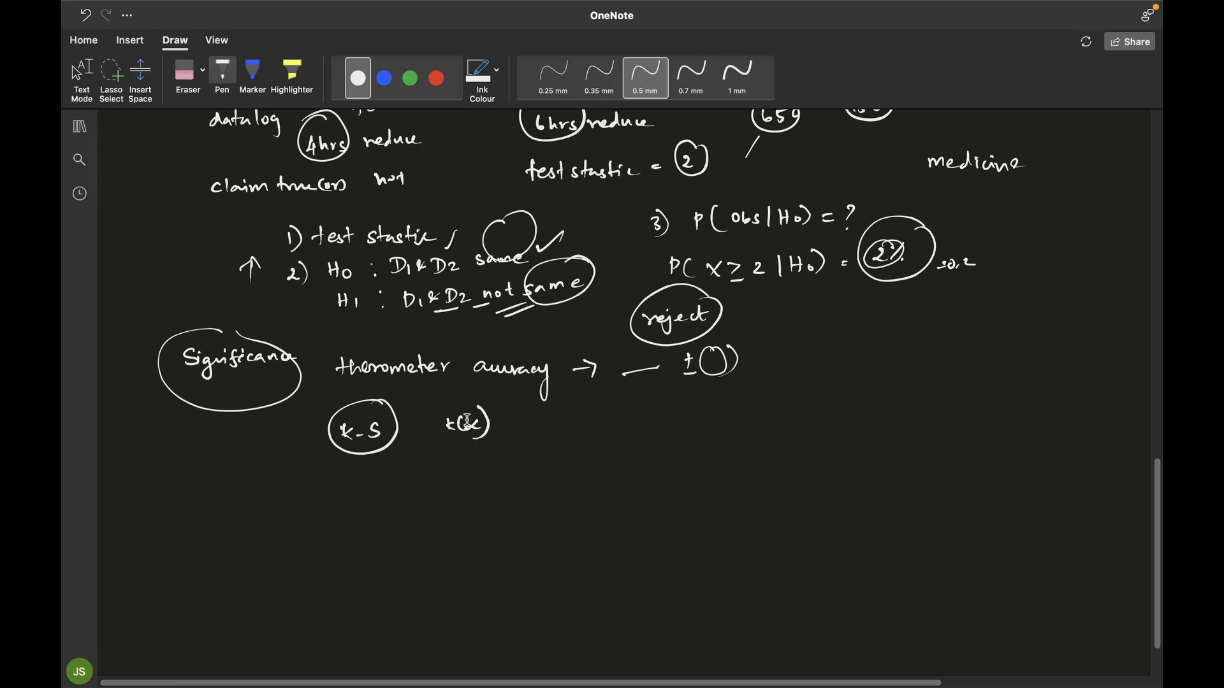
mouse_move(414, 494)
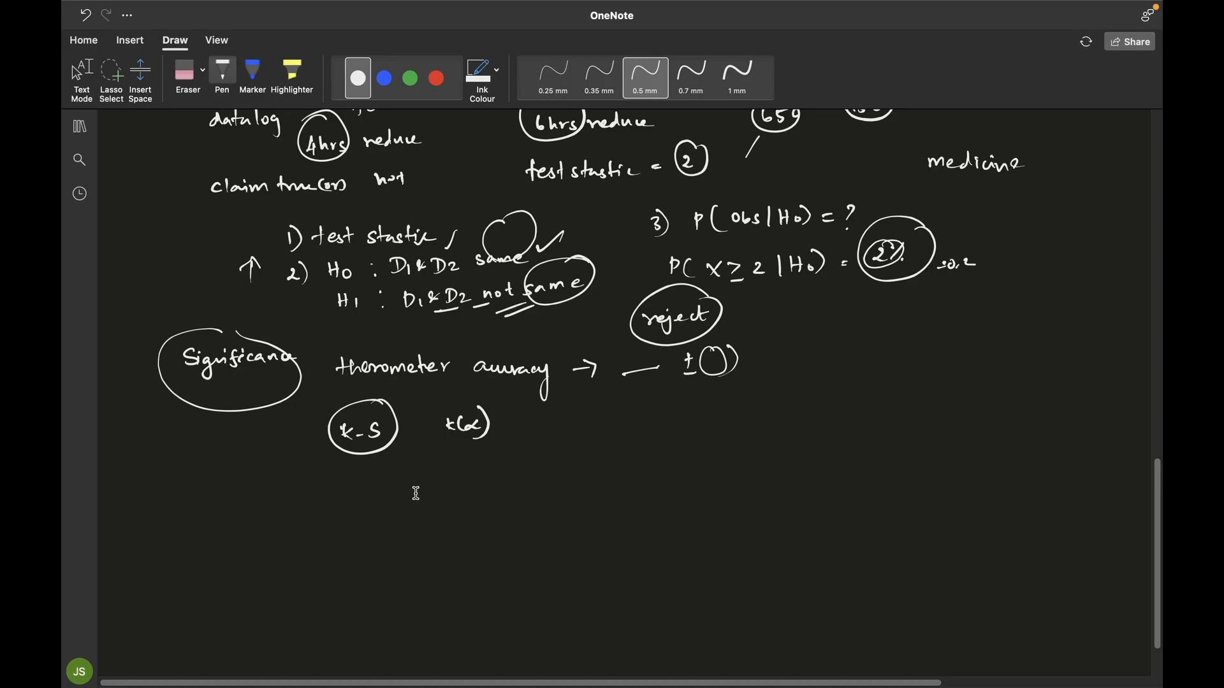
mouse_move(351, 497)
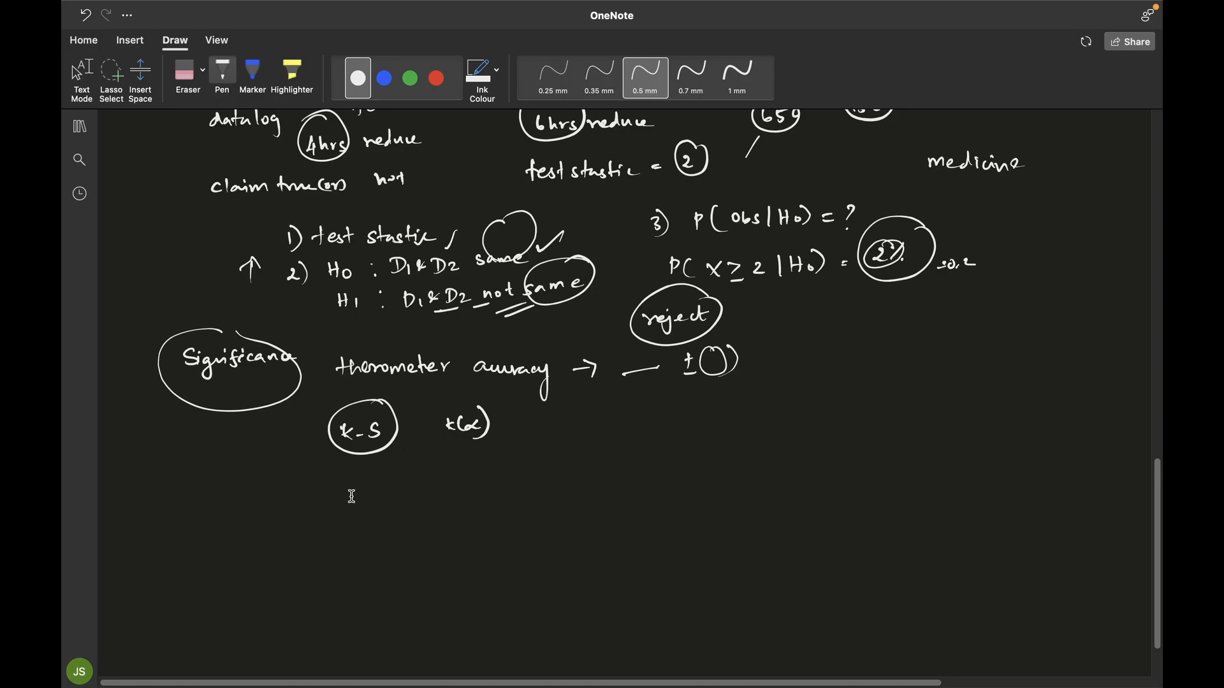
- Write 'Medicine' below the K-S and t(α) notes
text(Me)
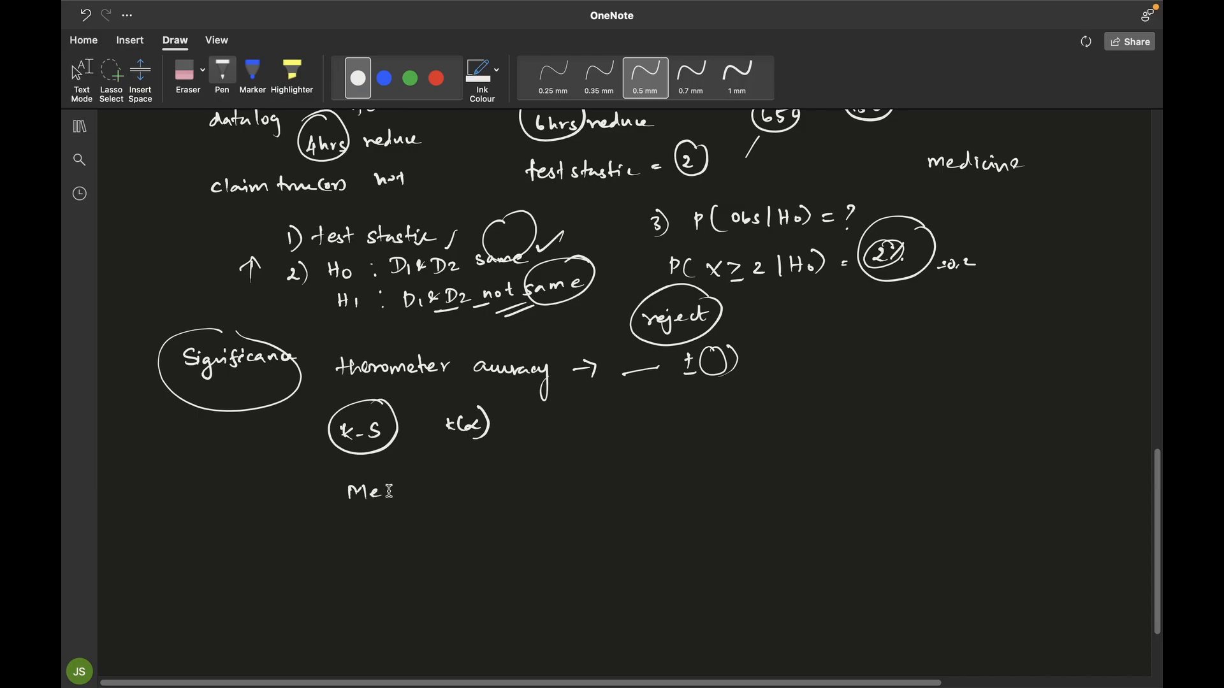
text(dicine)
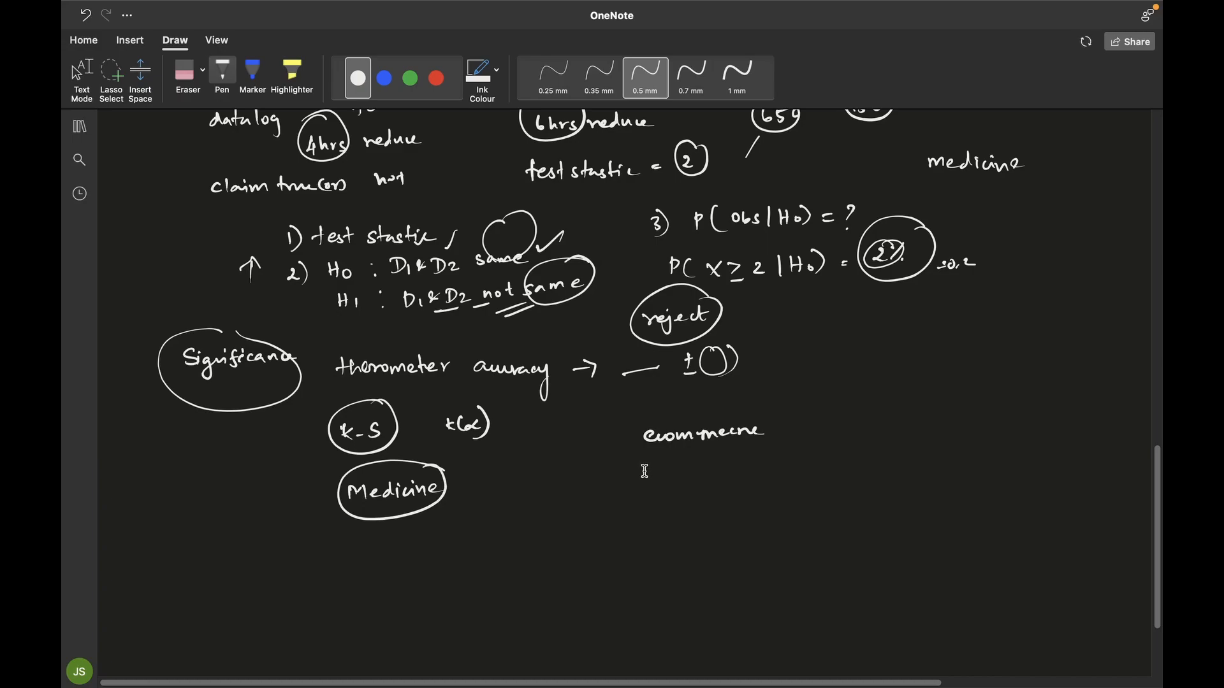
mouse_move(644, 475)
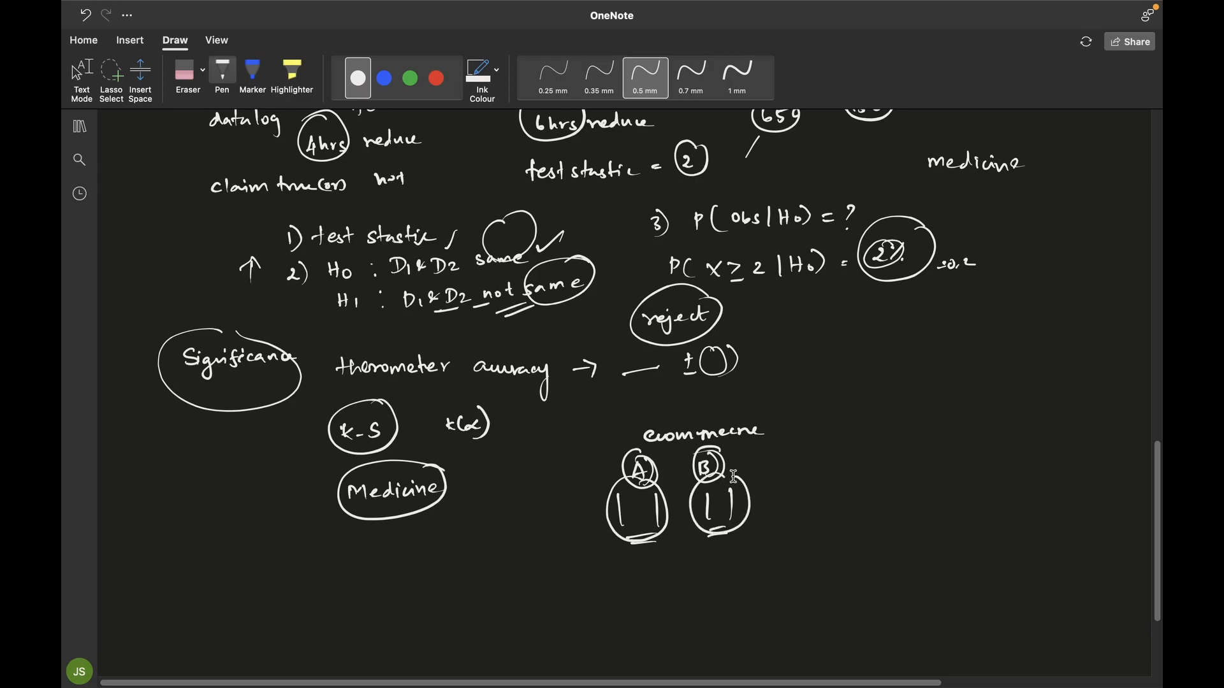
mouse_move(835, 417)
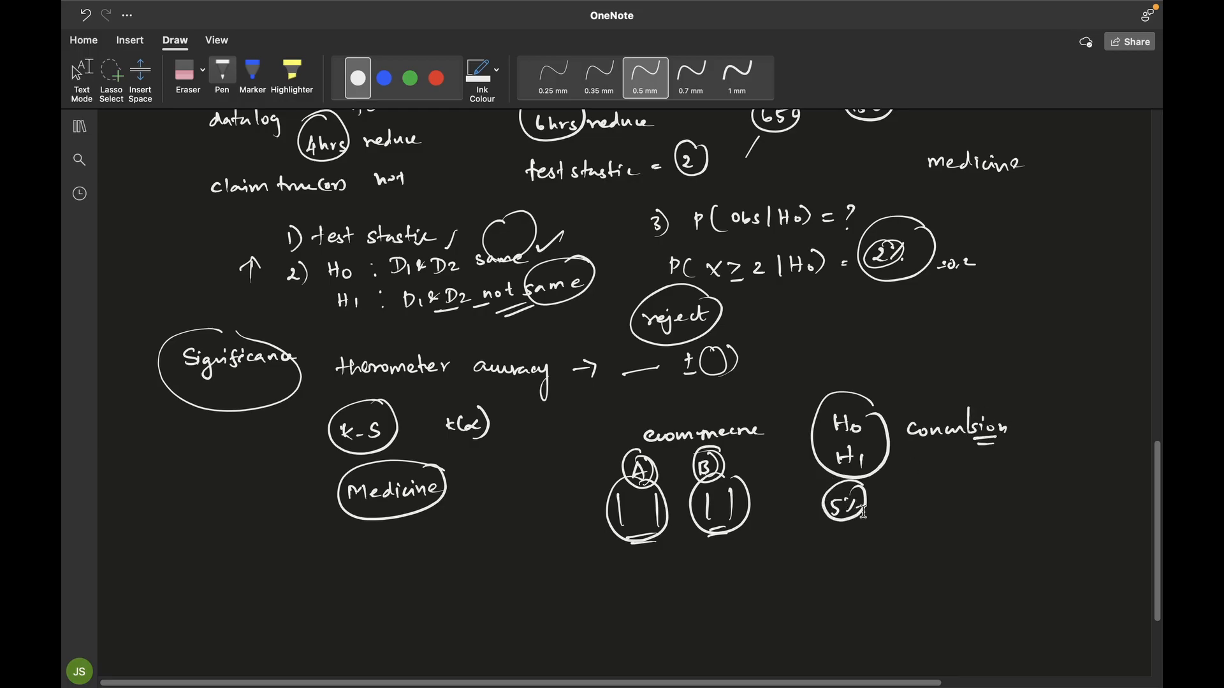
mouse_move(890, 510)
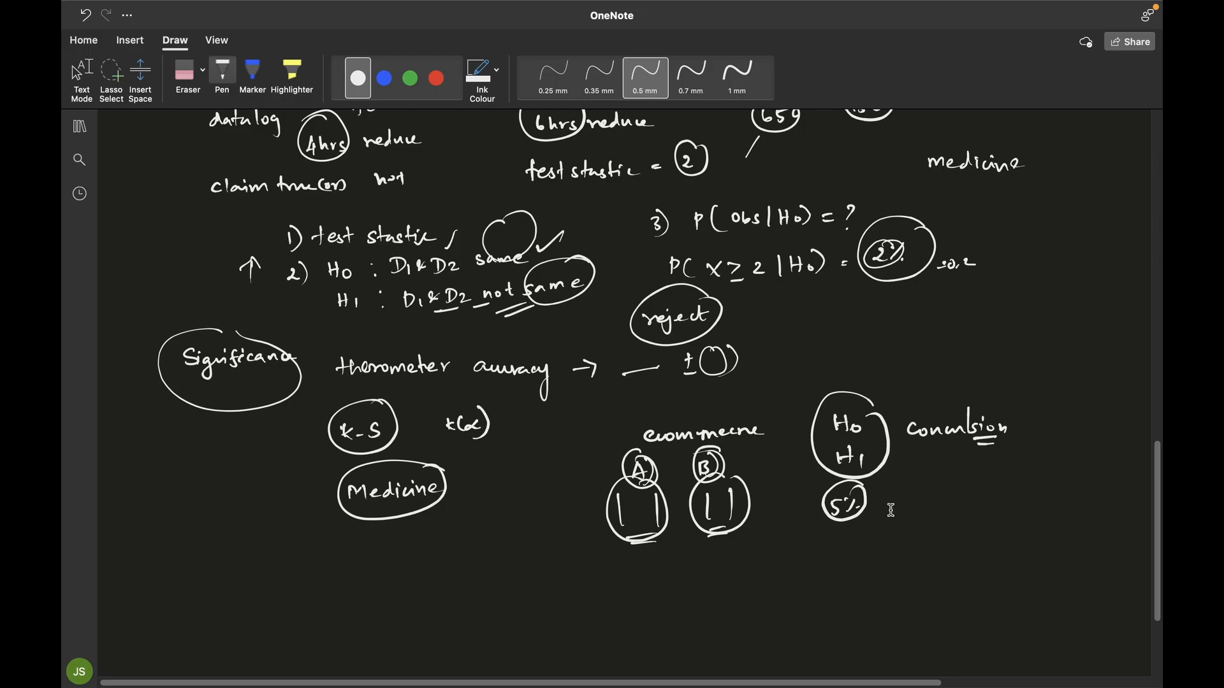
mouse_move(956, 319)
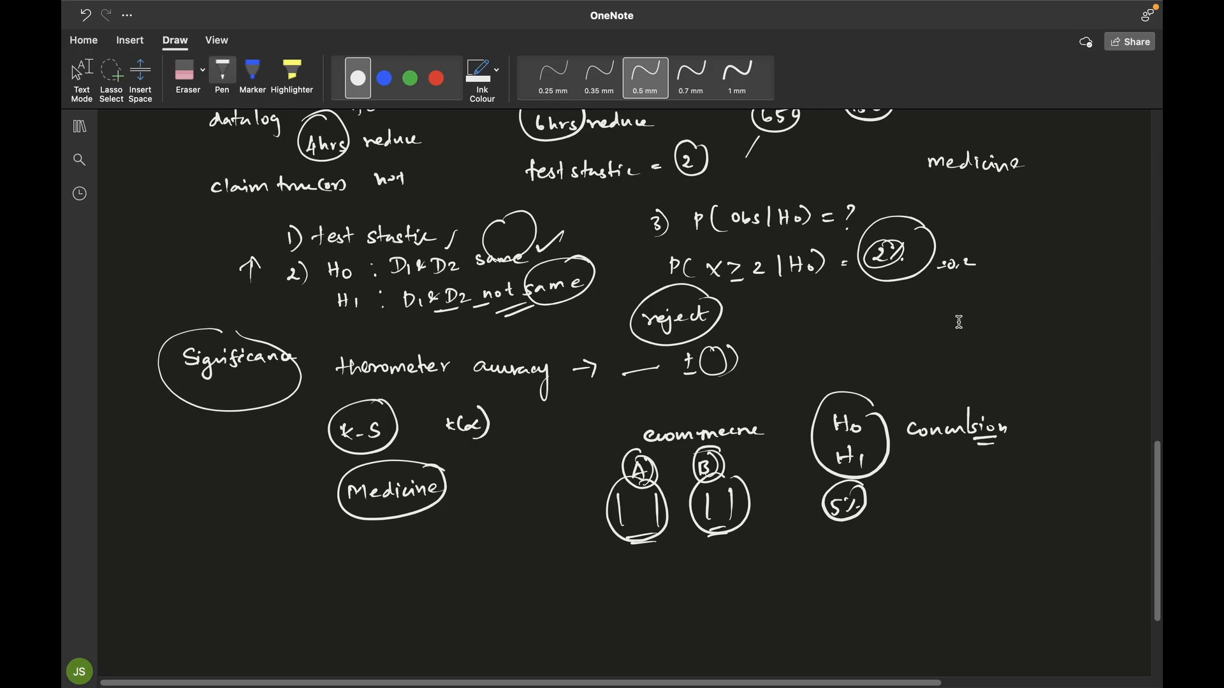
mouse_move(966, 322)
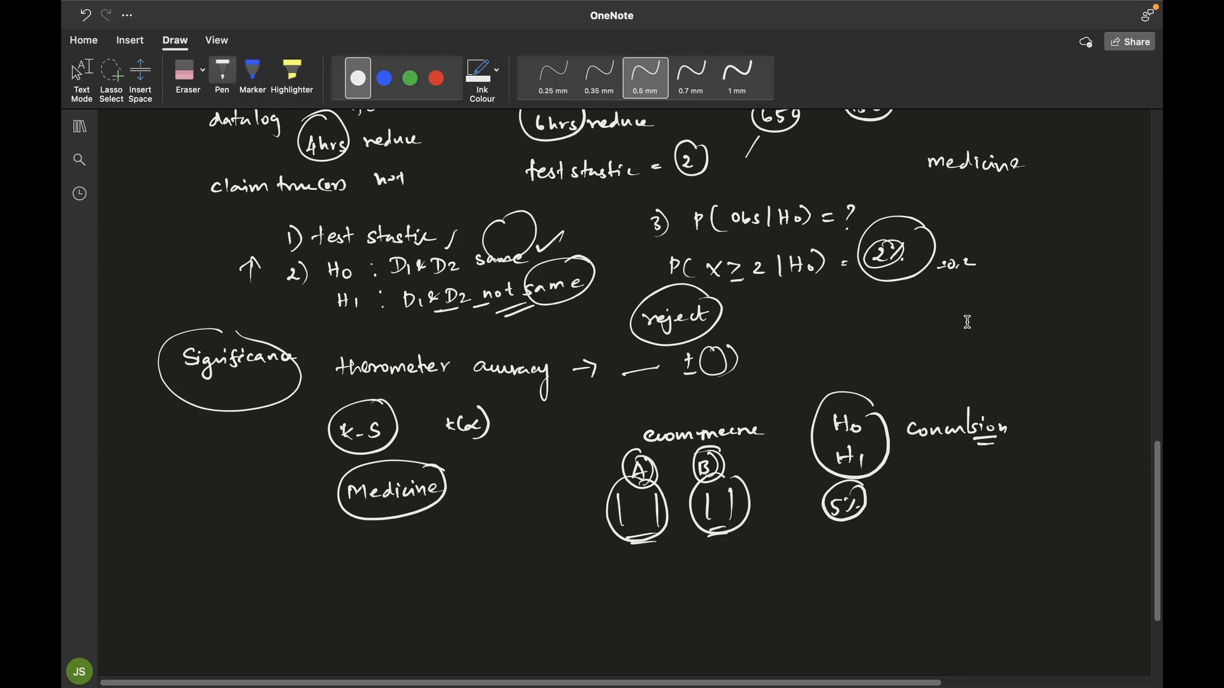
mouse_move(939, 326)
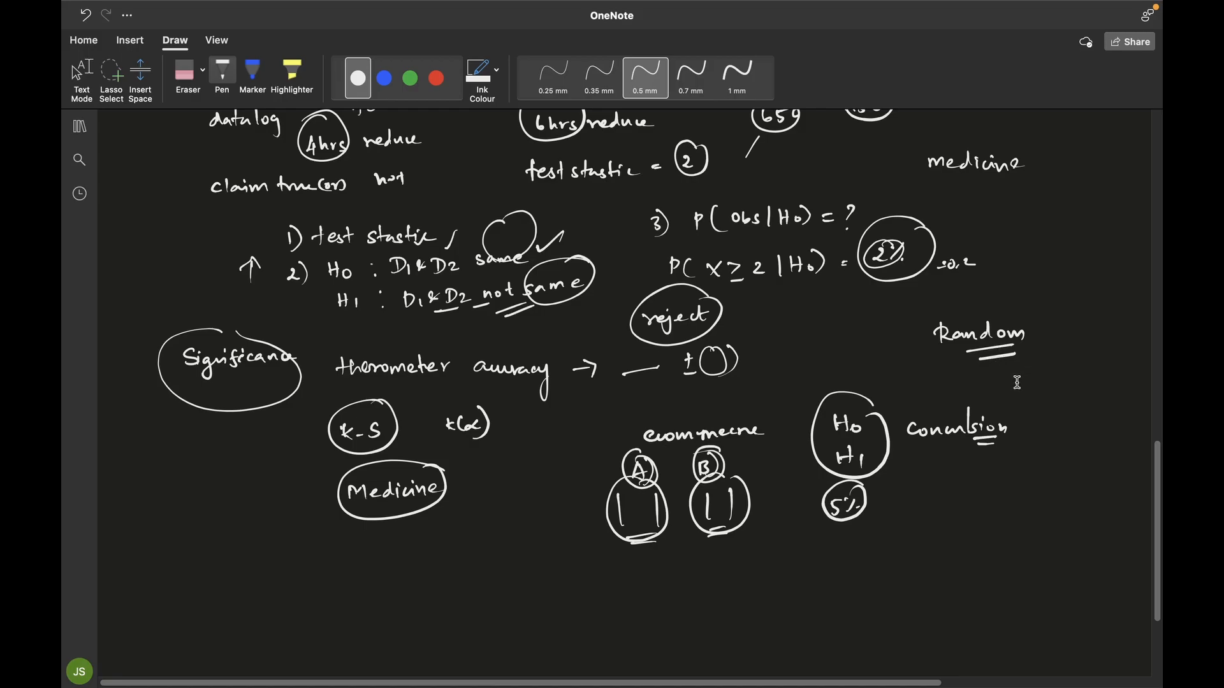
mouse_move(911, 404)
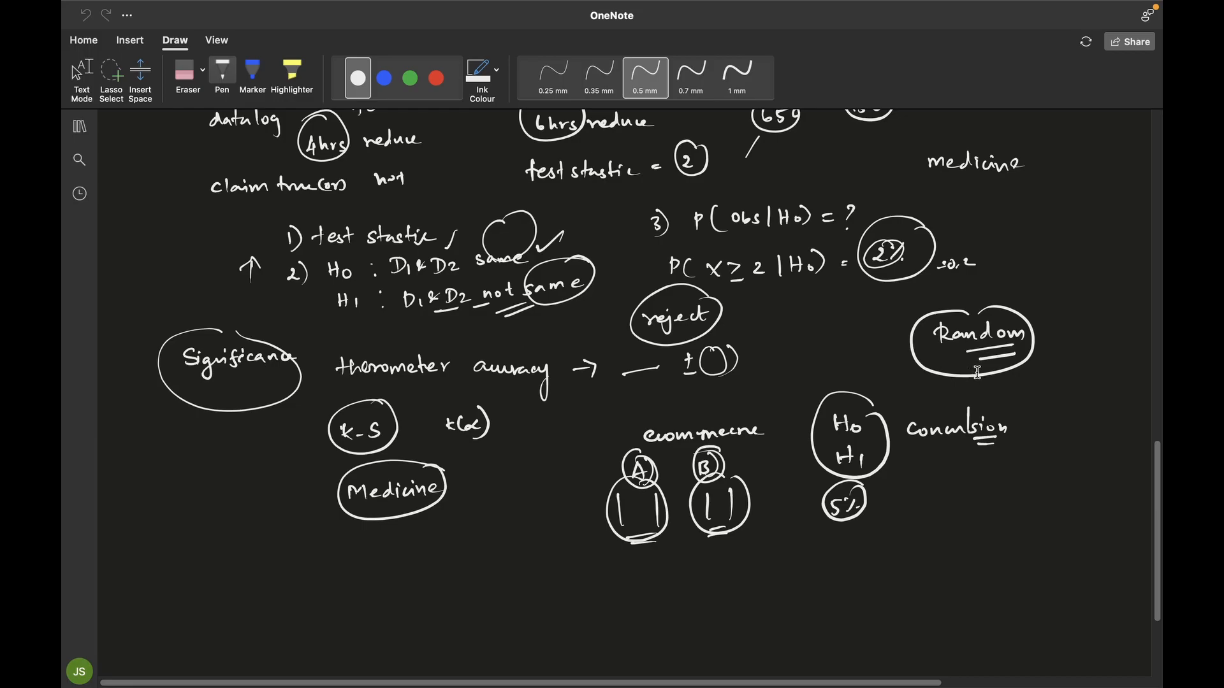
mouse_move(974, 381)
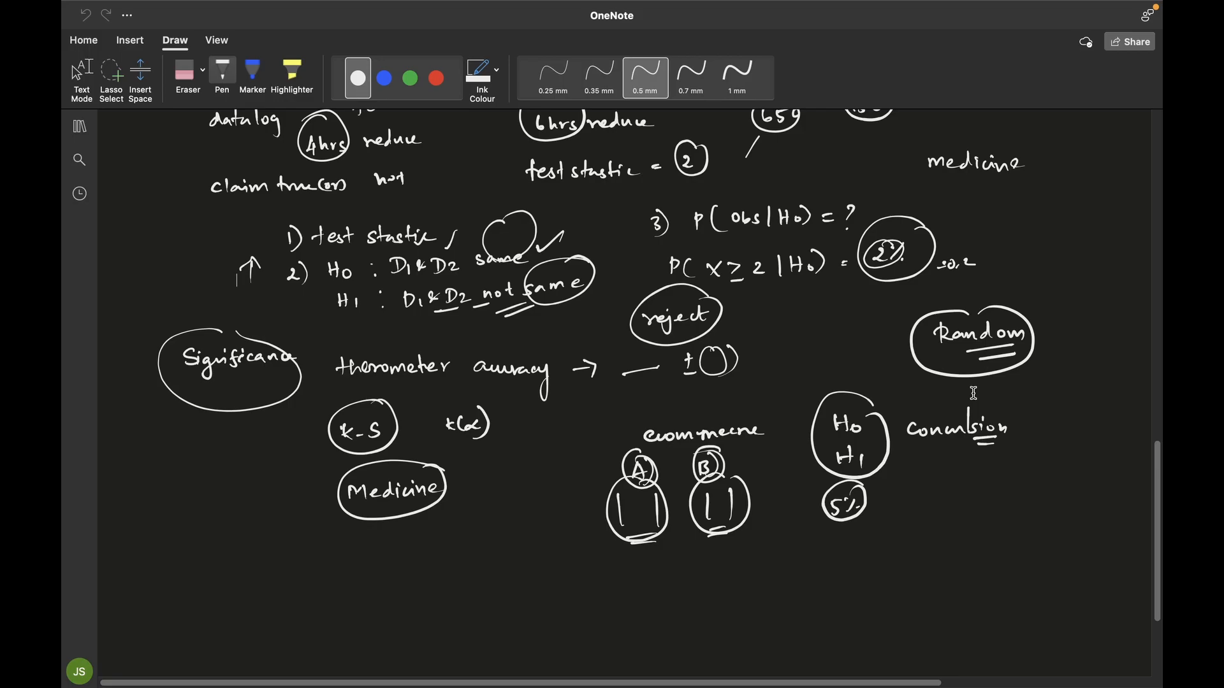
mouse_move(716, 194)
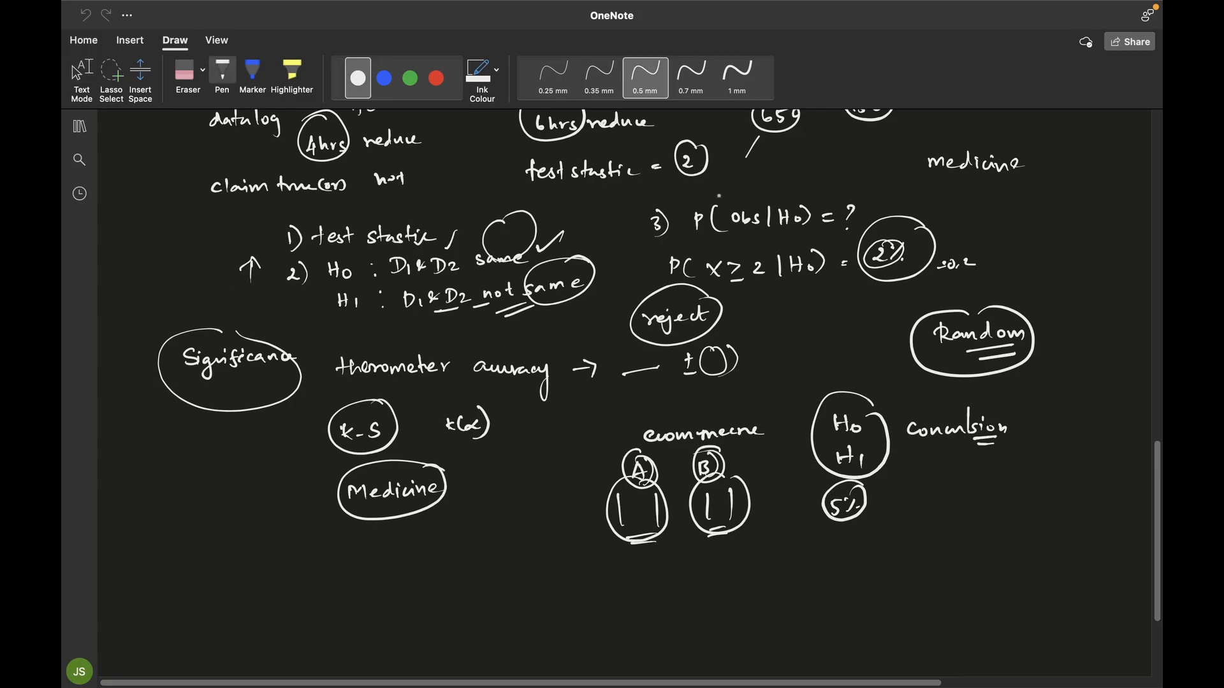